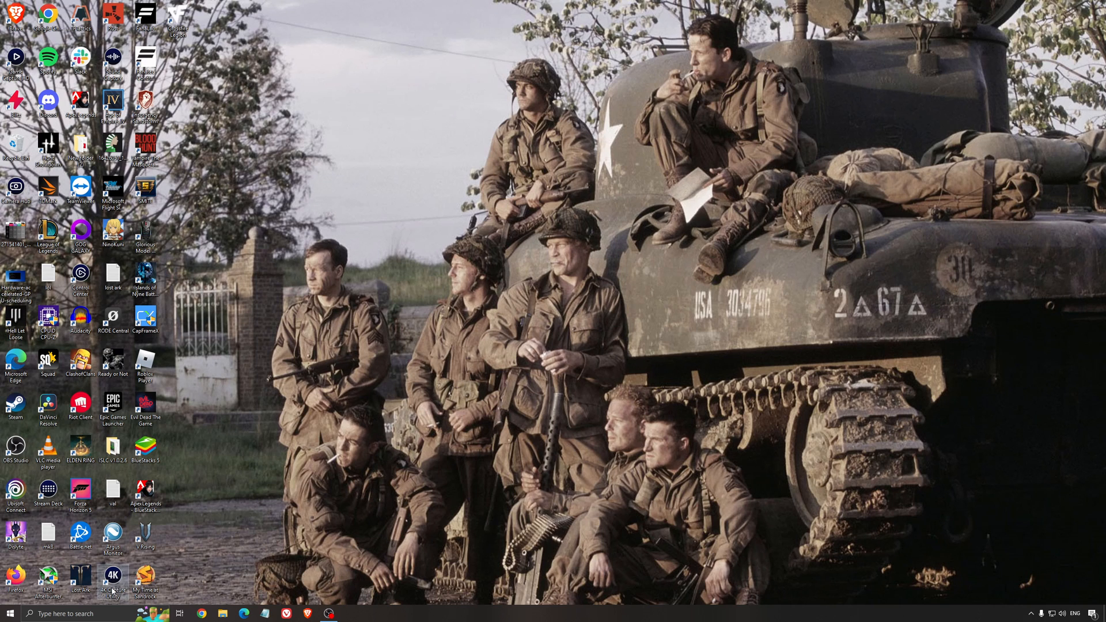
Step: Search for 'game mode settings' to reach the Game Mode page
text(game mode settings)
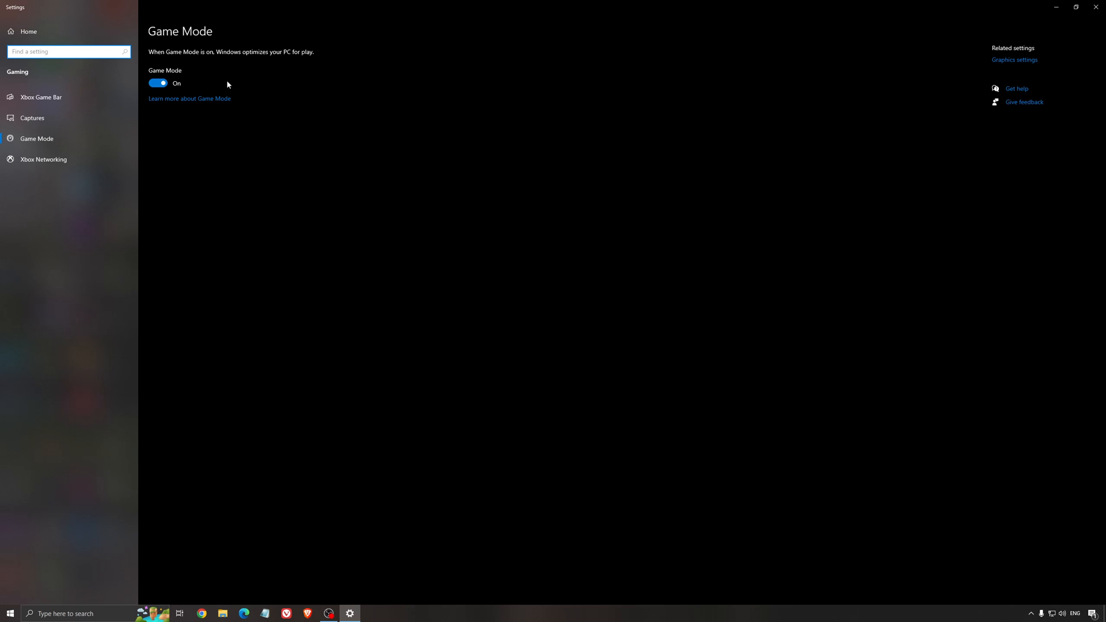
mouse_move(399, 182)
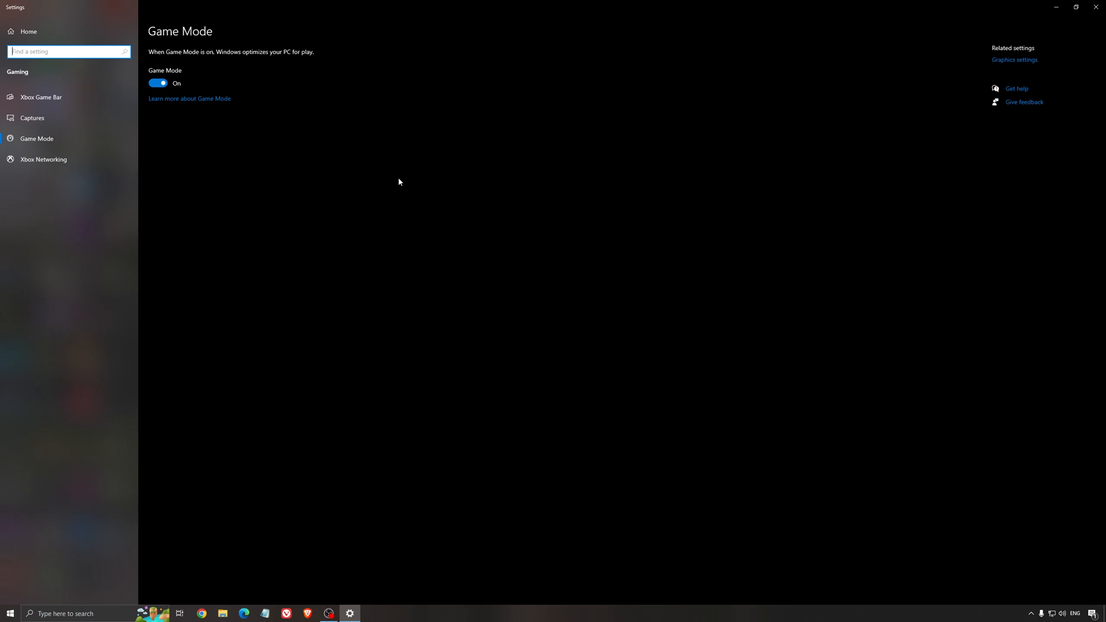
mouse_move(400, 176)
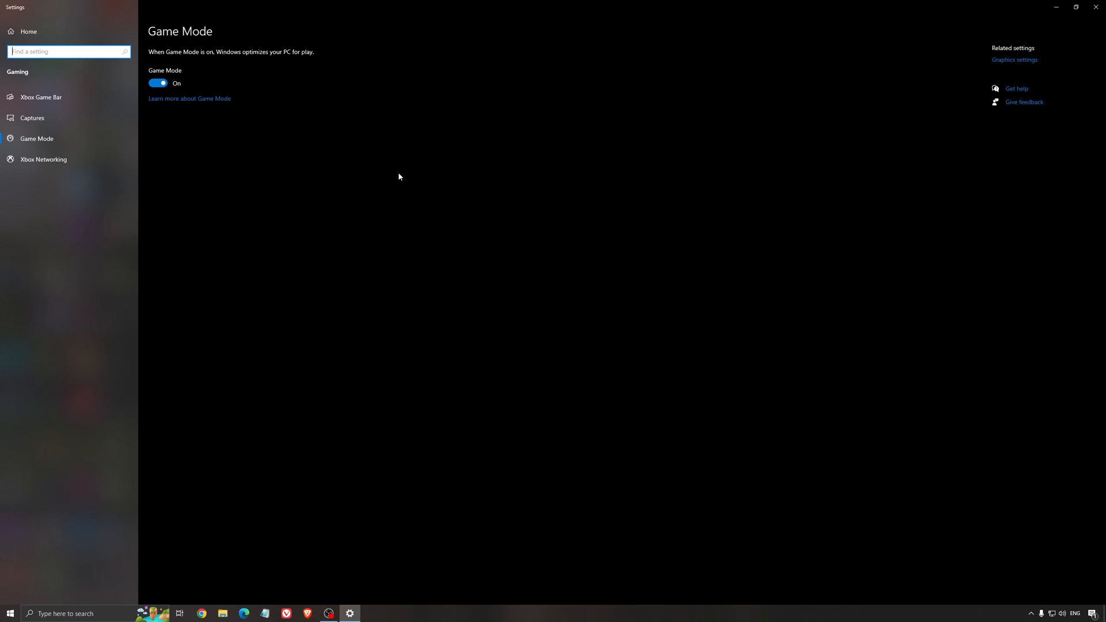
mouse_move(159, 60)
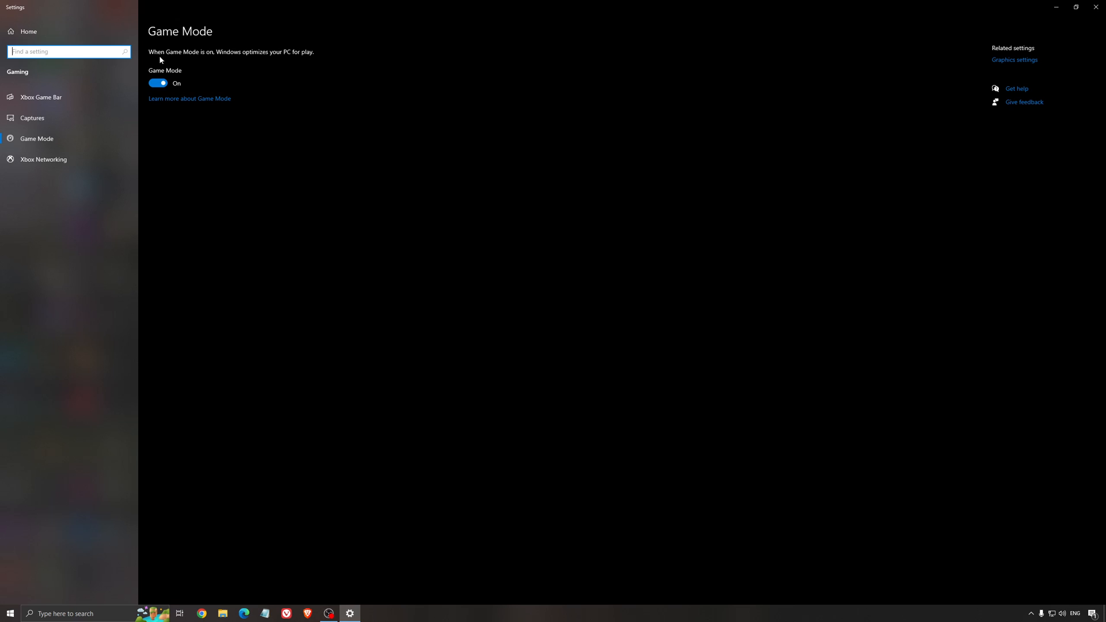
mouse_move(319, 184)
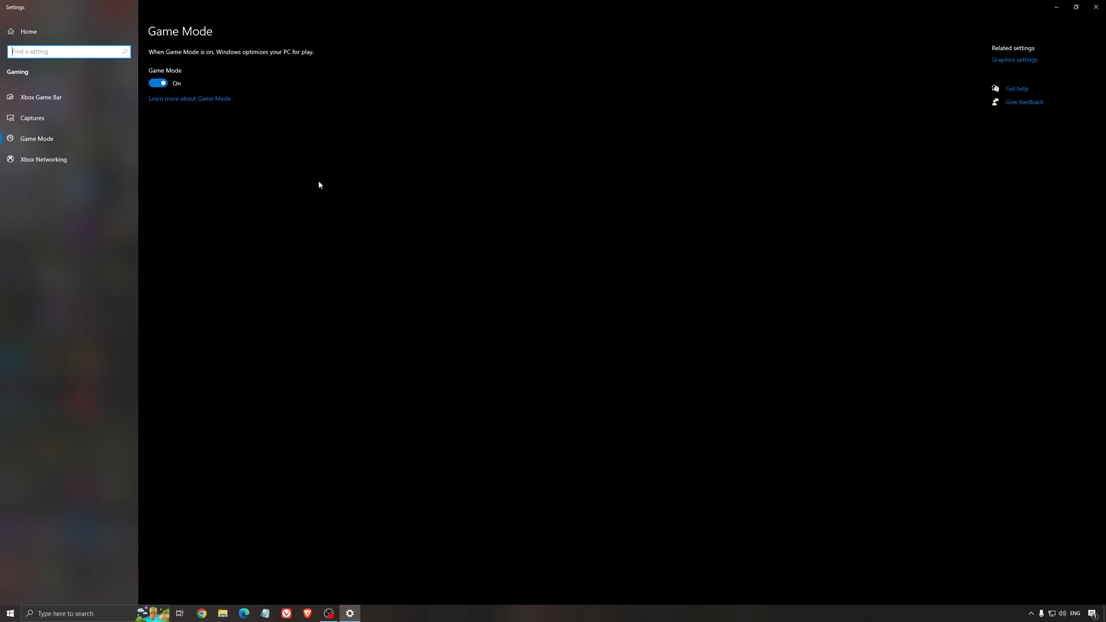
mouse_move(74, 109)
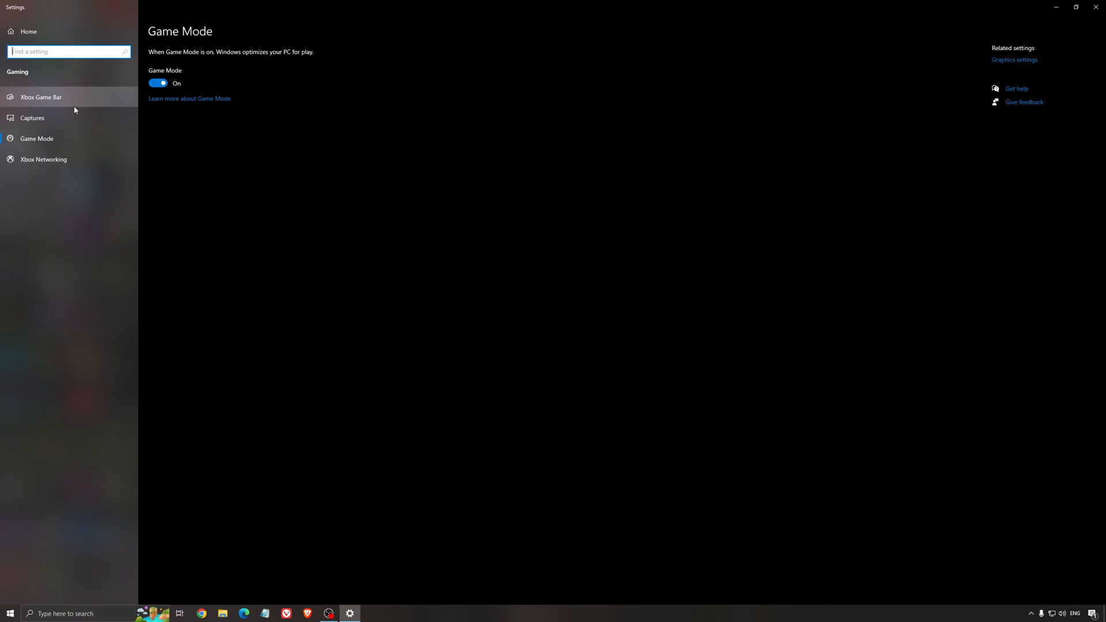
Step: Review the Xbox Game Bar page (off) and the Captures page with background recording off
click(40, 97)
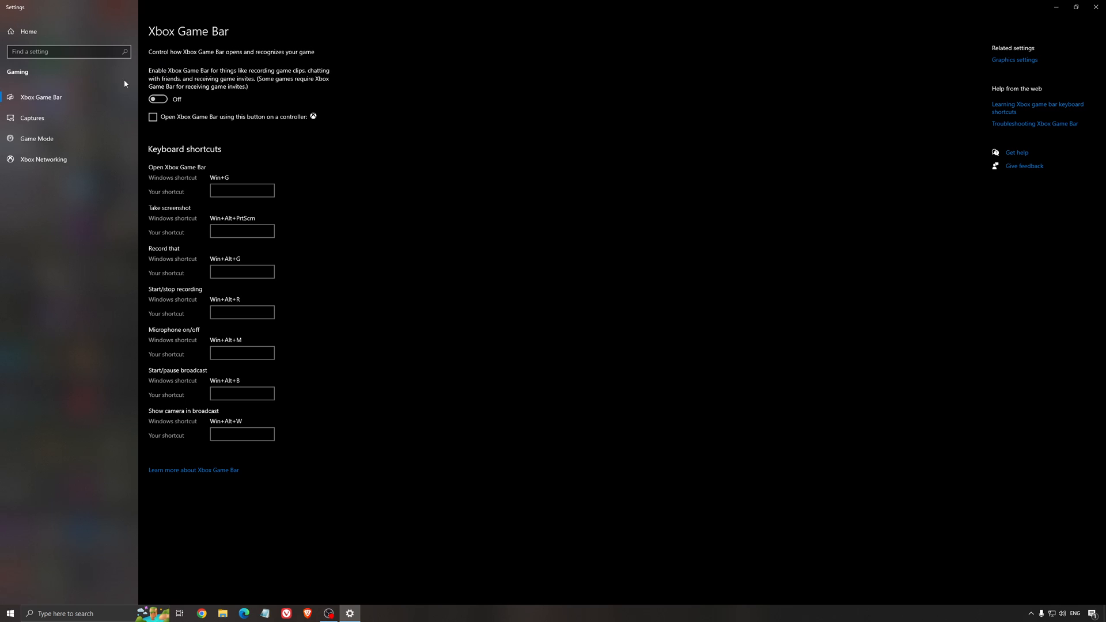
mouse_move(497, 153)
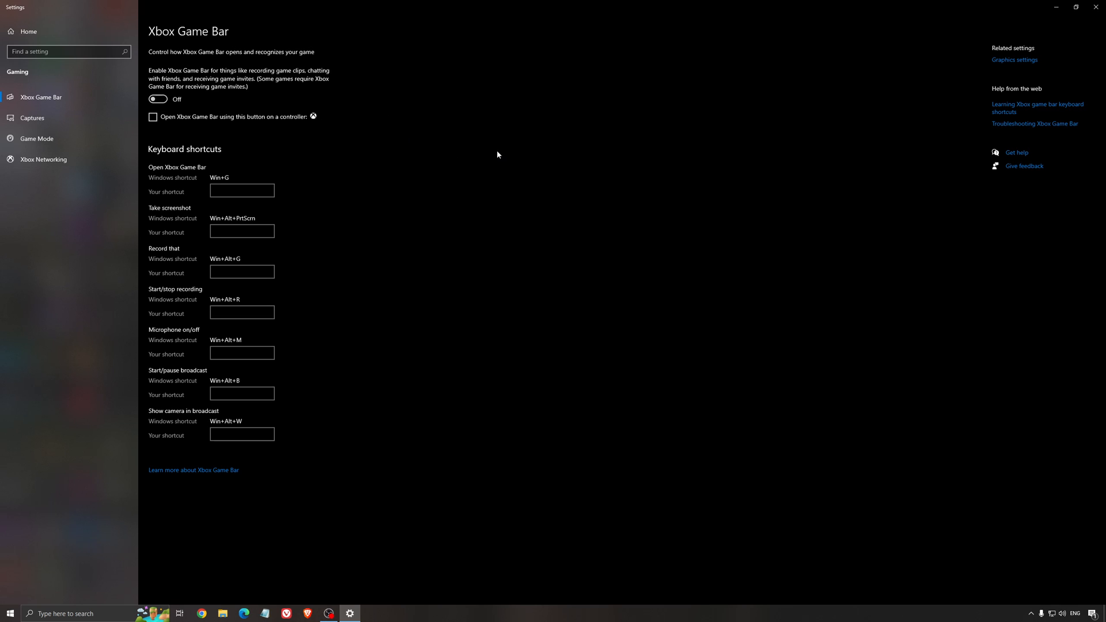
mouse_move(481, 159)
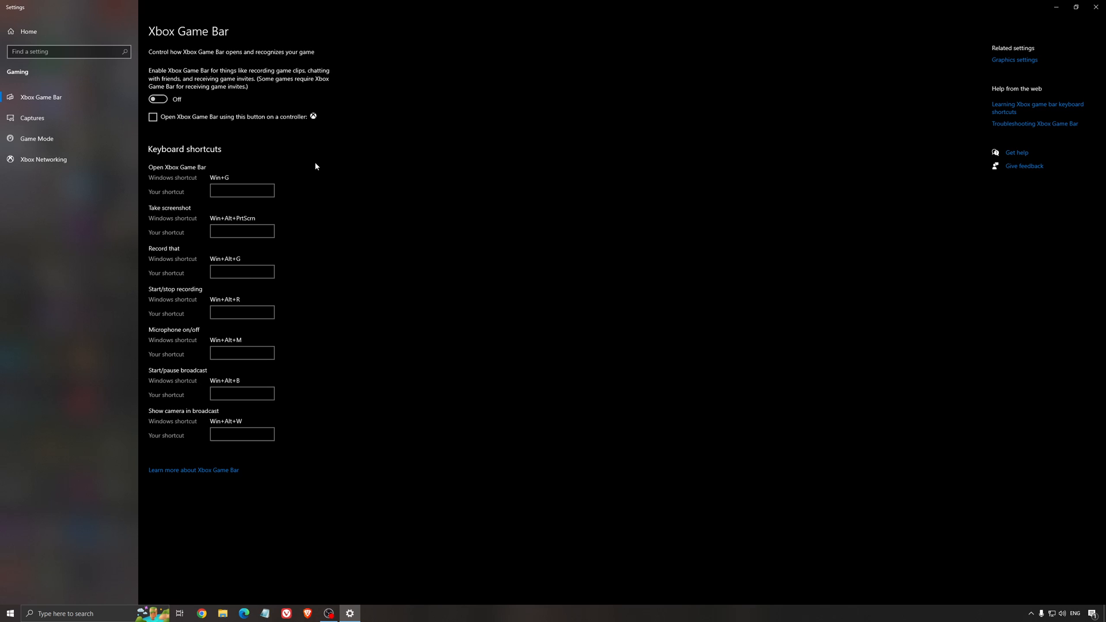
click(33, 117)
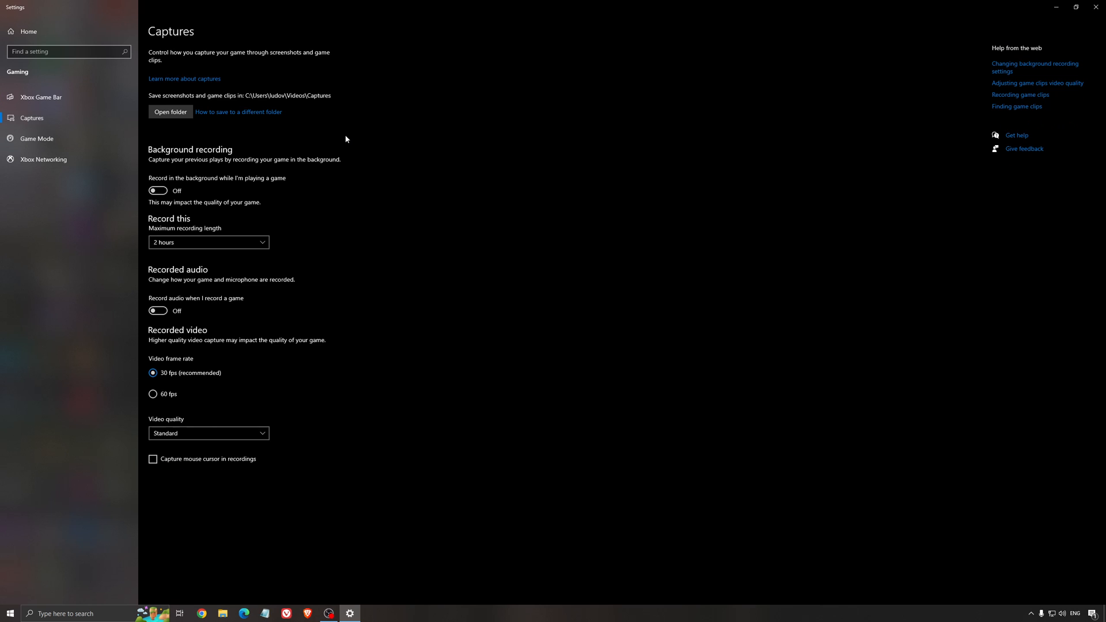
mouse_move(197, 145)
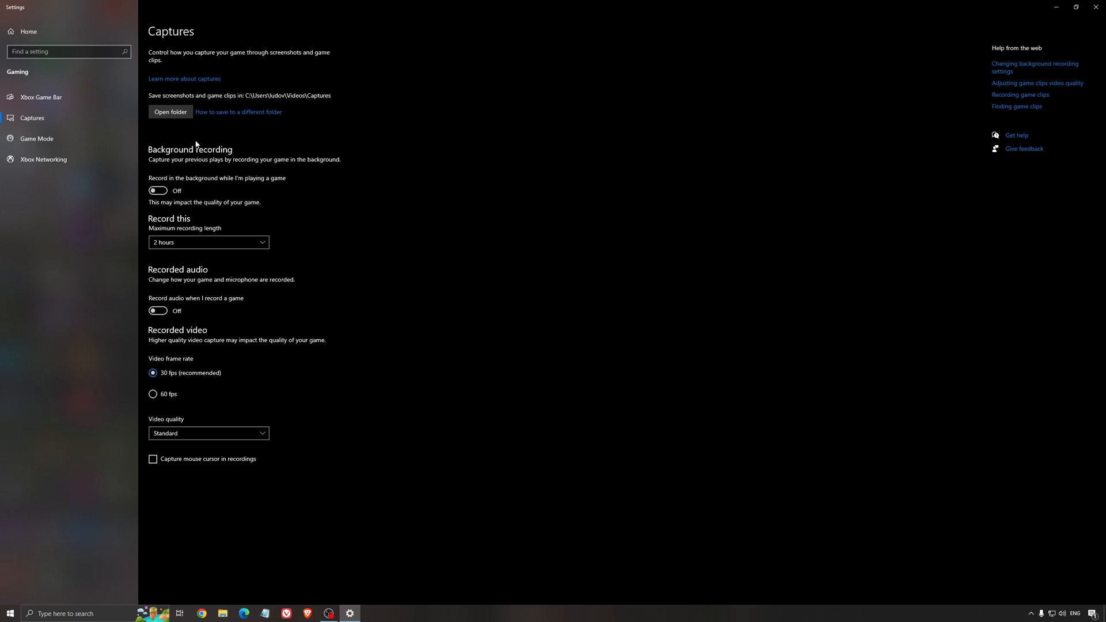
mouse_move(427, 262)
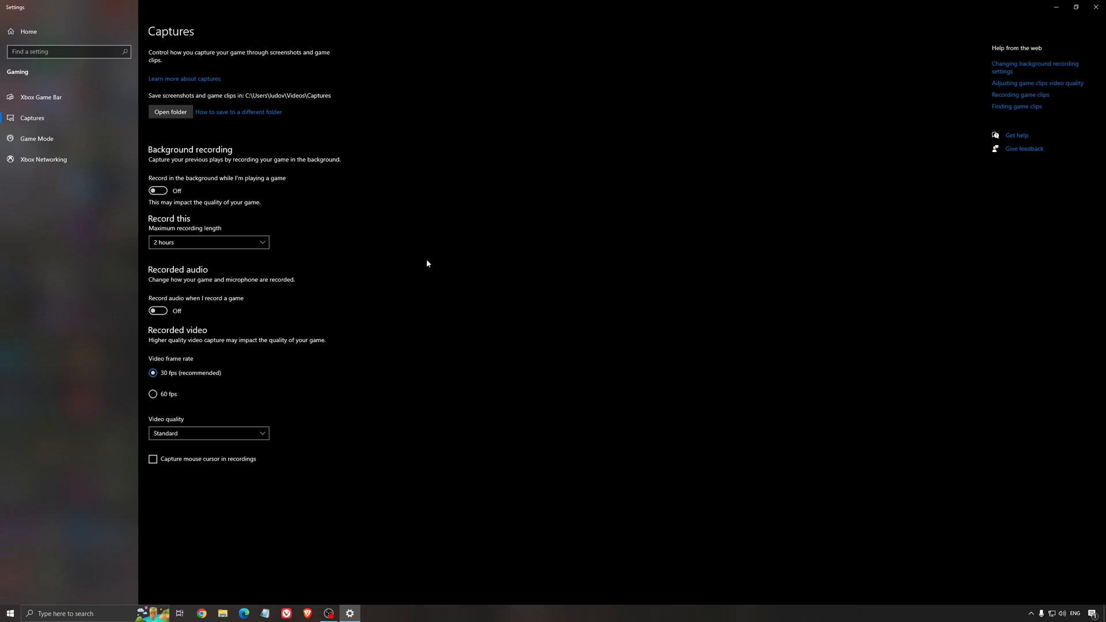
mouse_move(1010, 21)
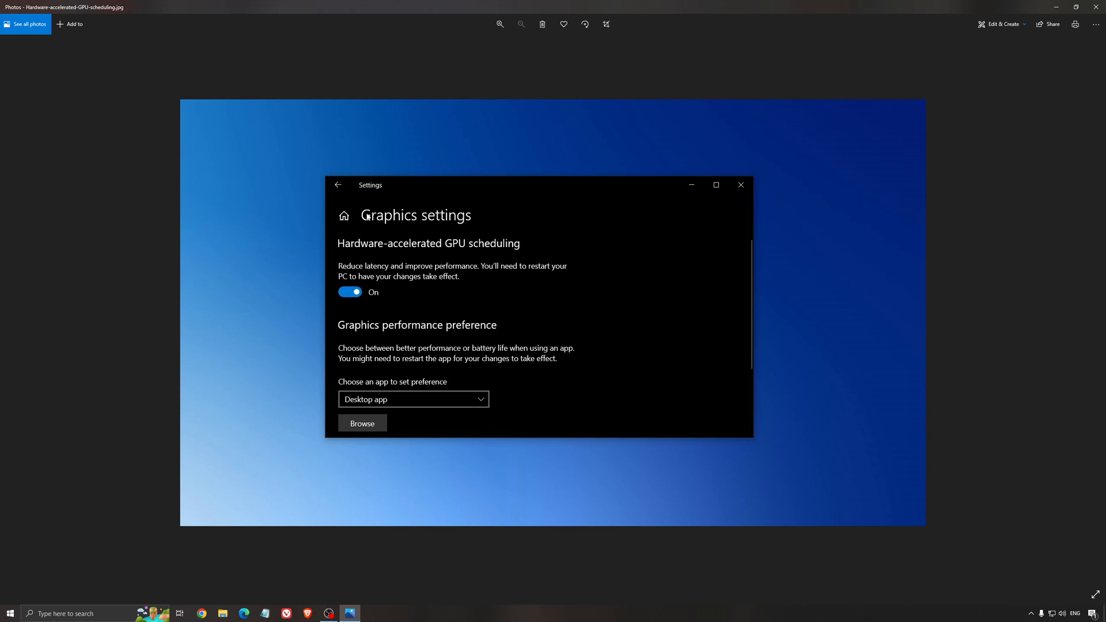
mouse_move(602, 294)
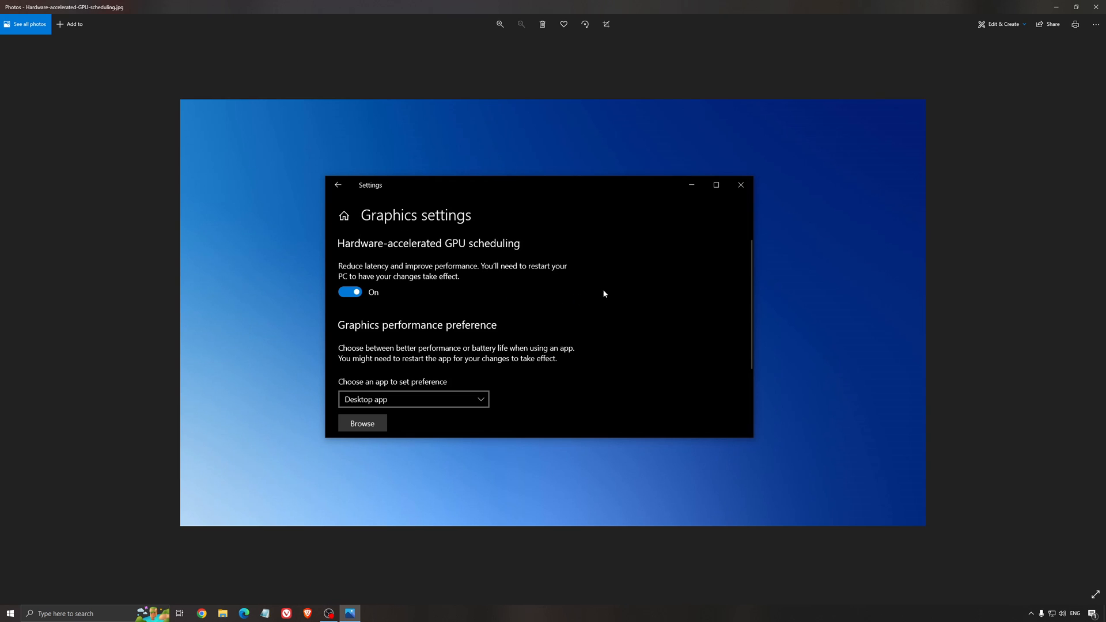
mouse_move(553, 328)
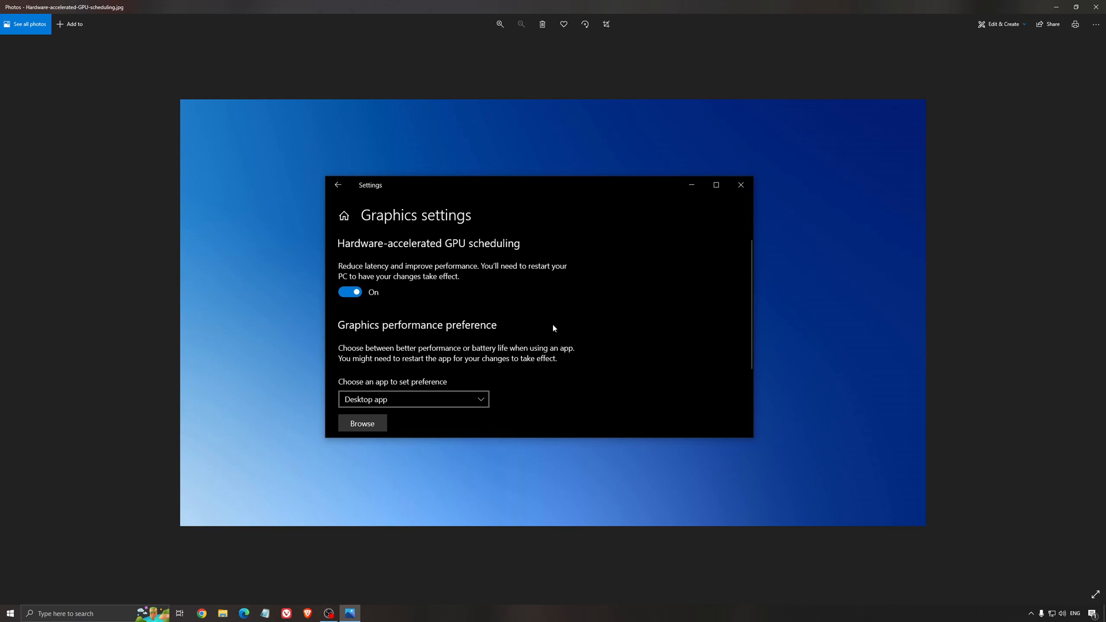
mouse_move(605, 340)
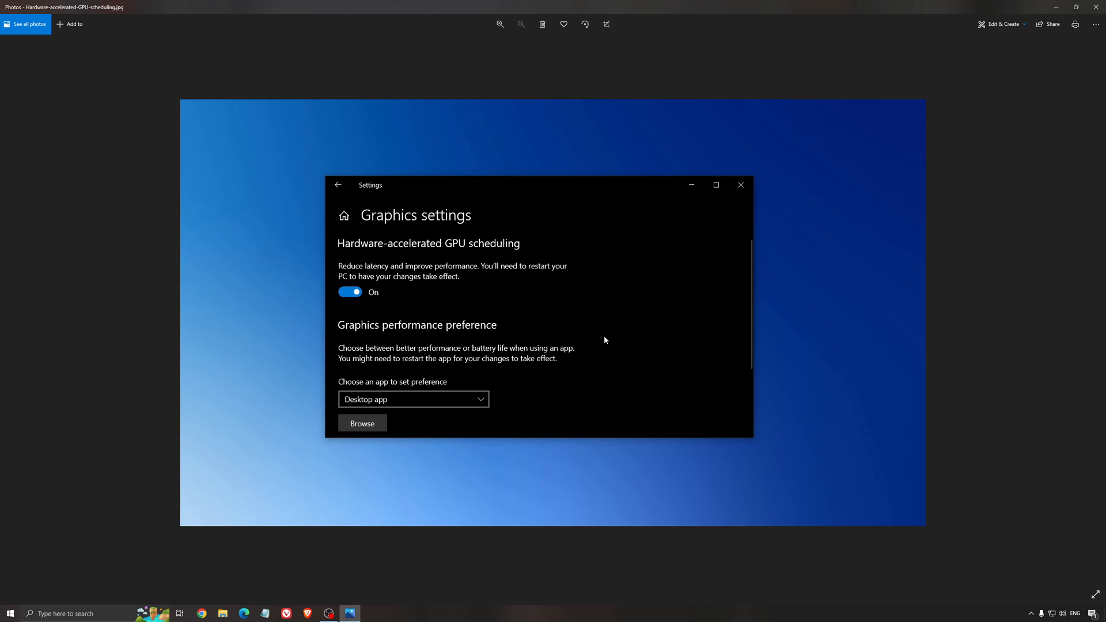
mouse_move(598, 343)
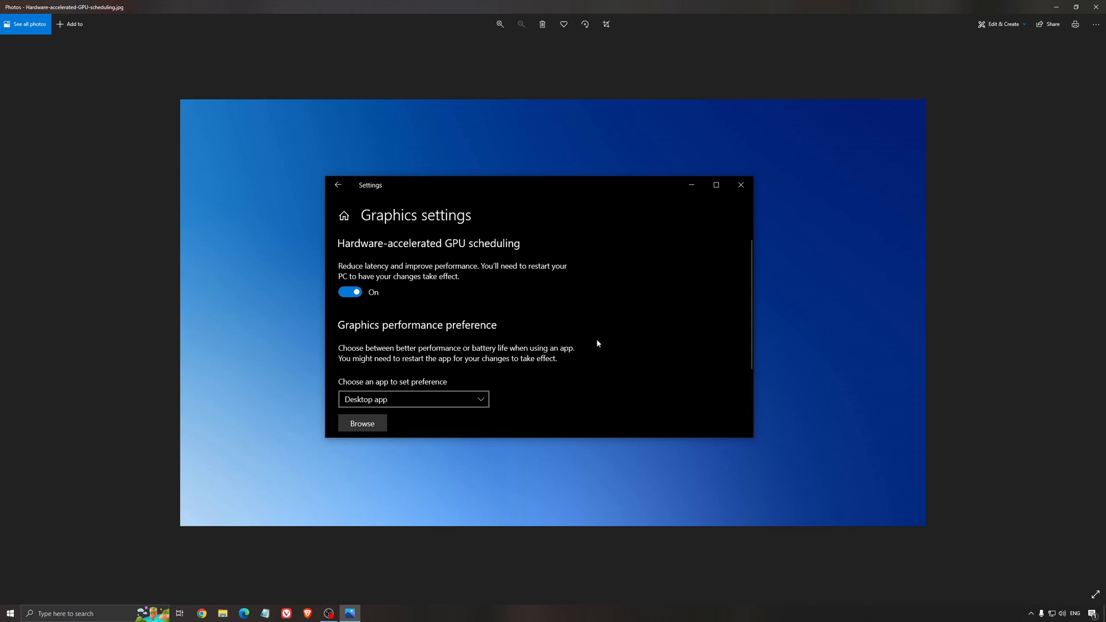
mouse_move(596, 348)
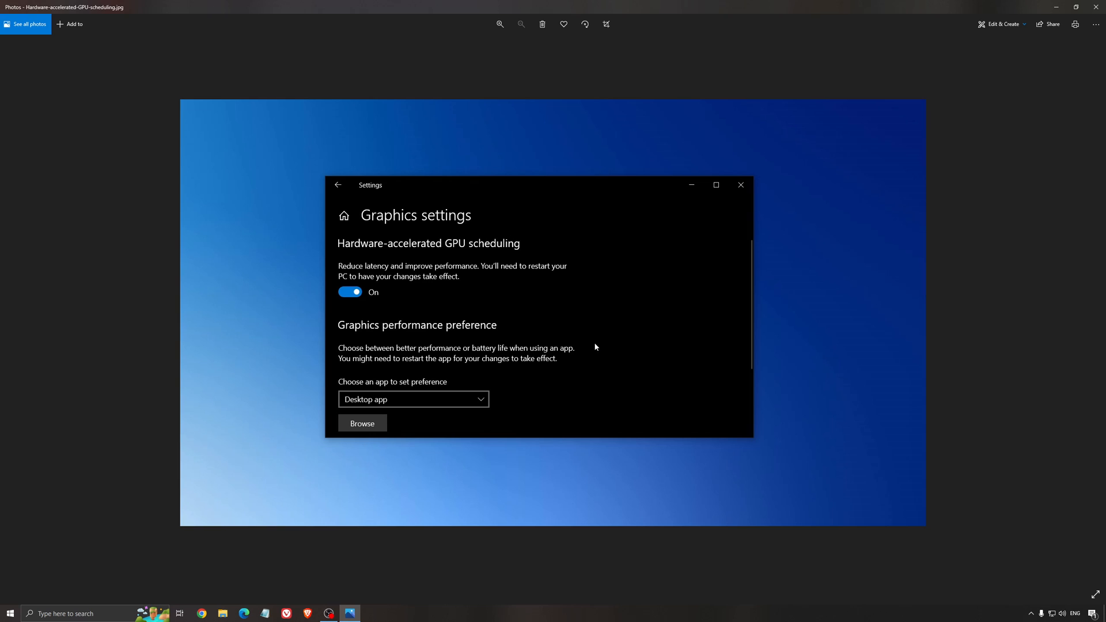
mouse_move(437, 271)
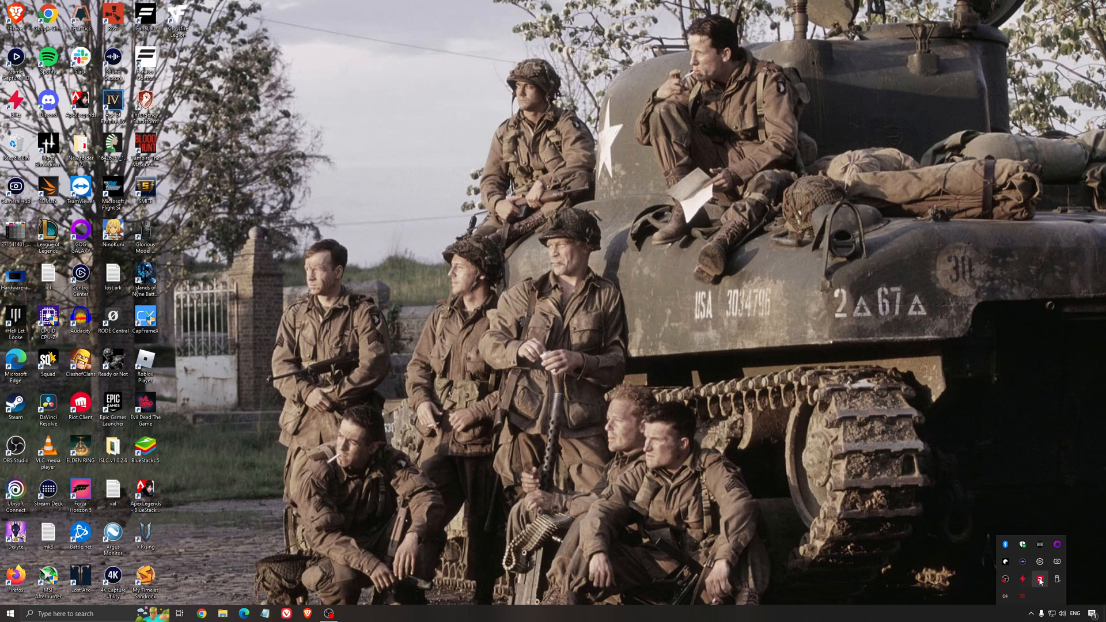
Step: Launch AMD Software from the tray and go to its Home overview
click(1039, 580)
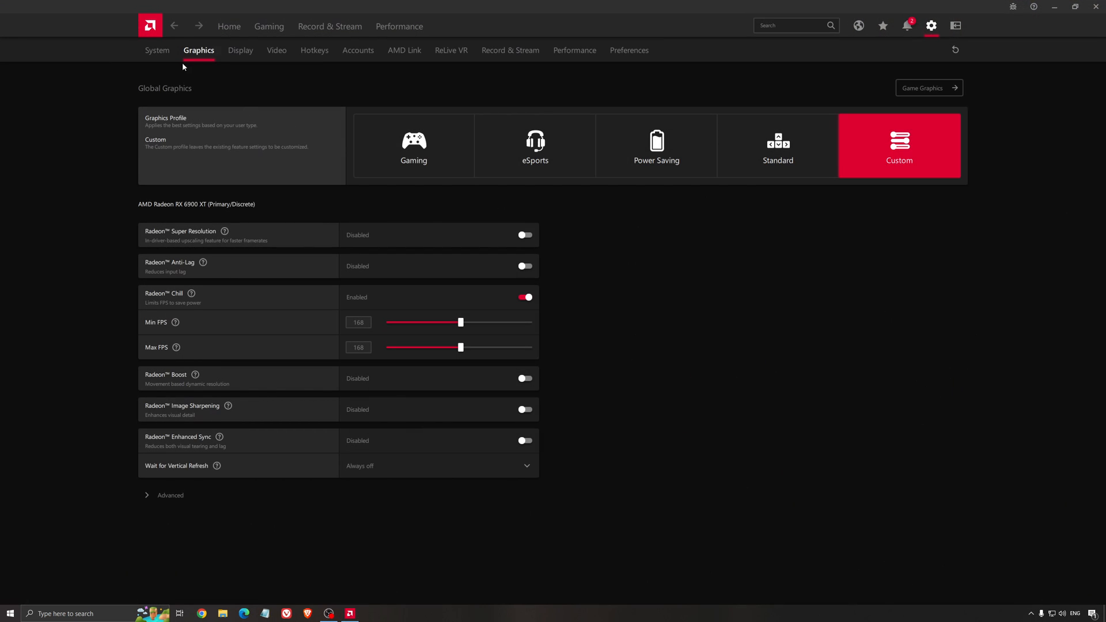
click(228, 26)
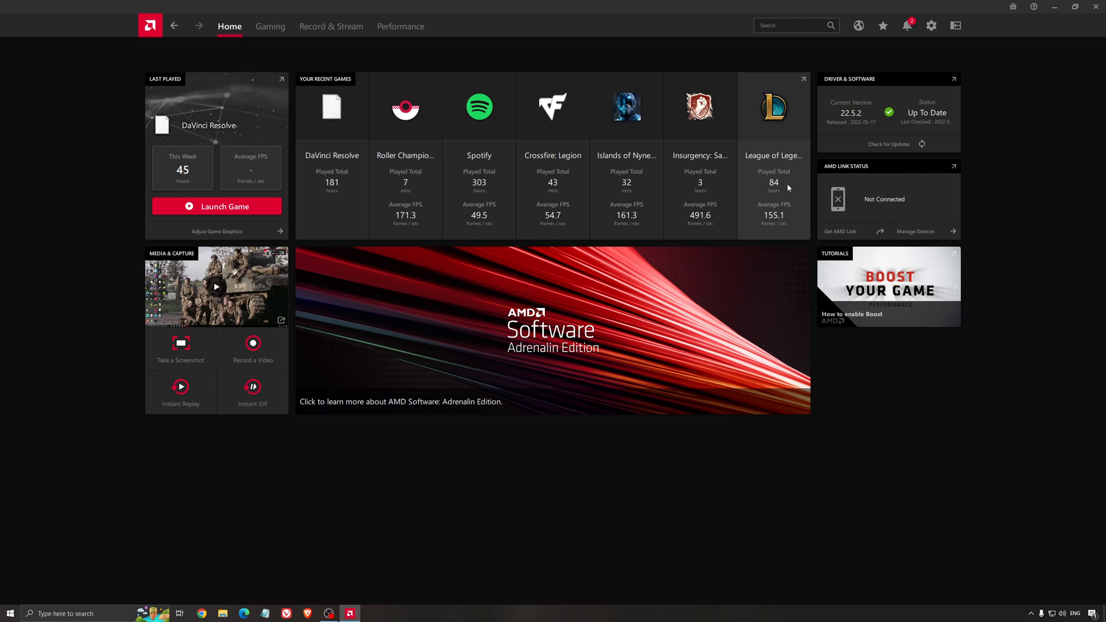
mouse_move(763, 155)
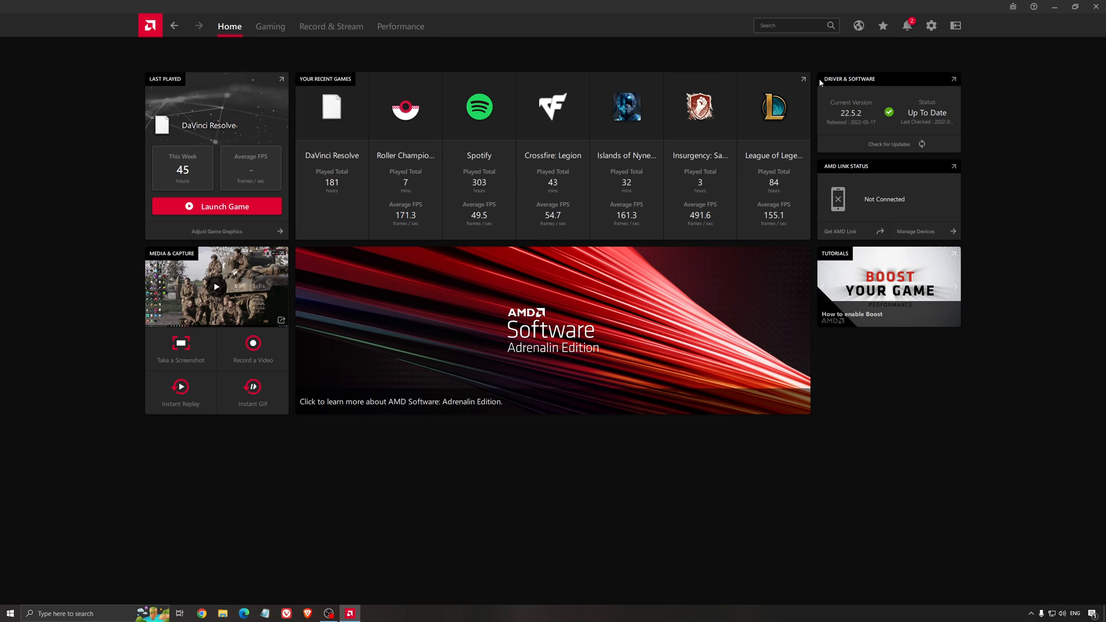
mouse_move(880, 162)
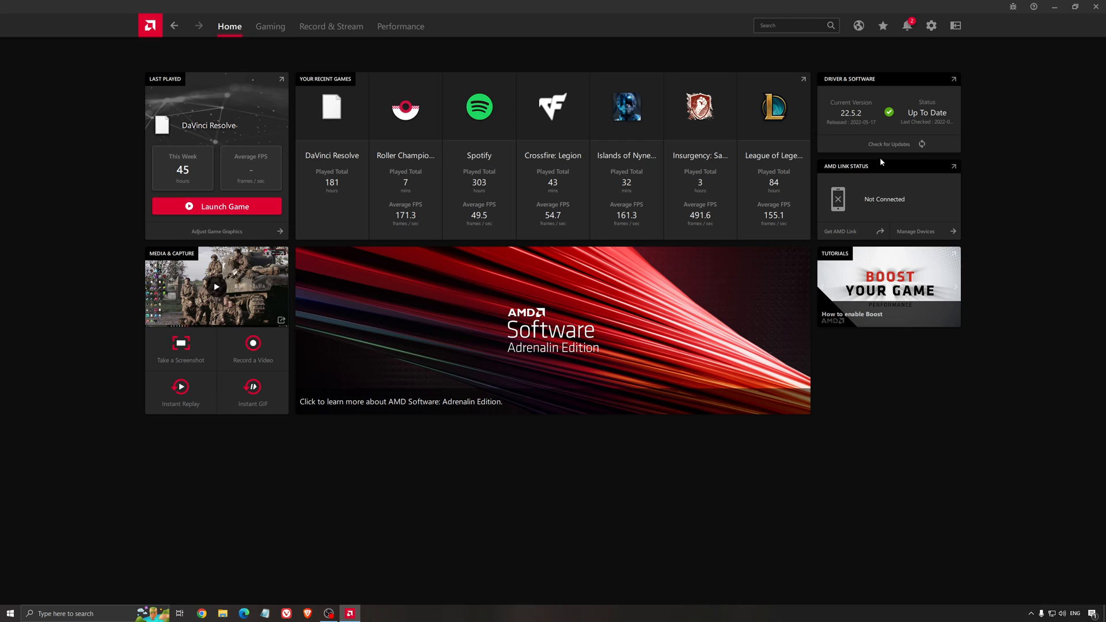
mouse_move(856, 100)
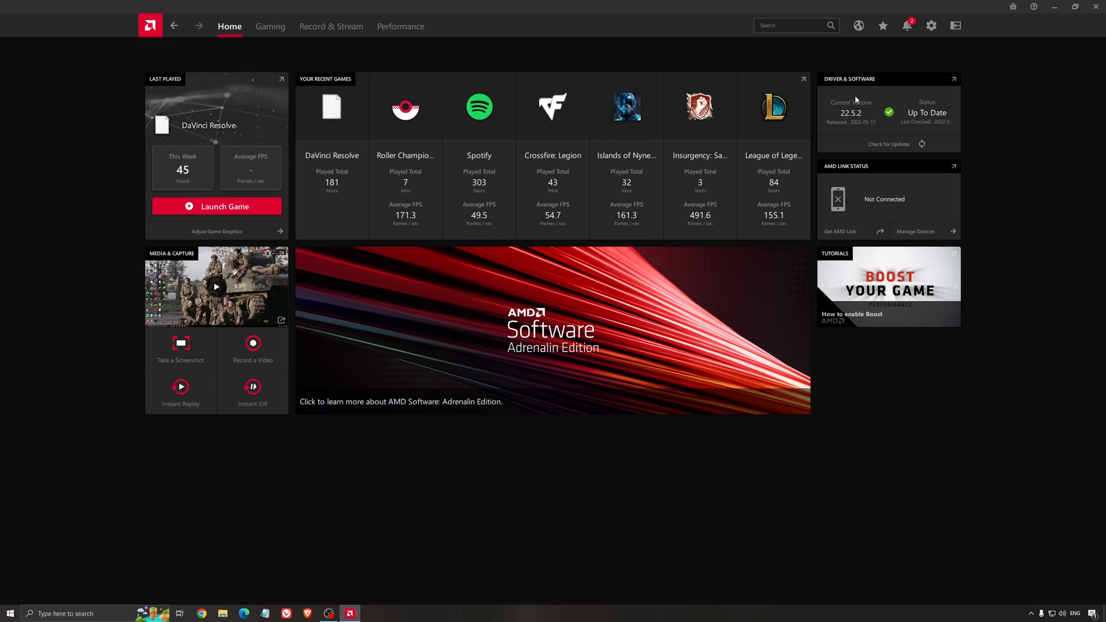
mouse_move(563, 130)
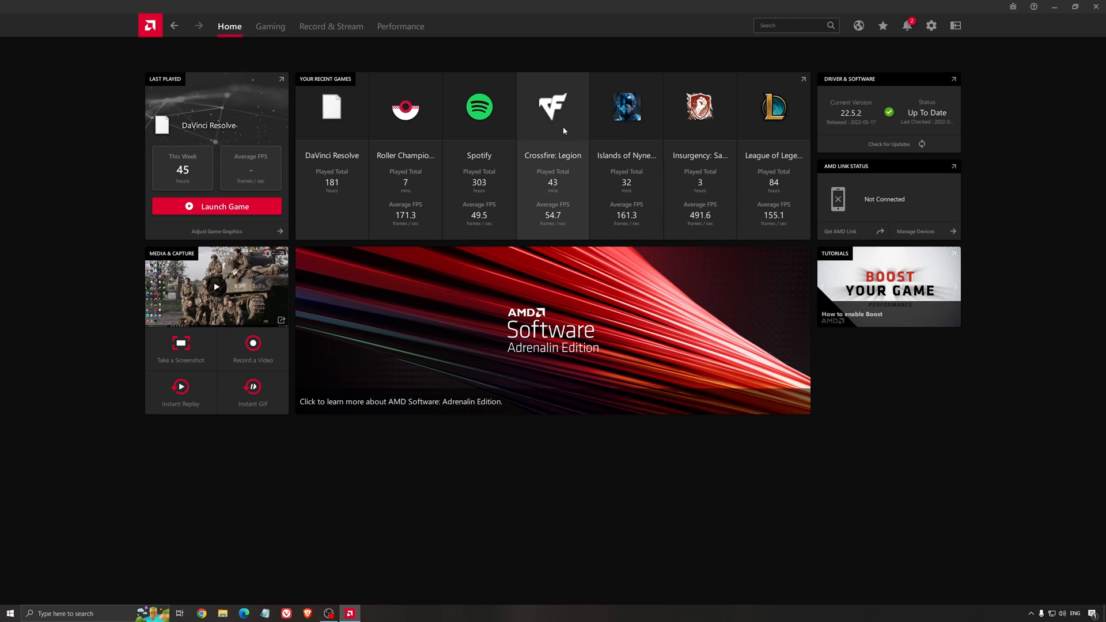
Step: Show the global graphics page with the custom profile and Radeon Chill enabled
click(931, 26)
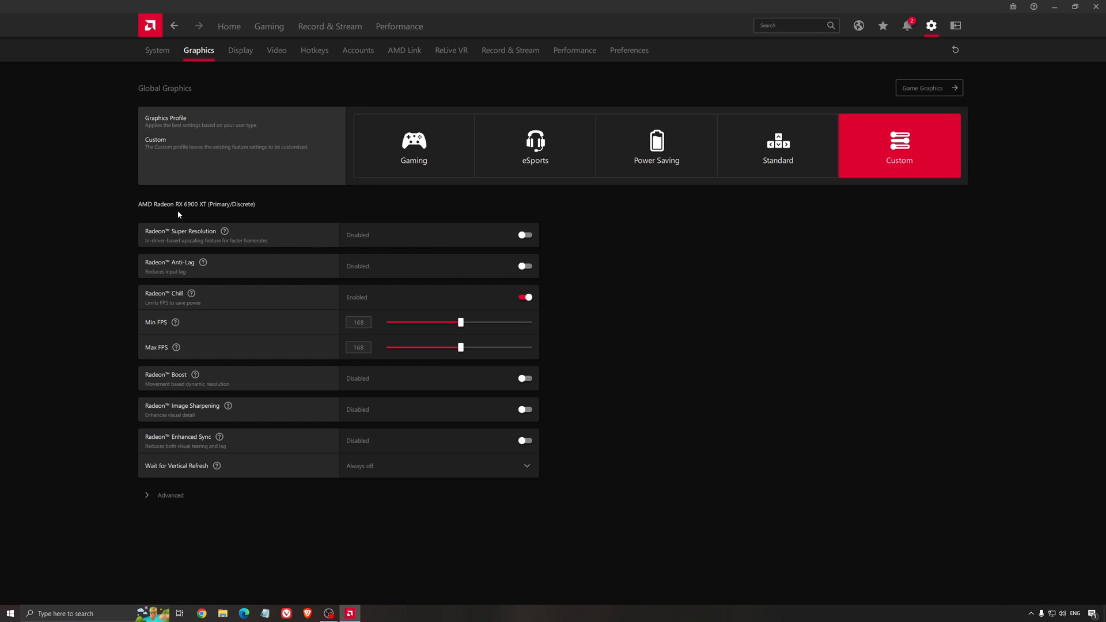
mouse_move(168, 209)
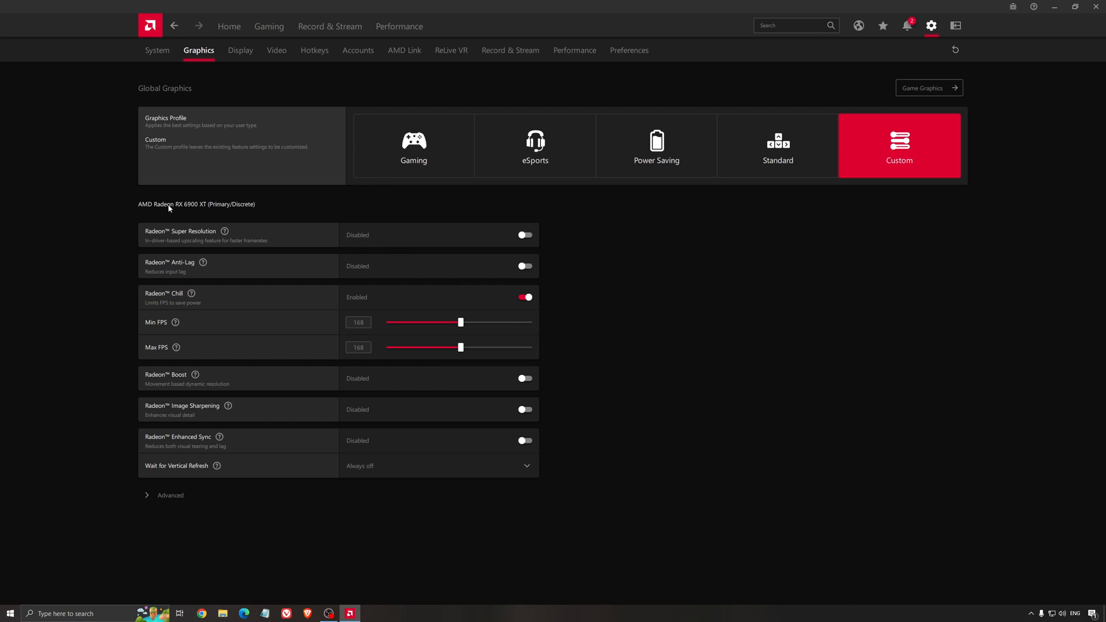
mouse_move(205, 234)
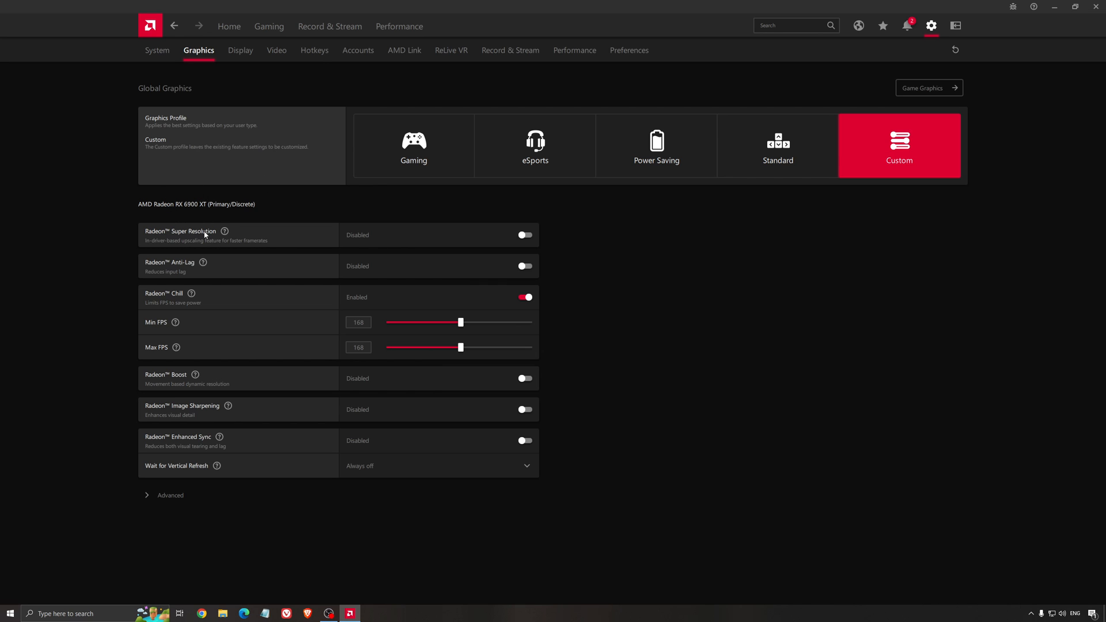
mouse_move(313, 218)
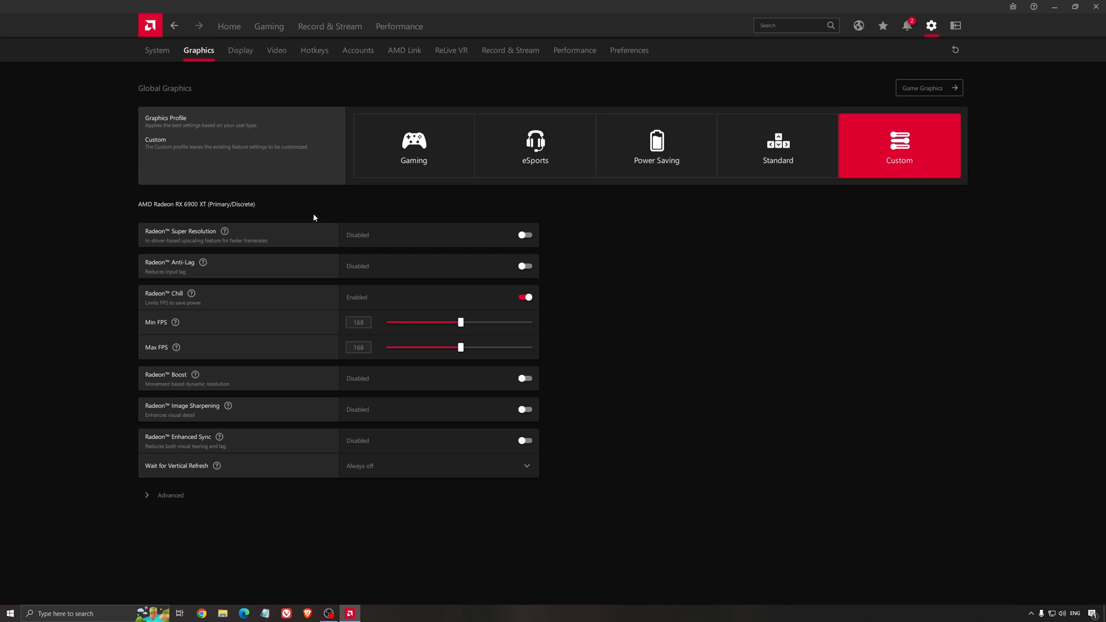
mouse_move(305, 274)
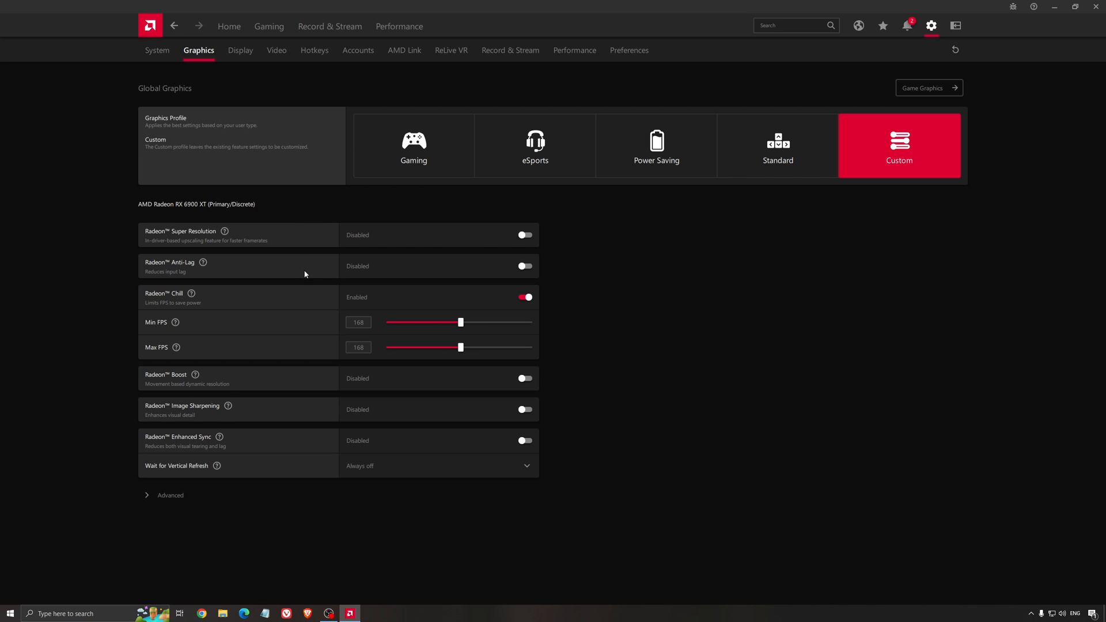
mouse_move(311, 259)
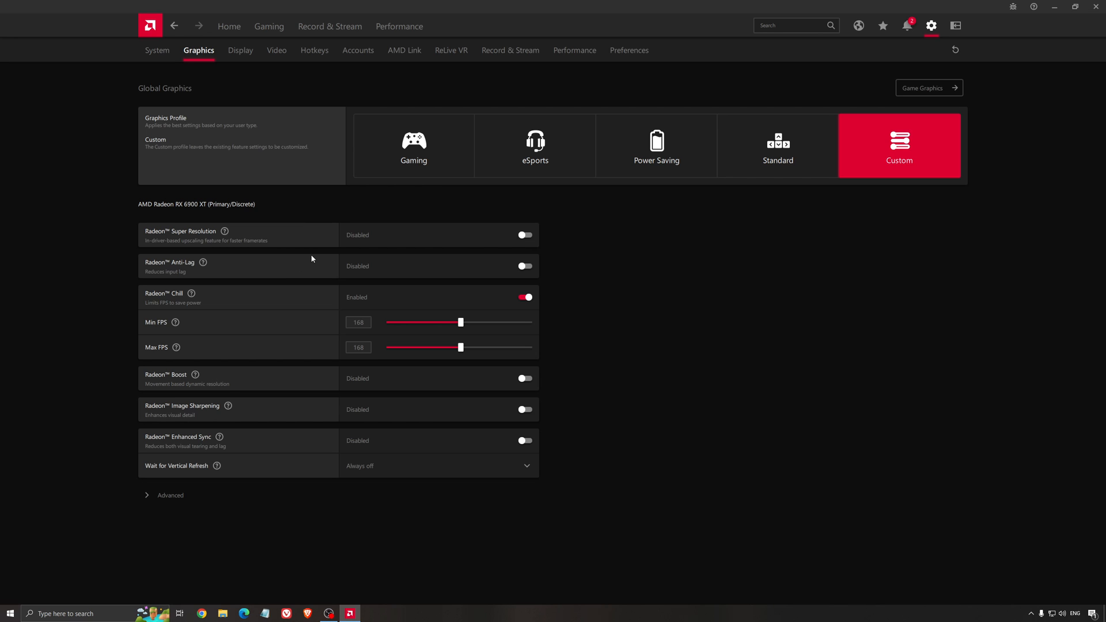
mouse_move(356, 204)
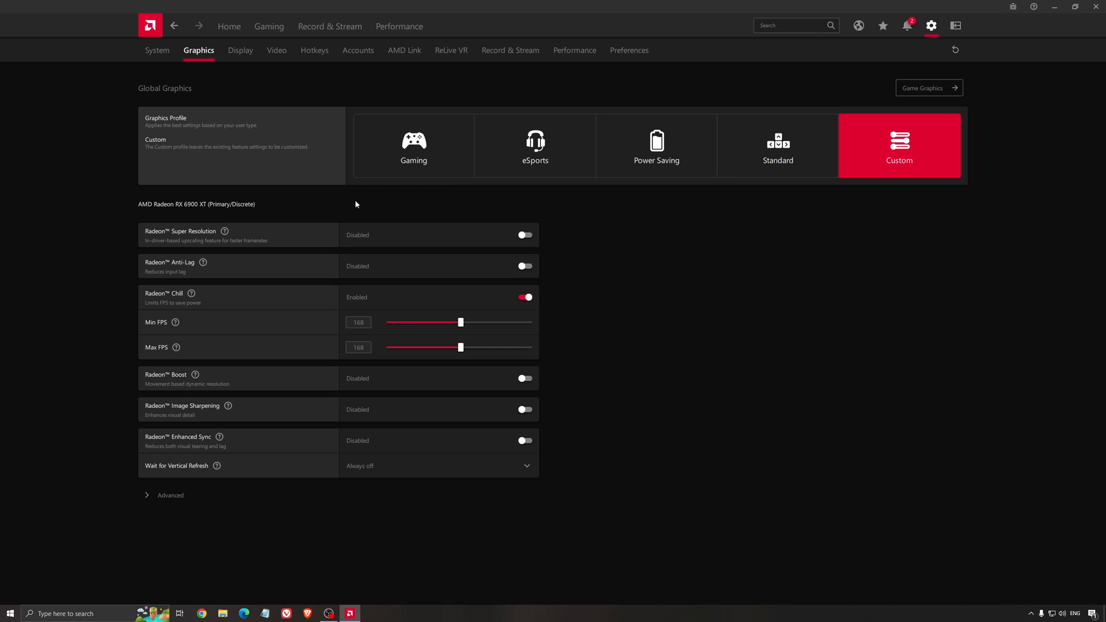
mouse_move(303, 250)
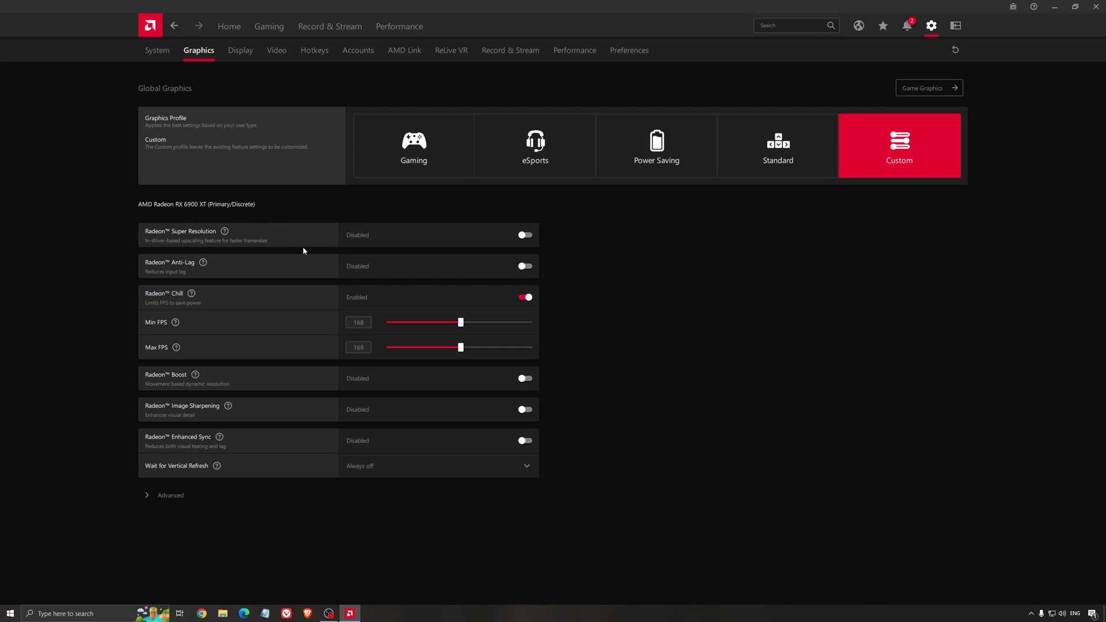
mouse_move(513, 241)
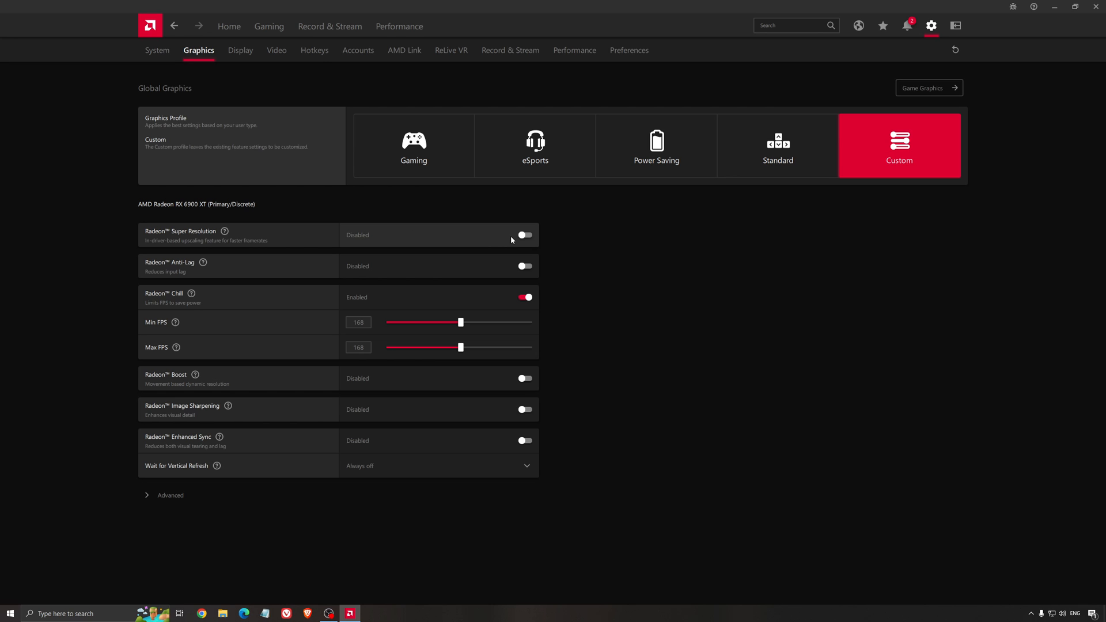
mouse_move(504, 242)
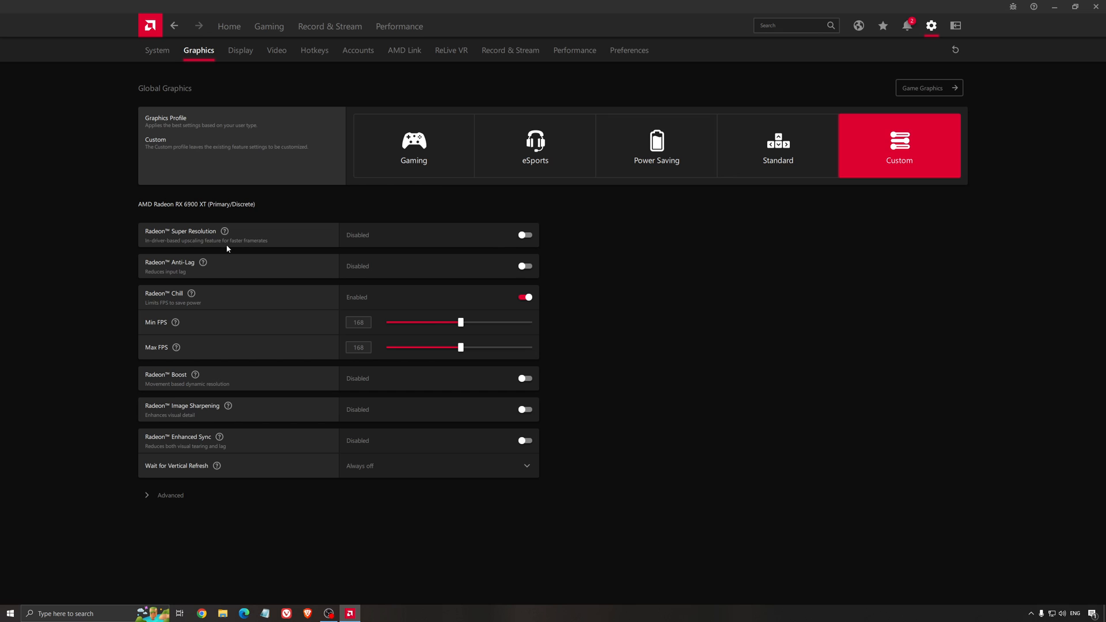
mouse_move(252, 247)
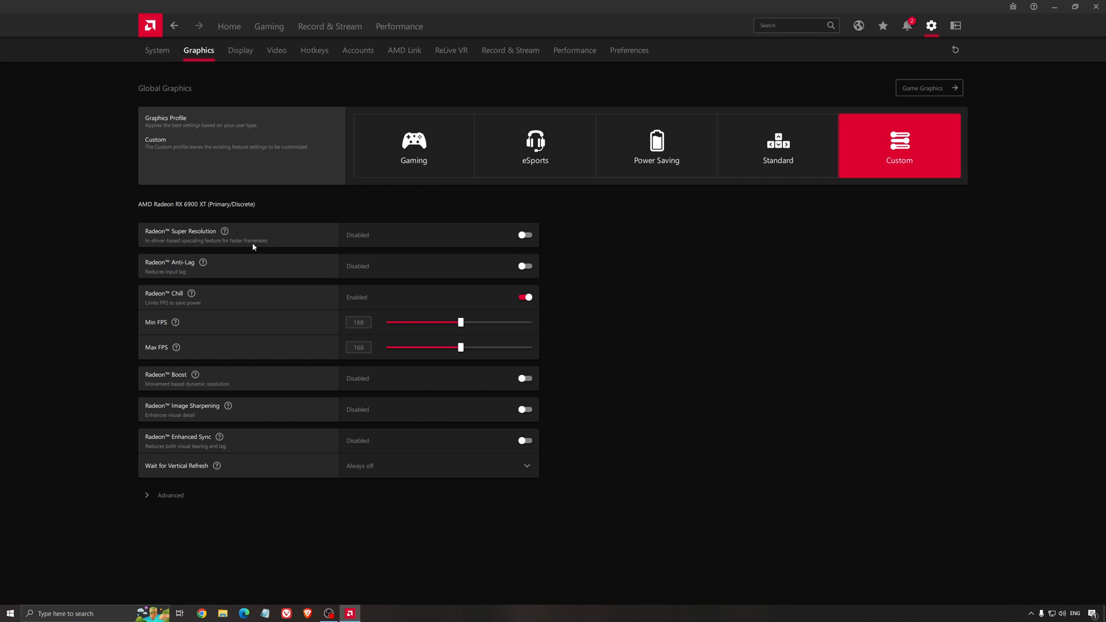
mouse_move(267, 240)
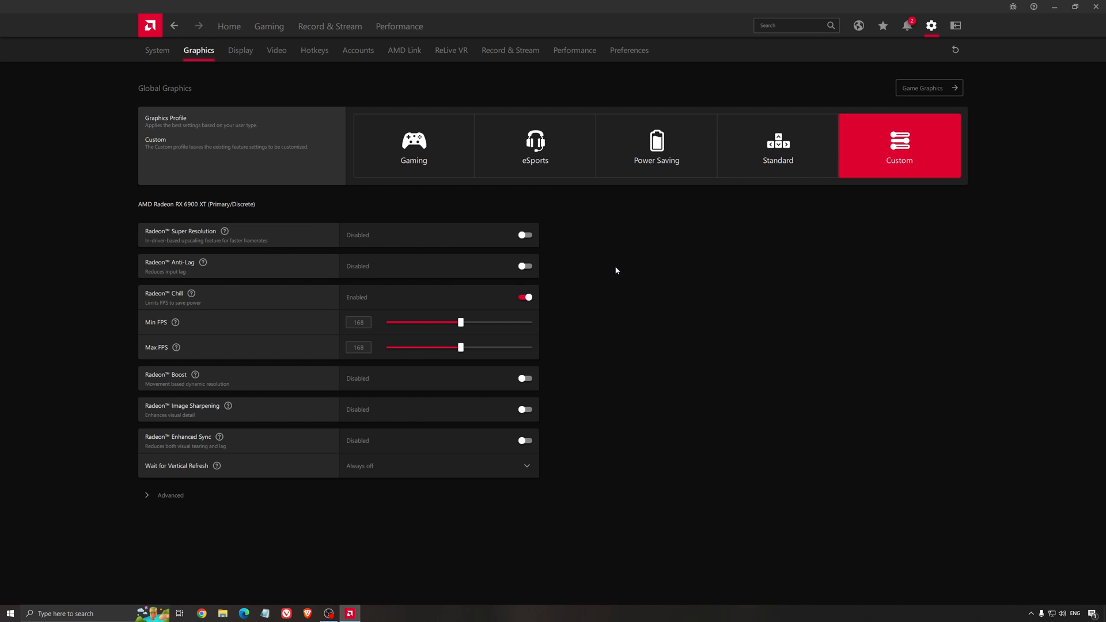
mouse_move(608, 273)
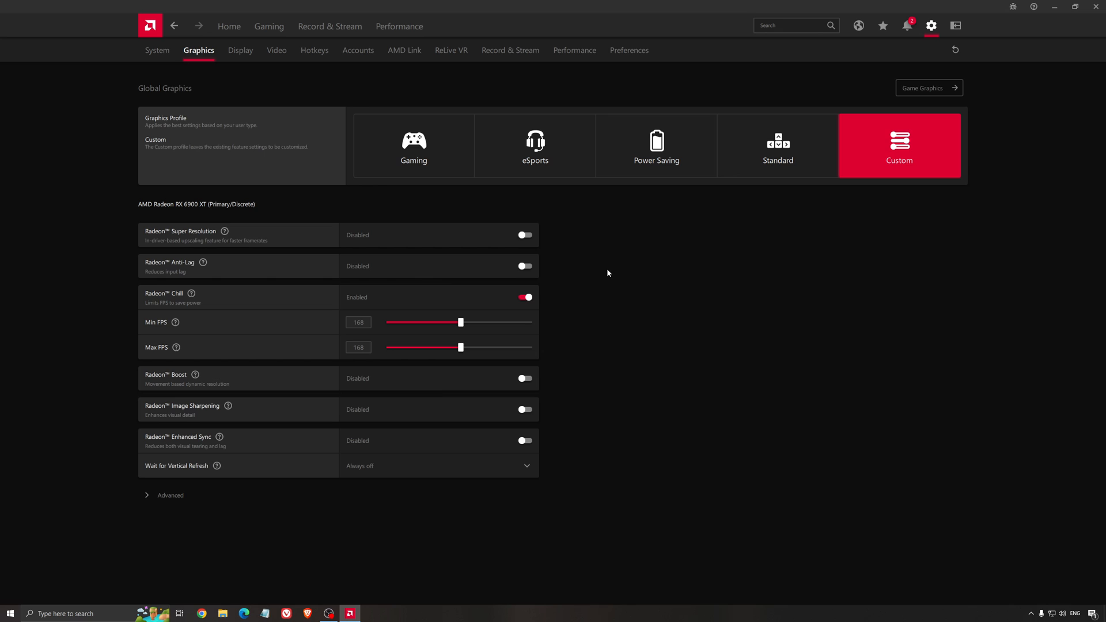
mouse_move(620, 278)
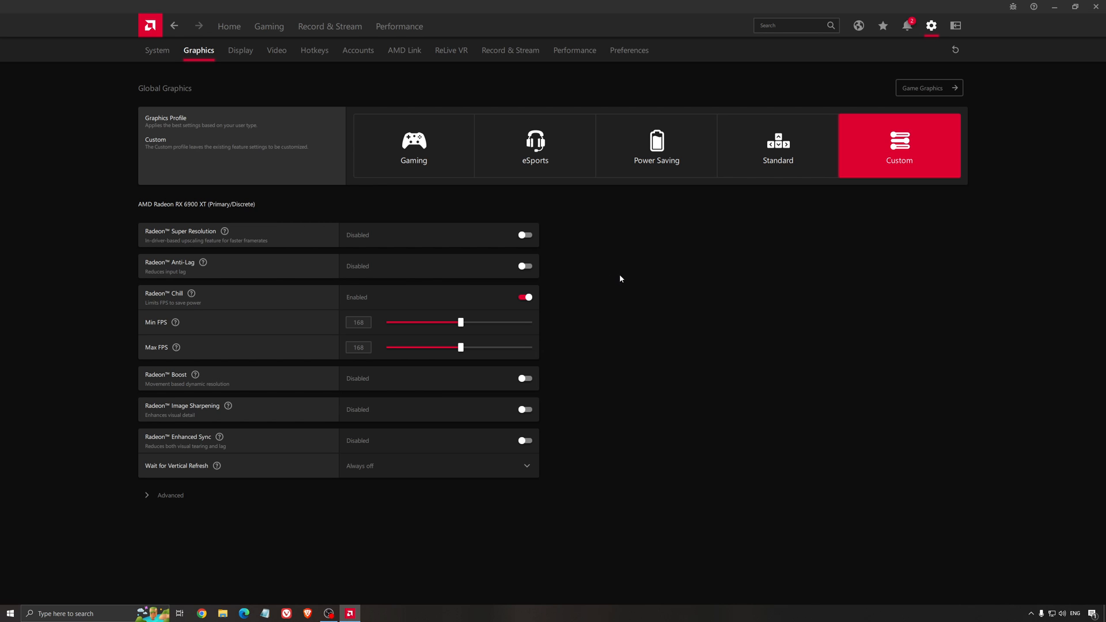
mouse_move(615, 286)
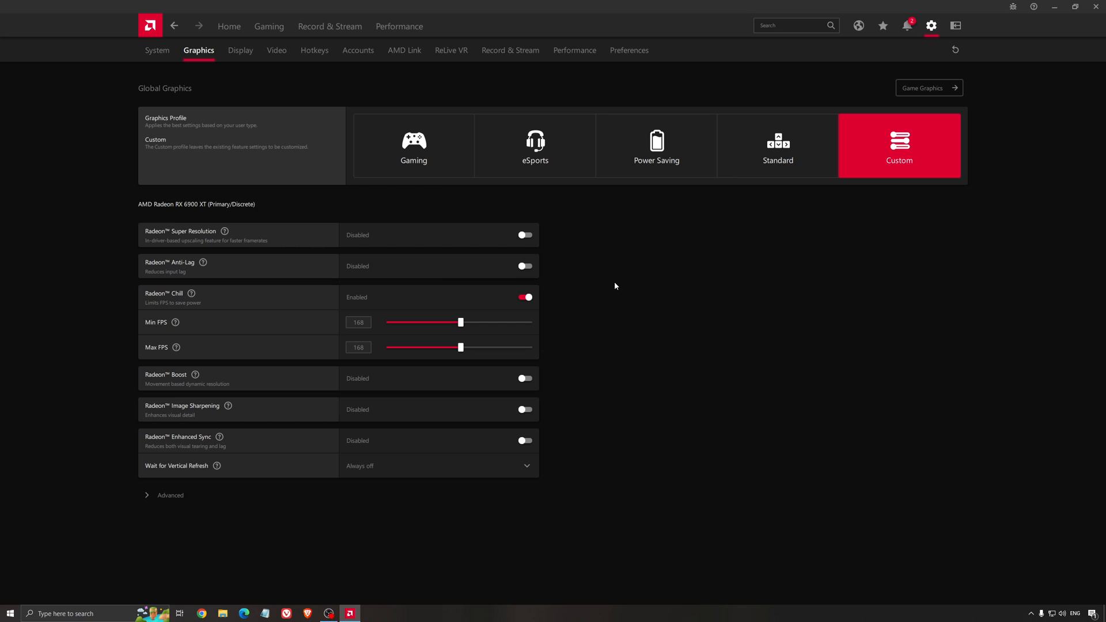
mouse_move(647, 249)
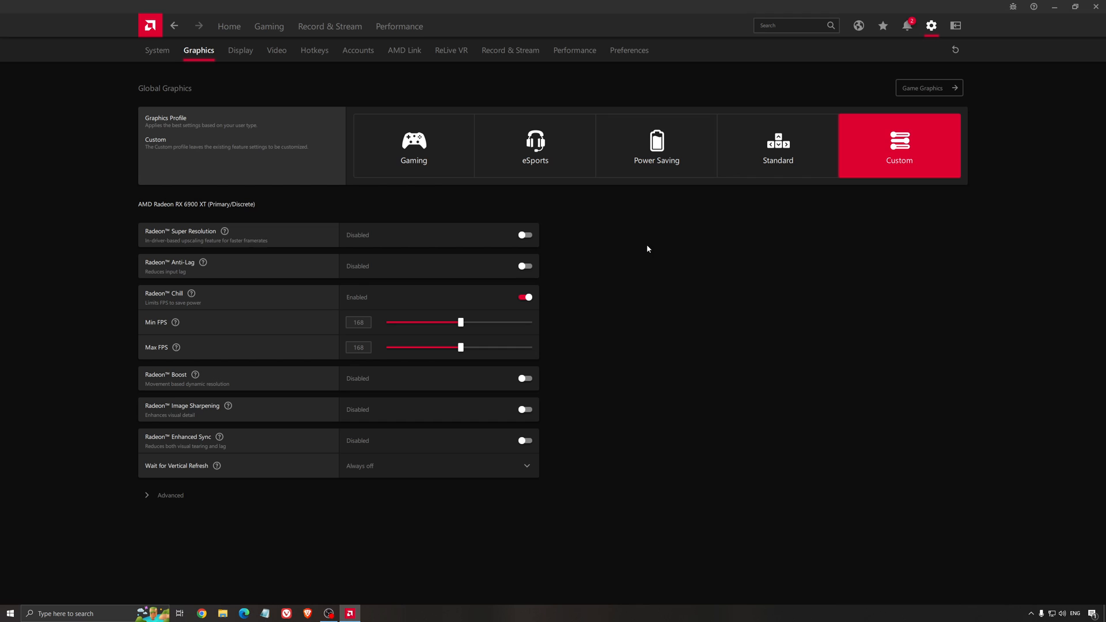
mouse_move(638, 268)
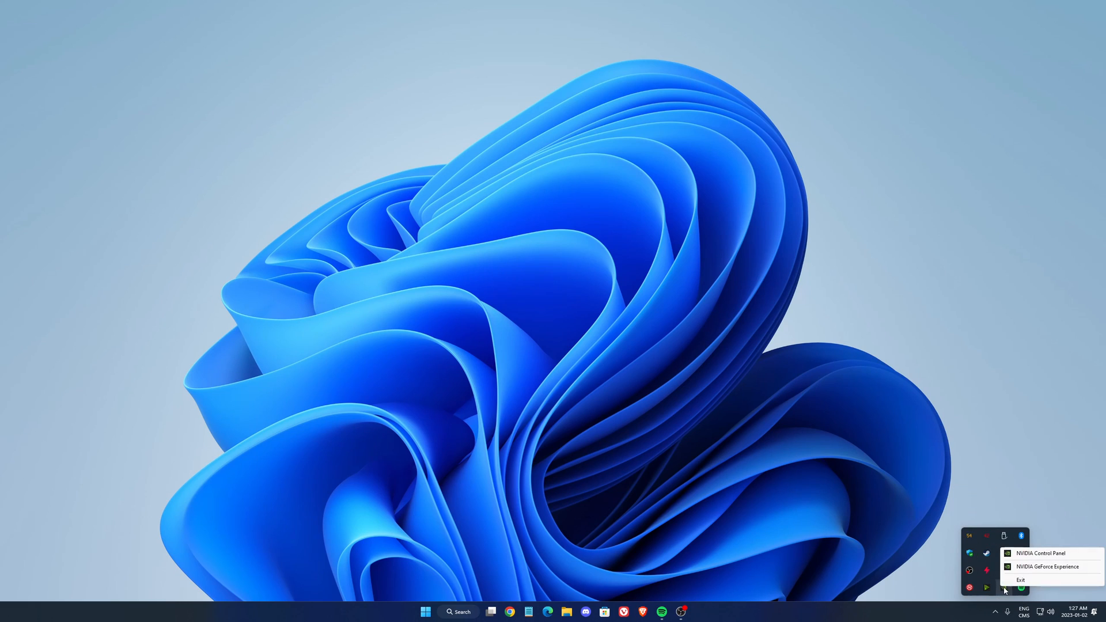
Step: Reach the global 3D settings in NVIDIA Control Panel and edit Max Frame Rate
click(773, 456)
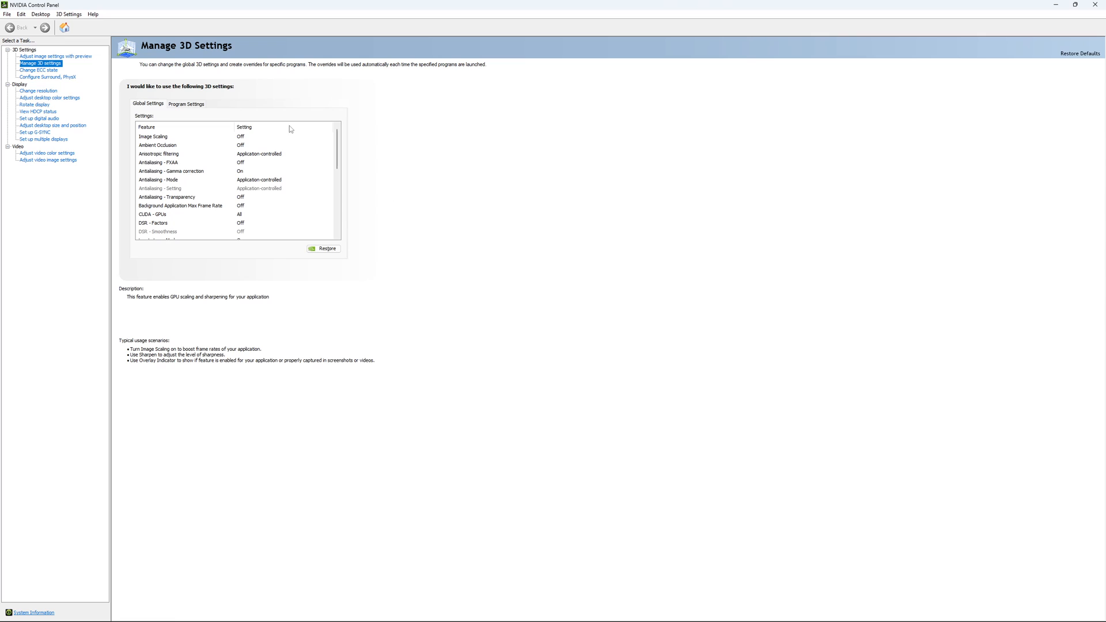
mouse_move(245, 144)
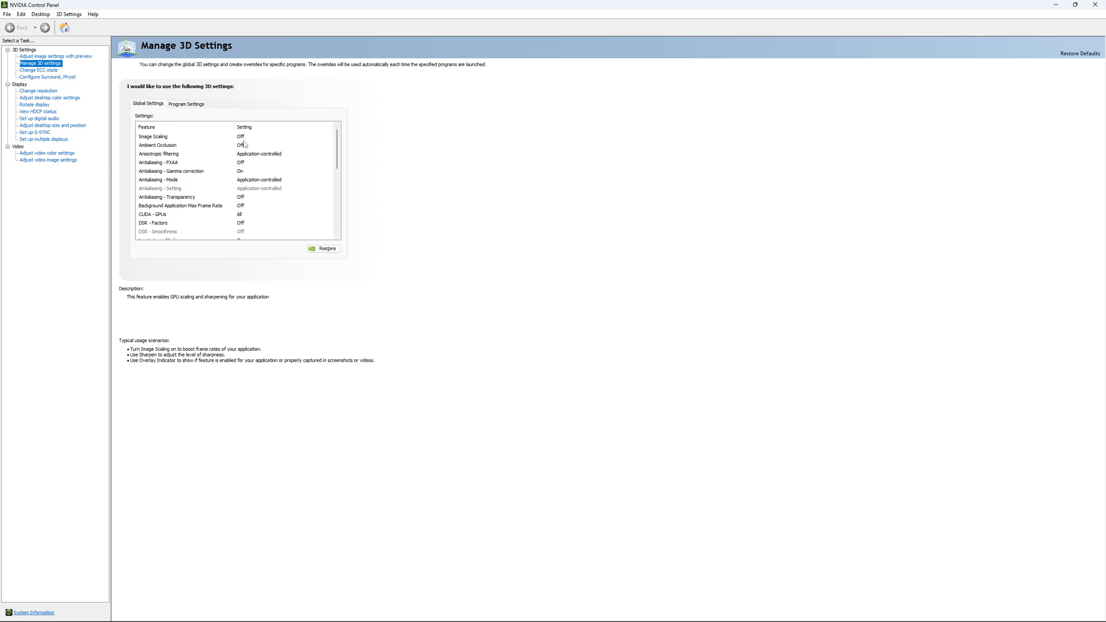
scroll(down, 3)
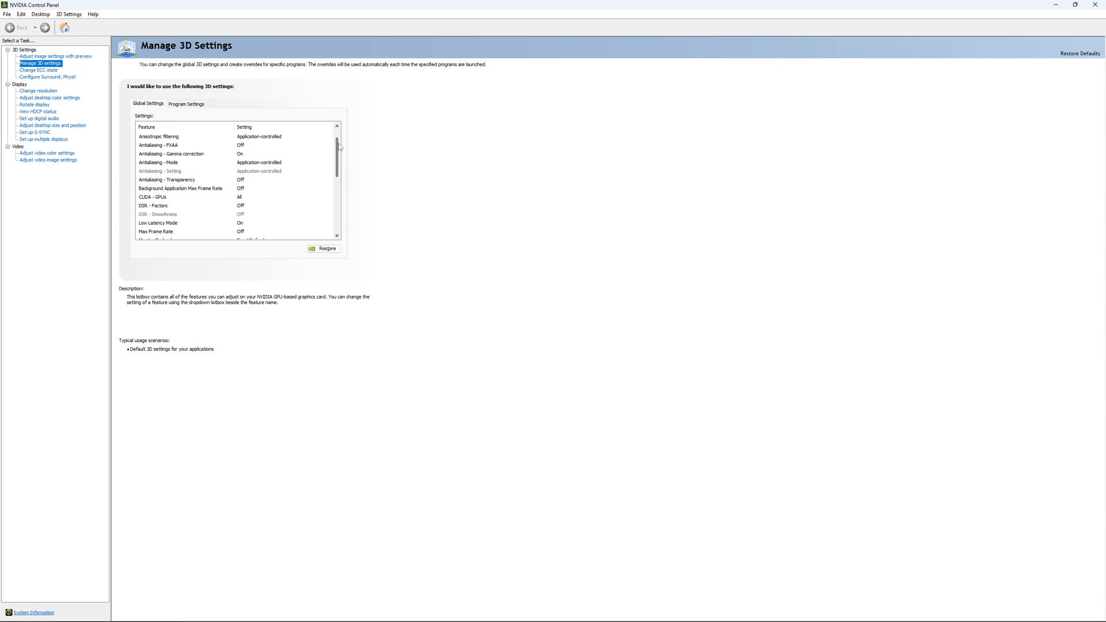
scroll(down, 3)
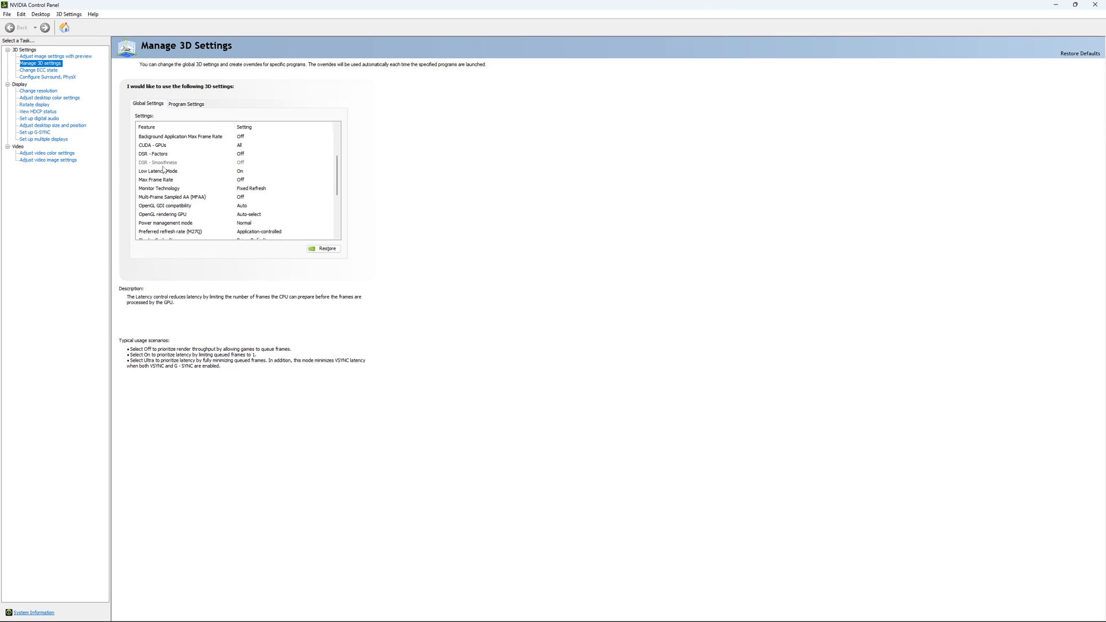
mouse_move(157, 171)
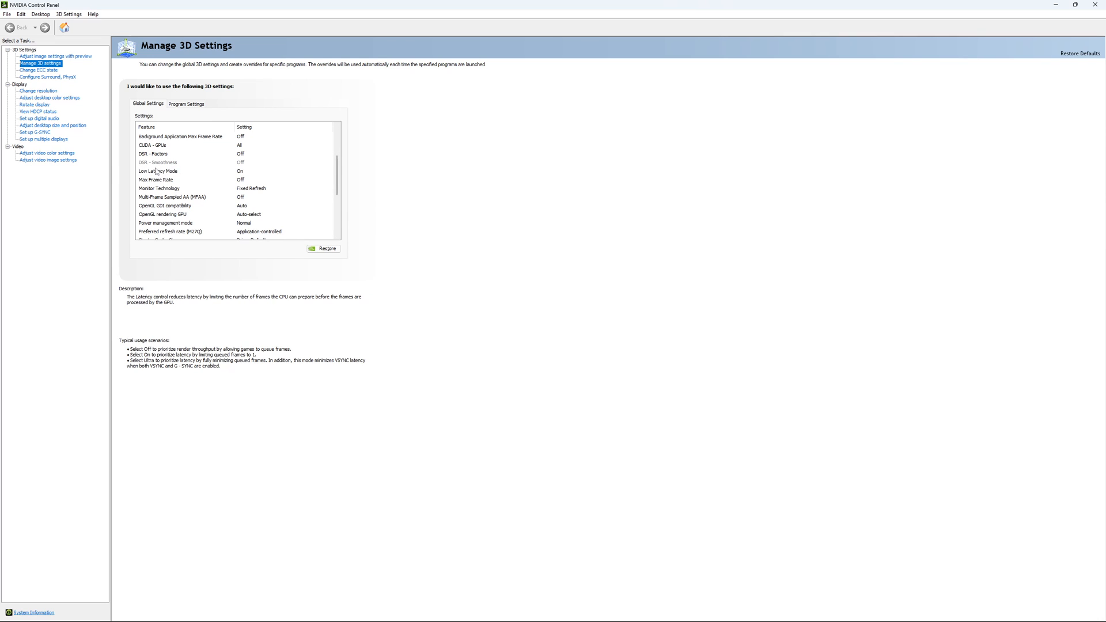
mouse_move(310, 172)
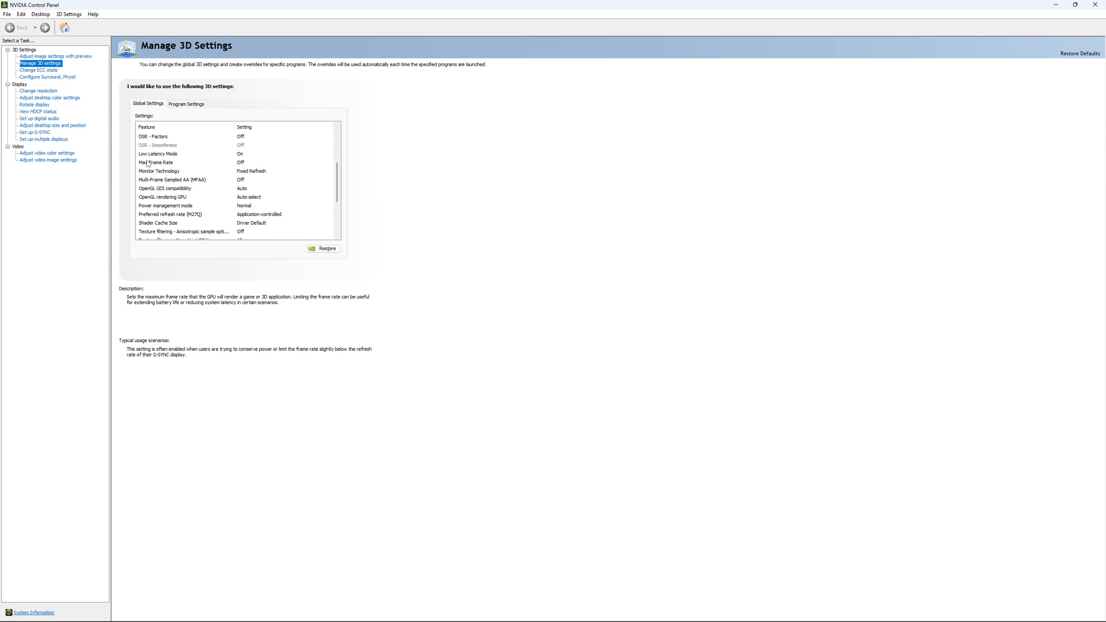
click(156, 162)
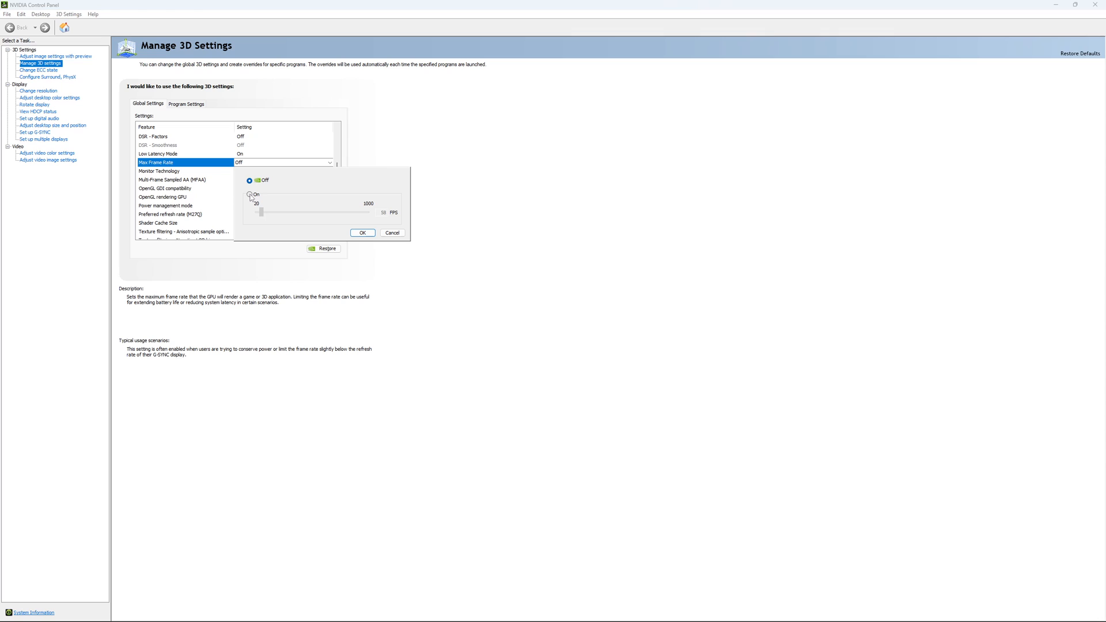
mouse_move(252, 199)
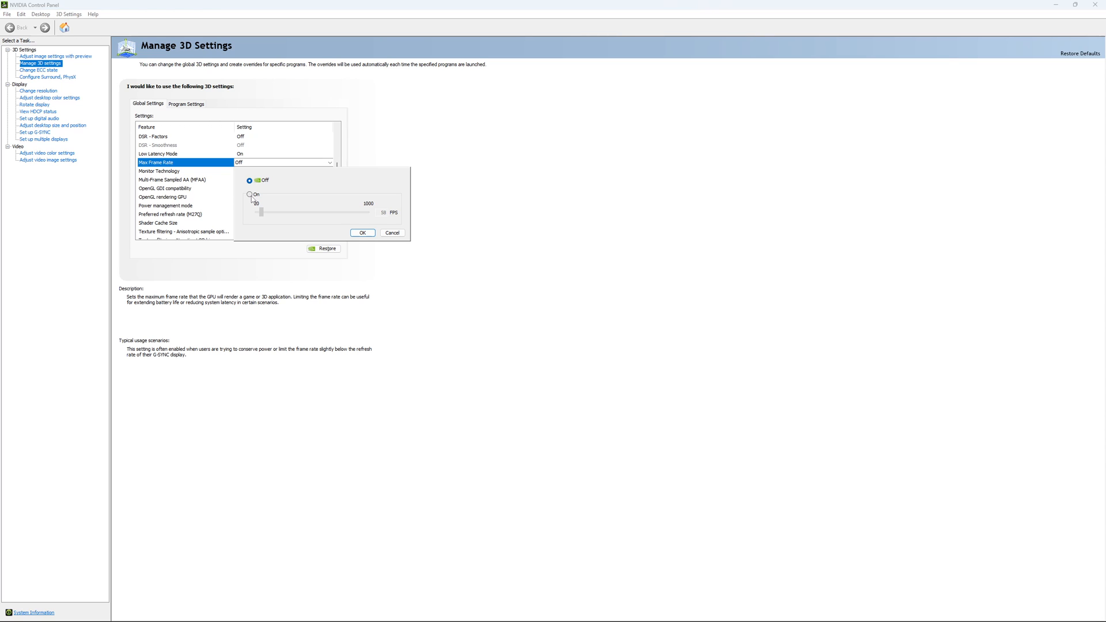
Step: Turn the frame rate cap on and drag it to about 174 FPS before leaving it off
click(249, 193)
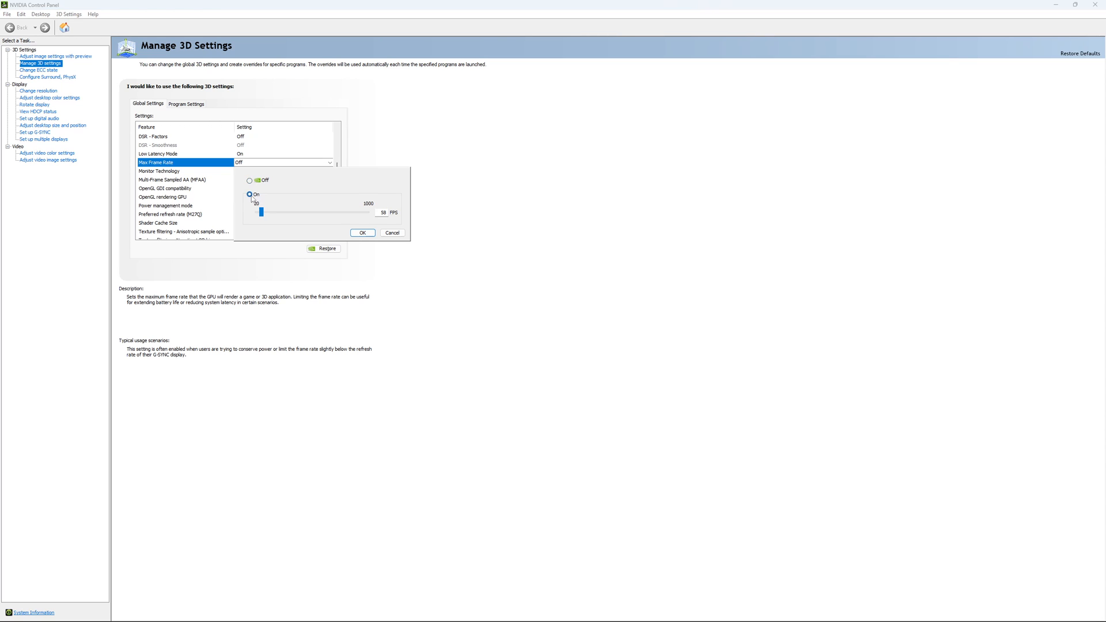
drag(259, 212, 266, 212)
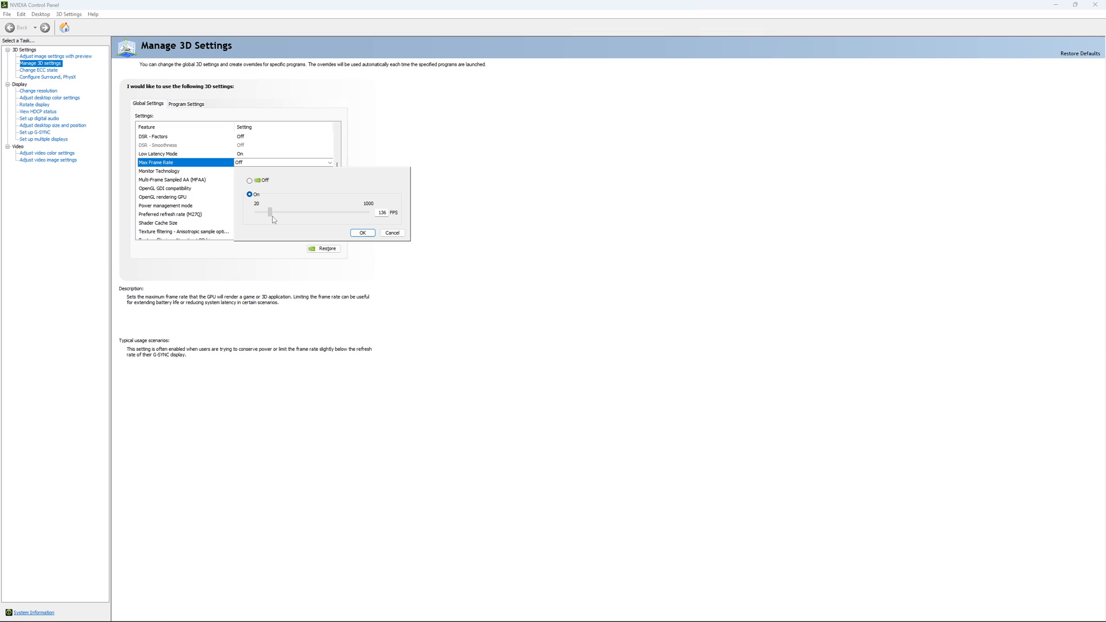
drag(272, 212, 275, 213)
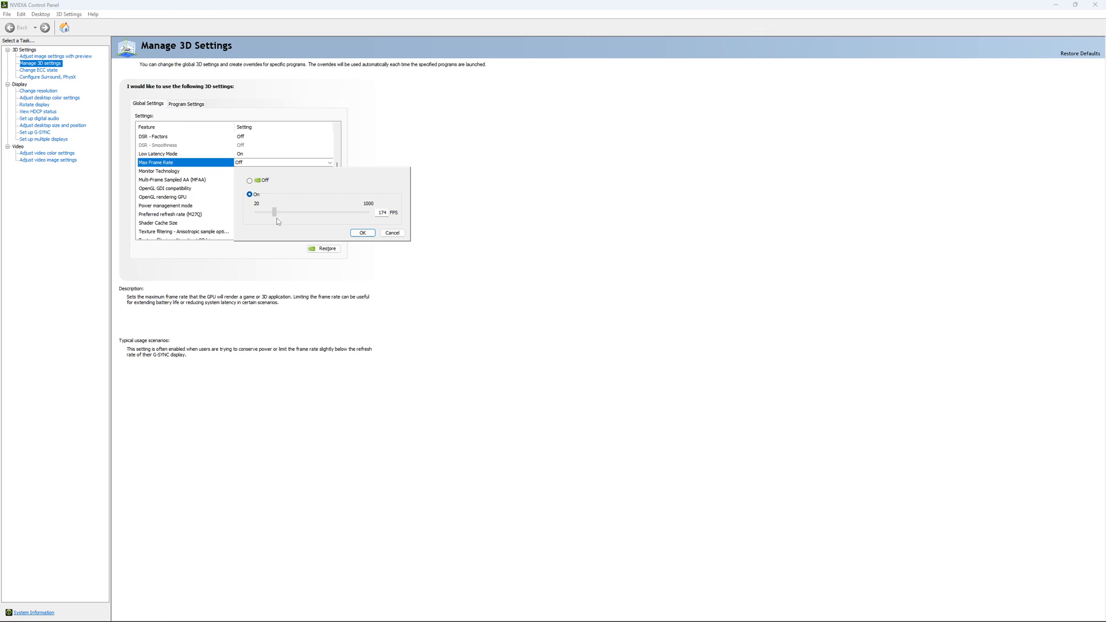
drag(276, 212, 272, 212)
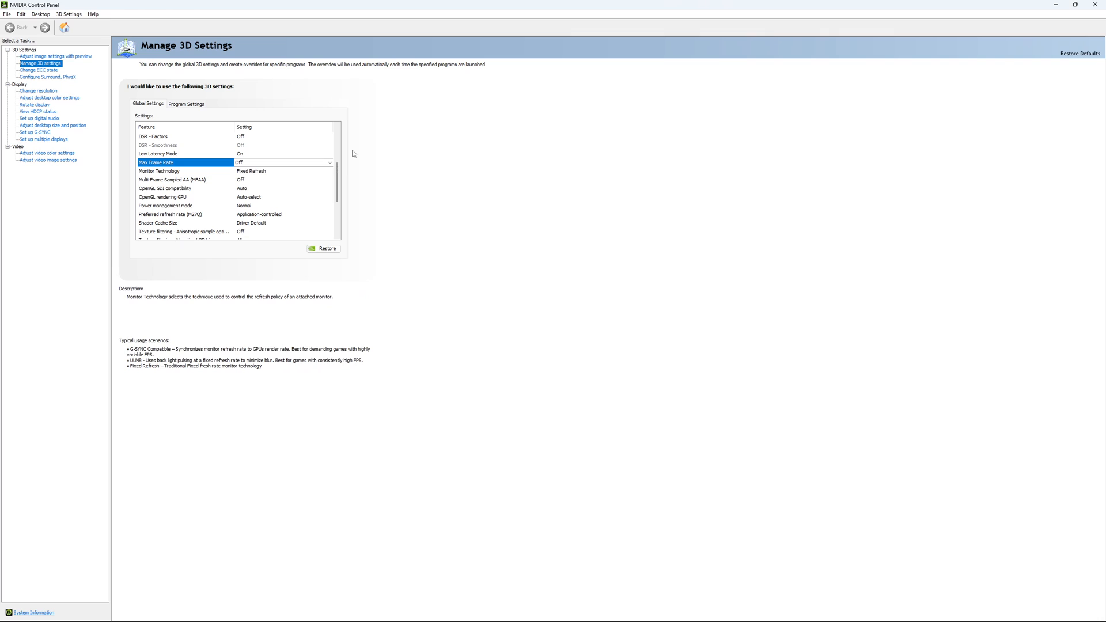
Step: Review the ECC state, then confirm the native 2560×1440 mode on the Change Resolution page
click(39, 71)
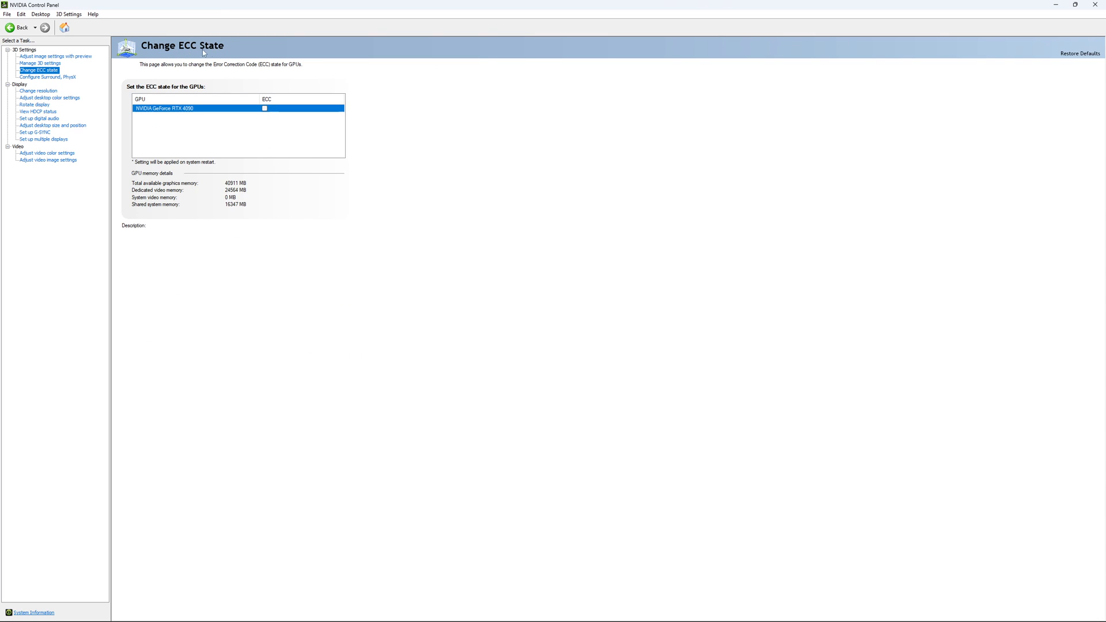
mouse_move(285, 103)
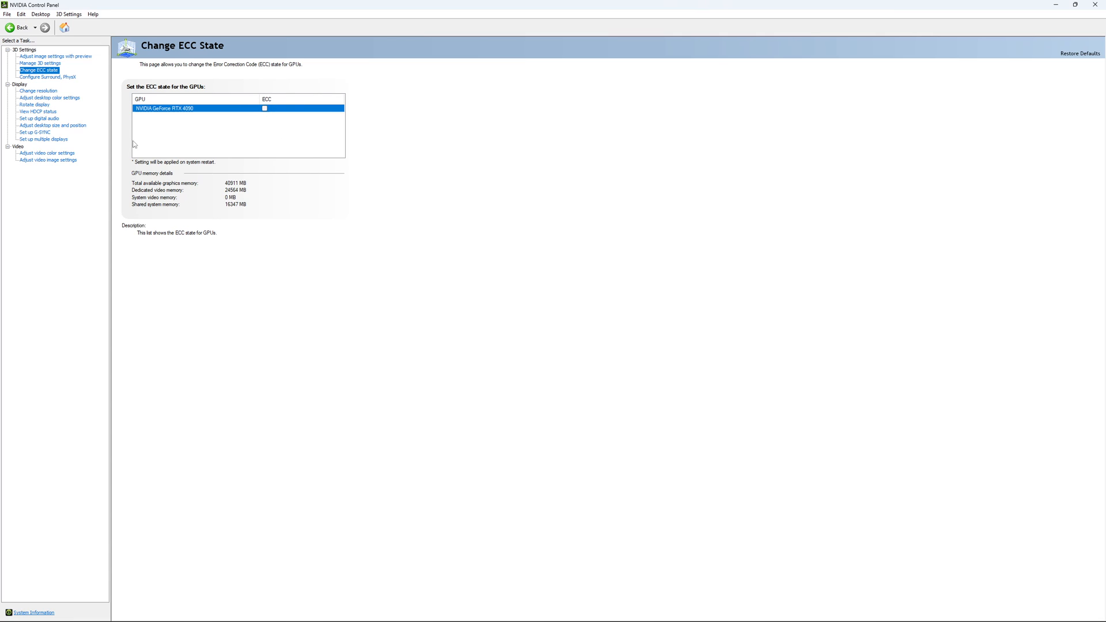
click(37, 90)
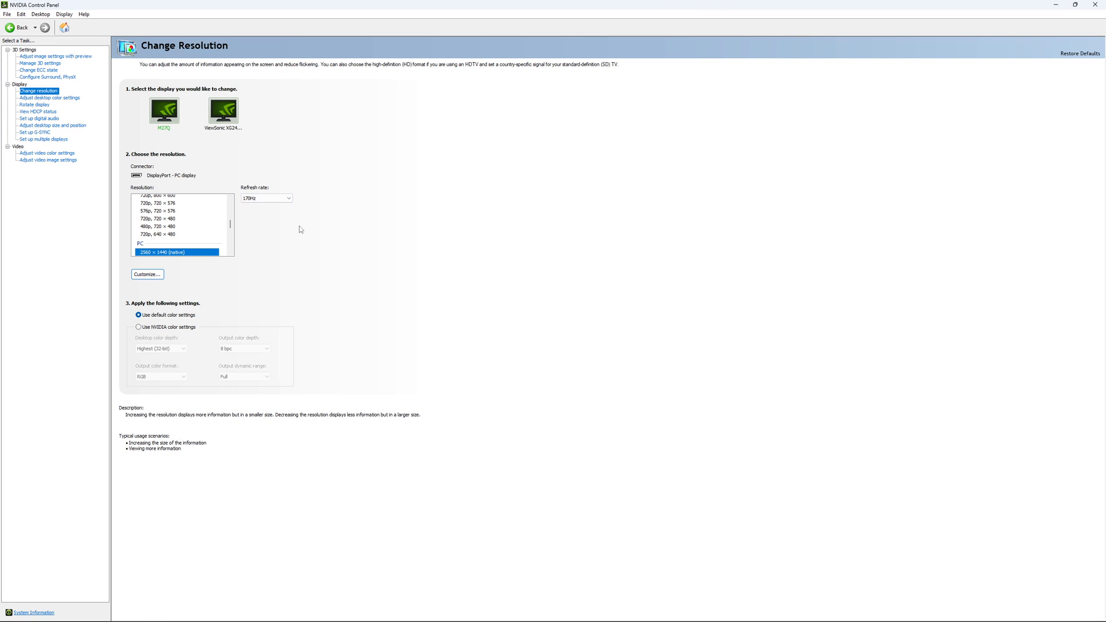
mouse_move(277, 213)
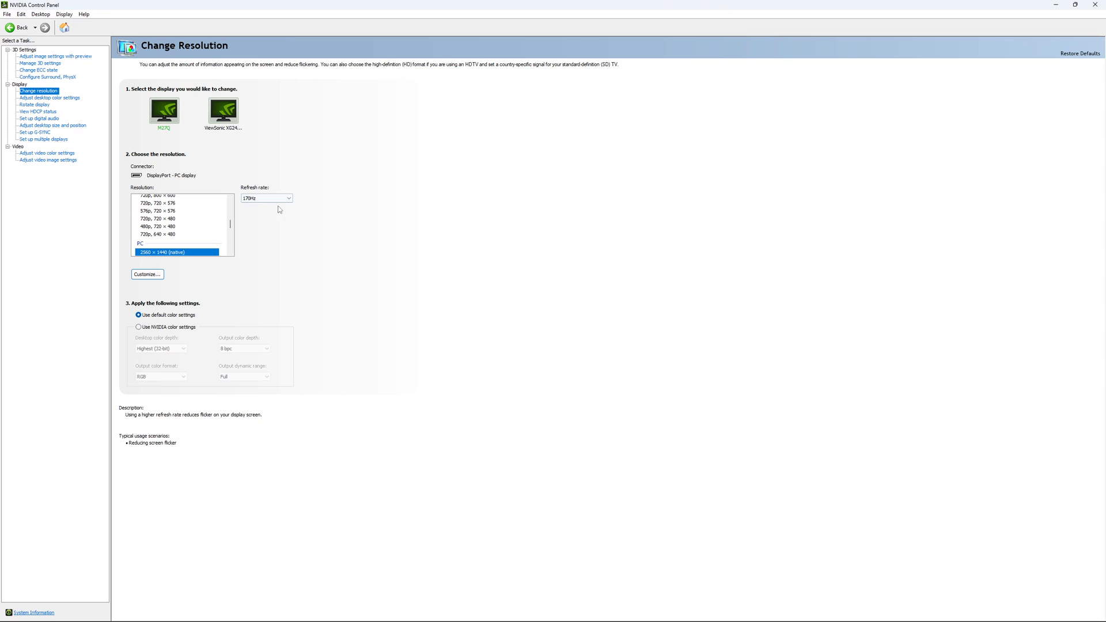
mouse_move(274, 194)
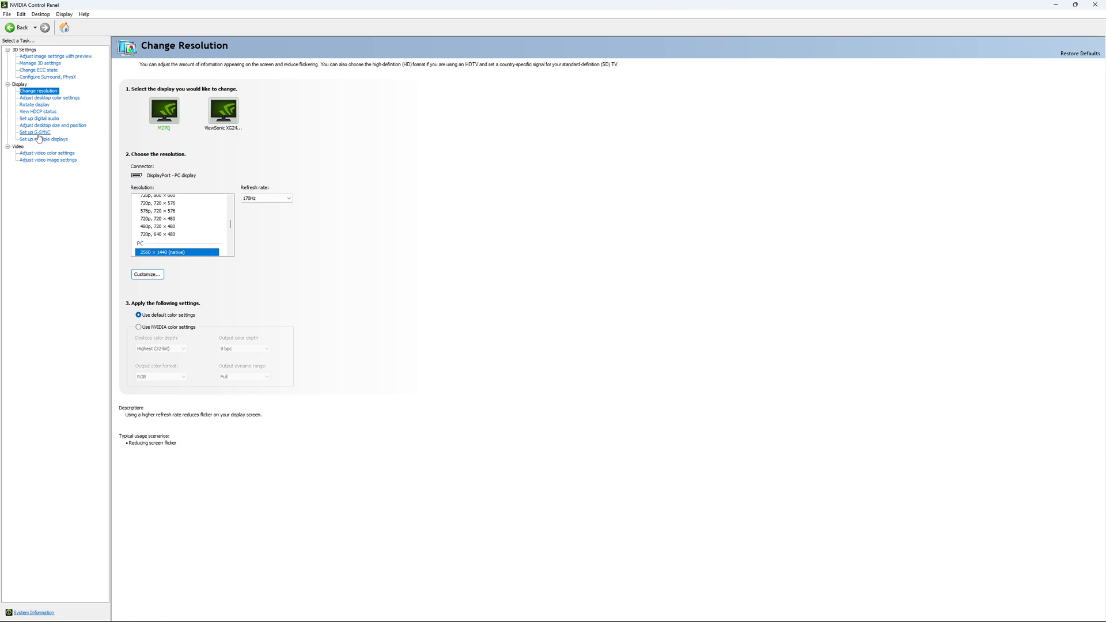
Step: Show the Set up G-SYNC page with Enable G-SYNC left unchecked
click(34, 132)
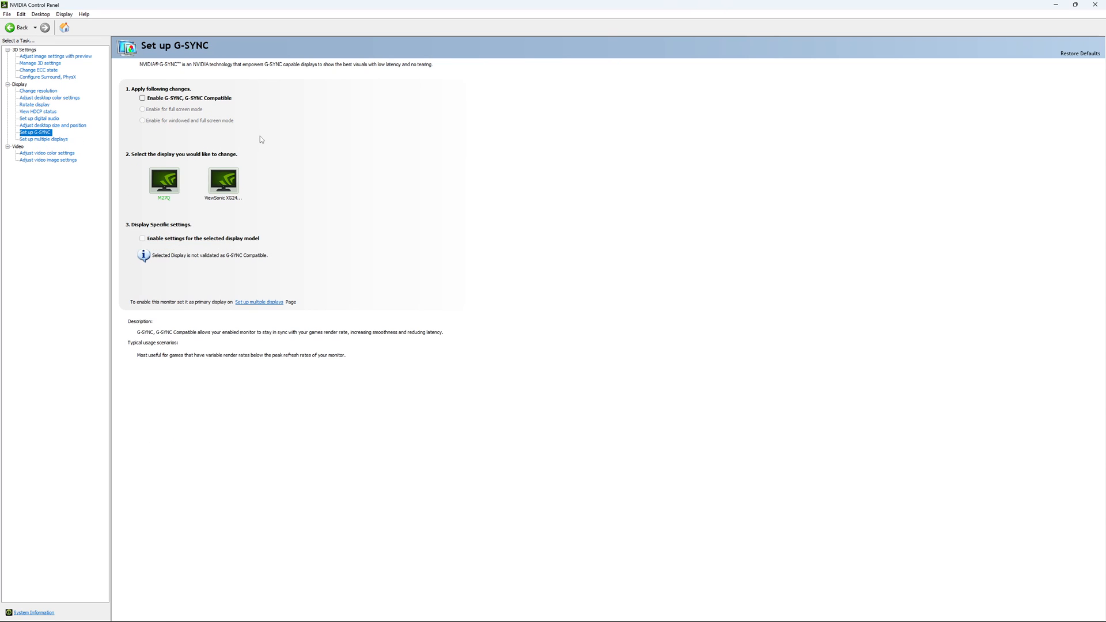
mouse_move(161, 90)
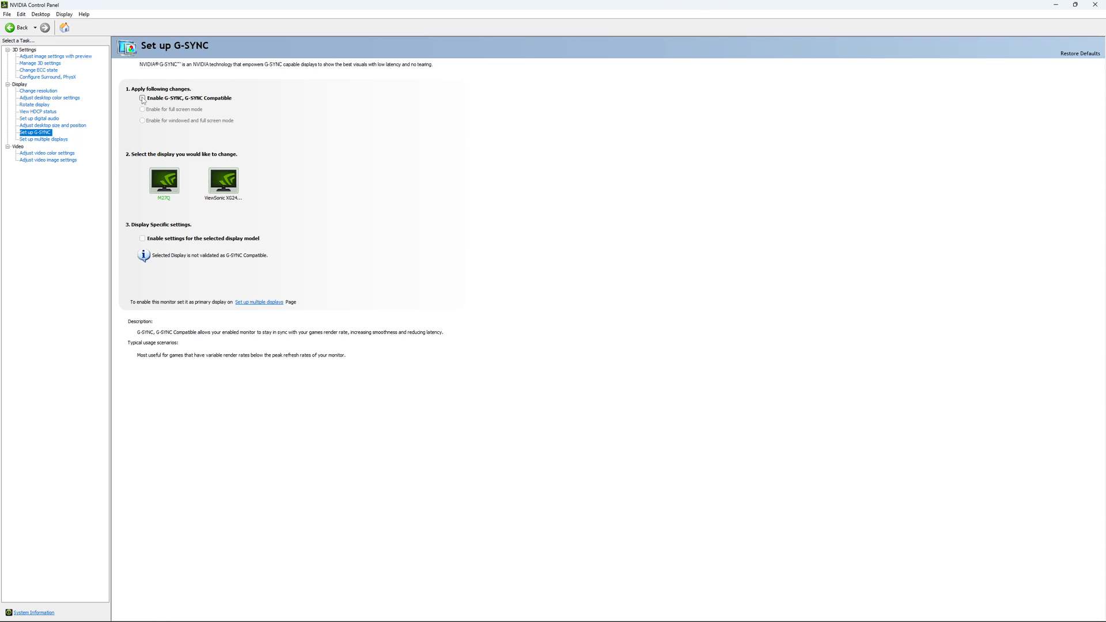
click(143, 97)
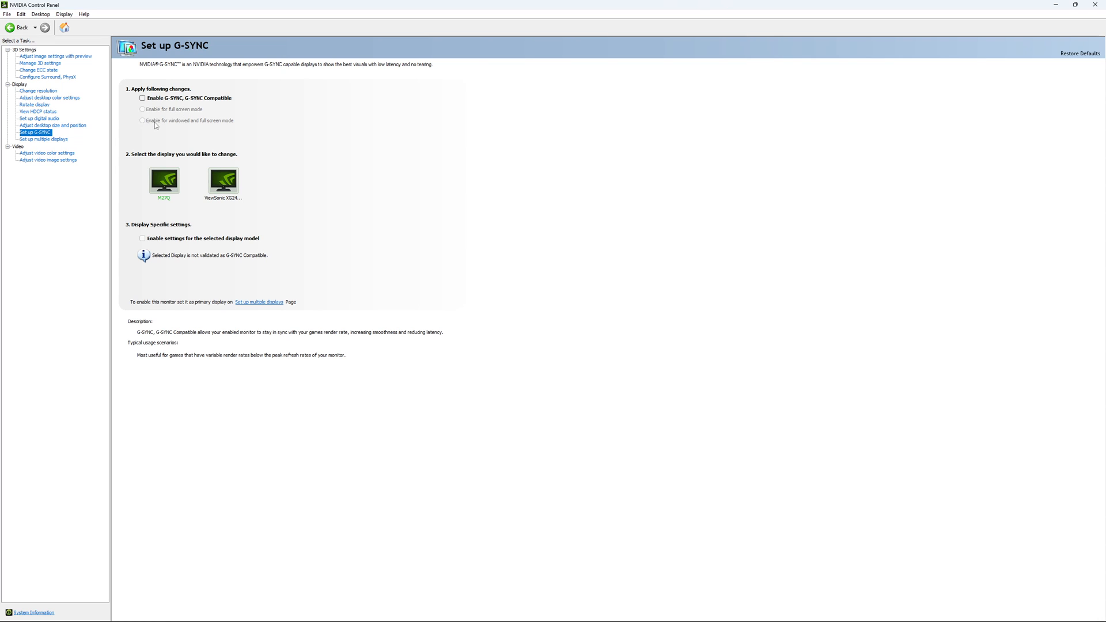
mouse_move(193, 128)
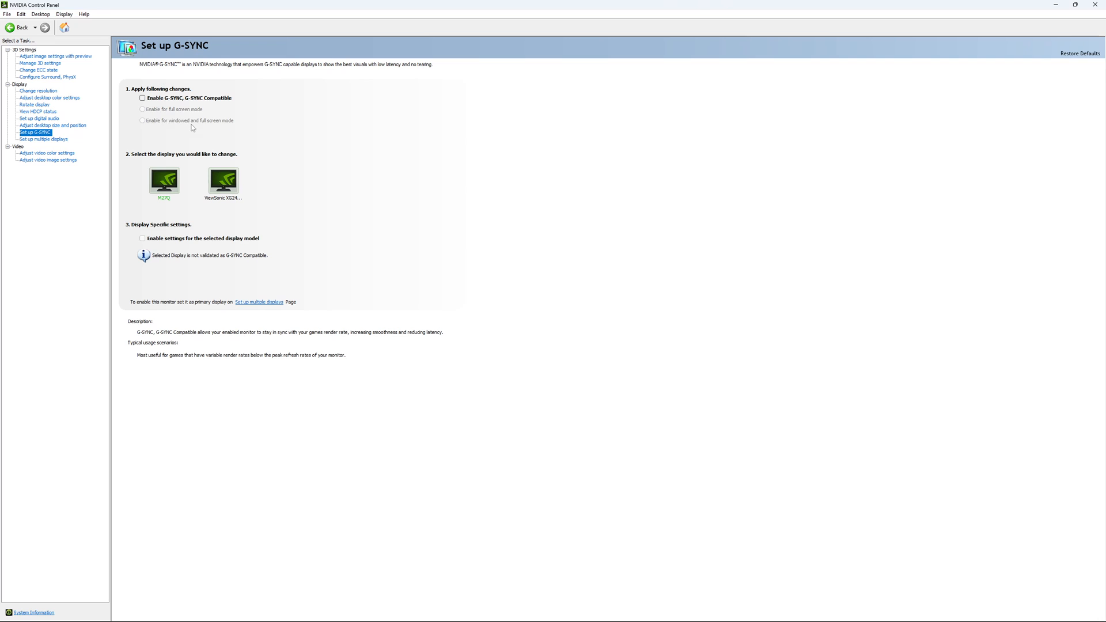
mouse_move(167, 128)
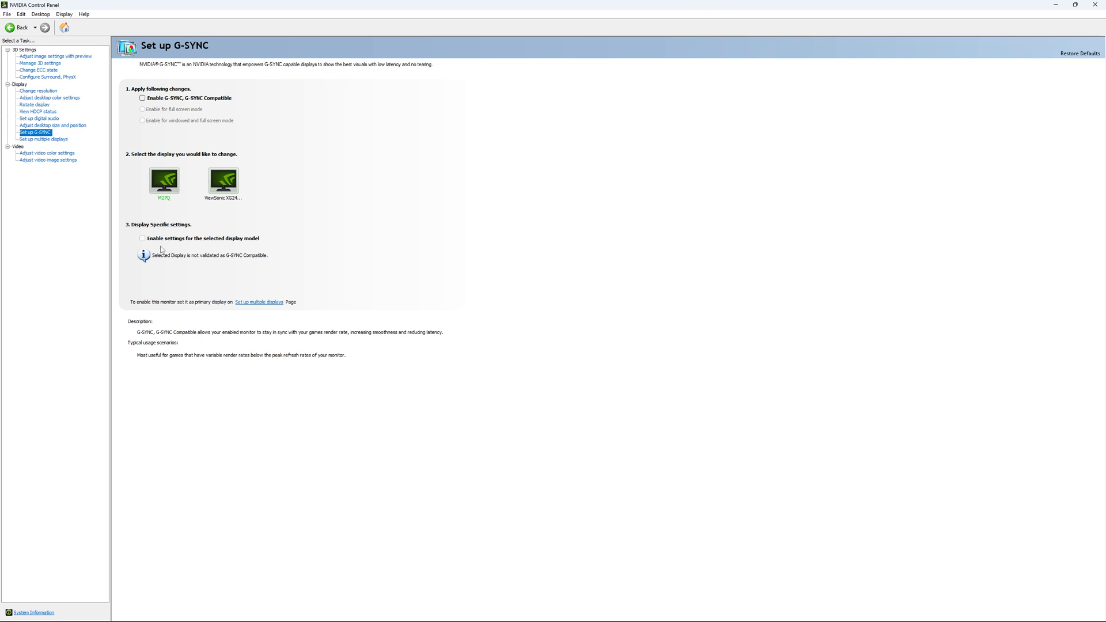
mouse_move(169, 204)
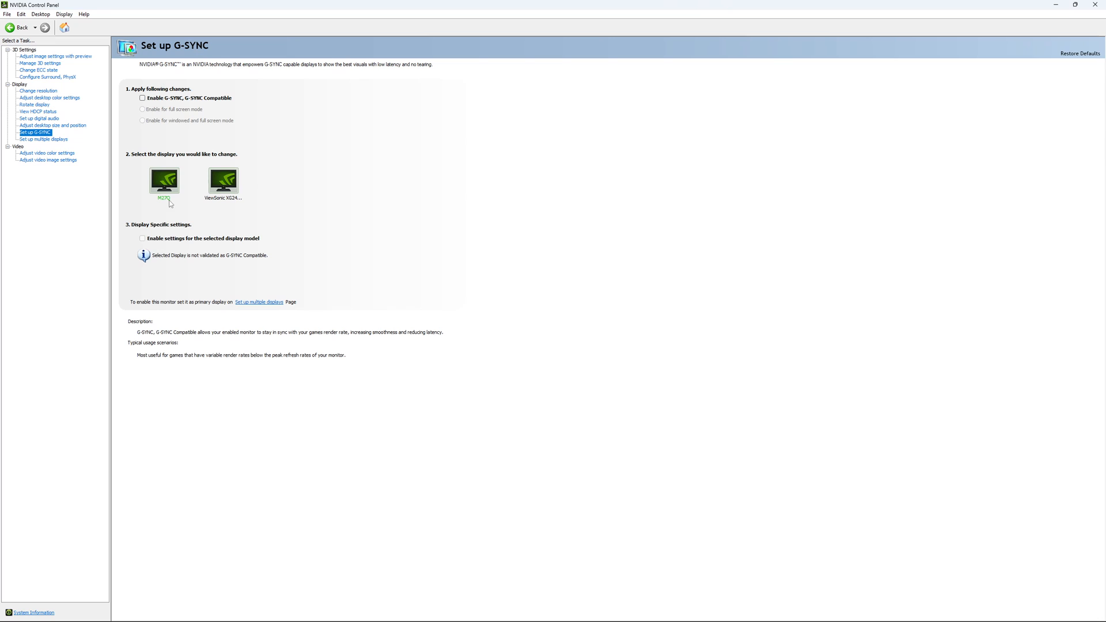
mouse_move(265, 196)
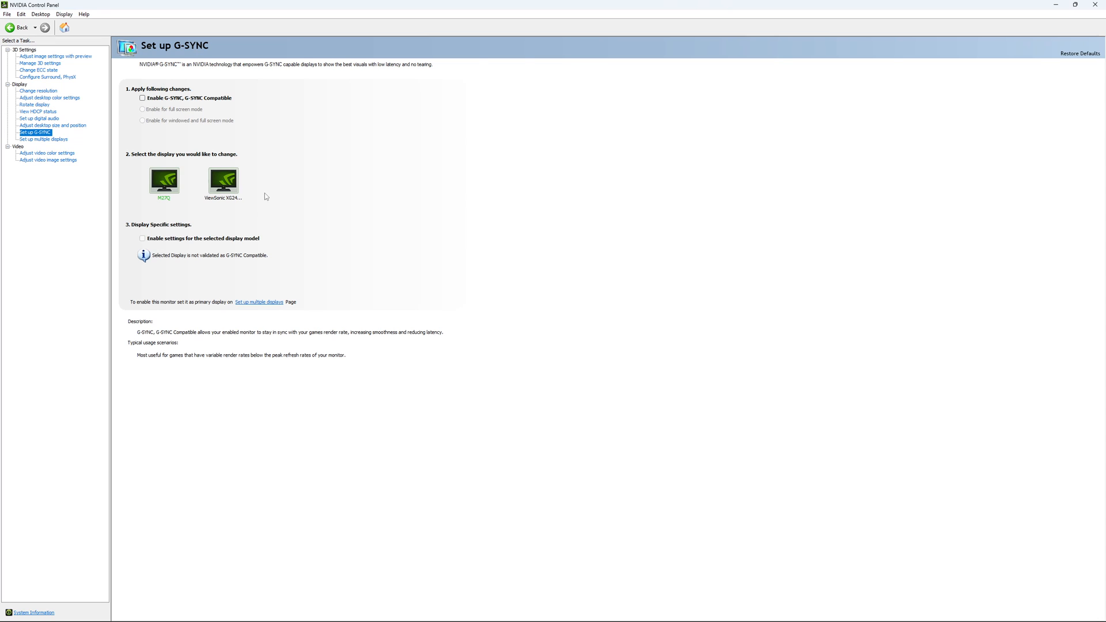
mouse_move(275, 196)
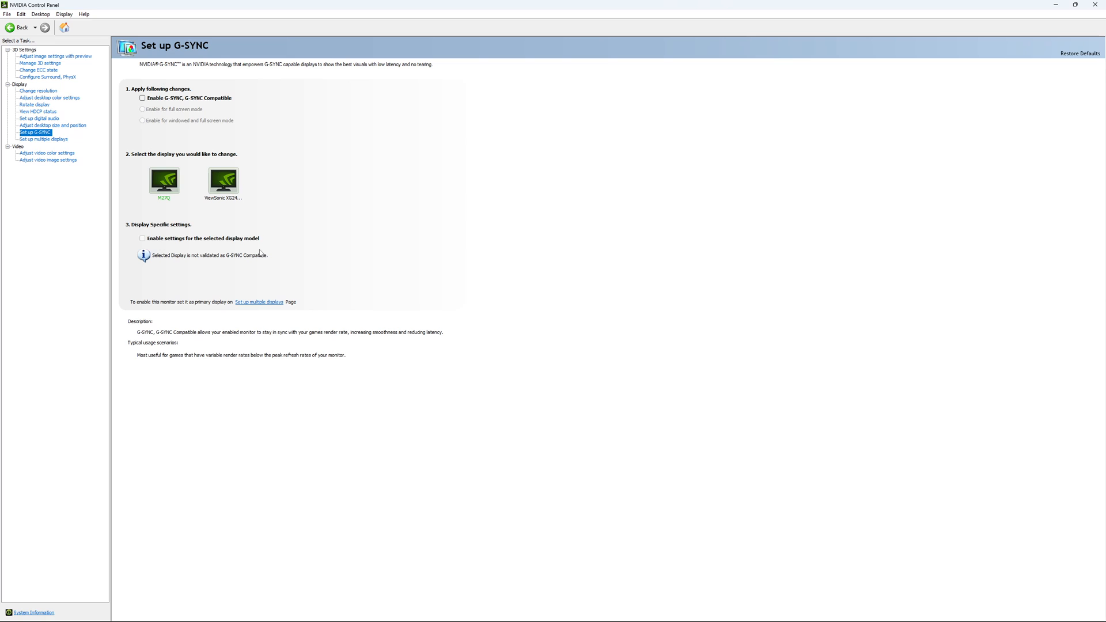
mouse_move(342, 241)
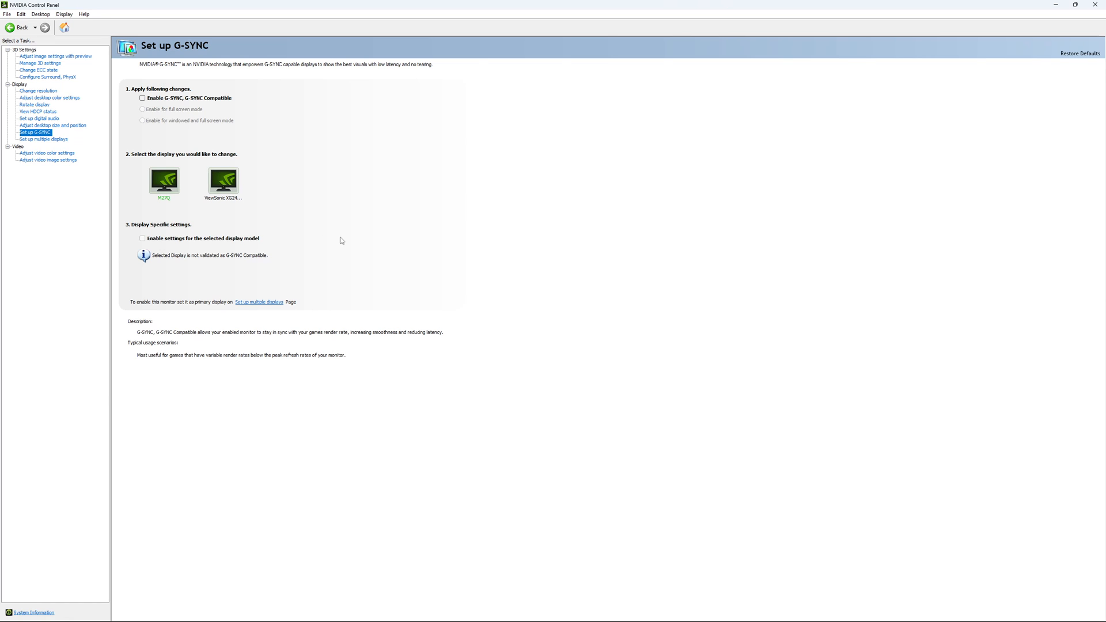
mouse_move(322, 235)
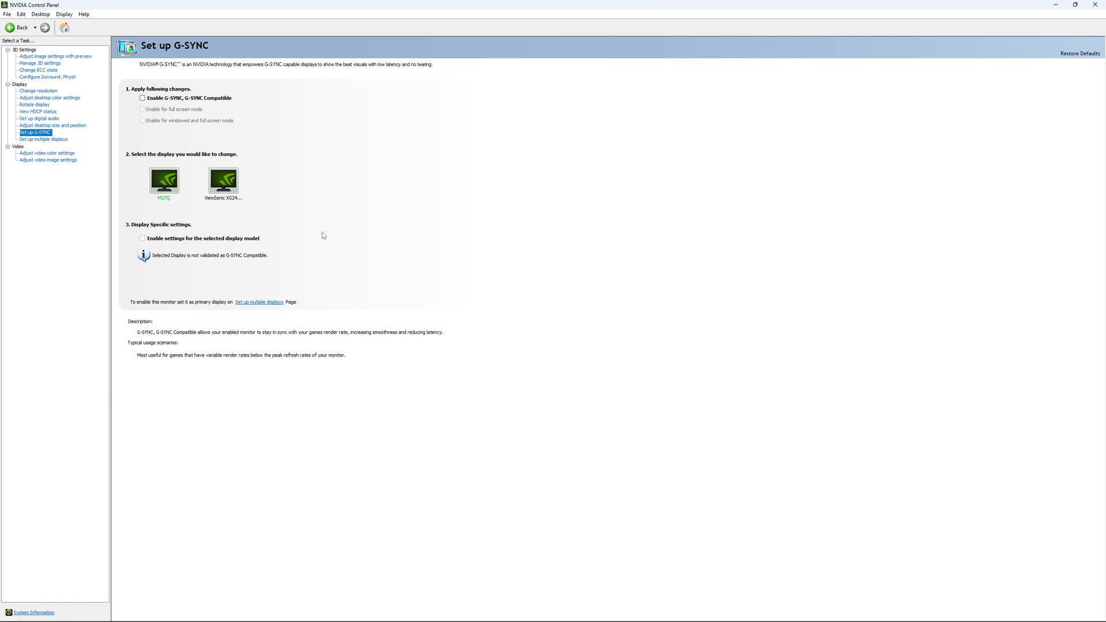
mouse_move(318, 239)
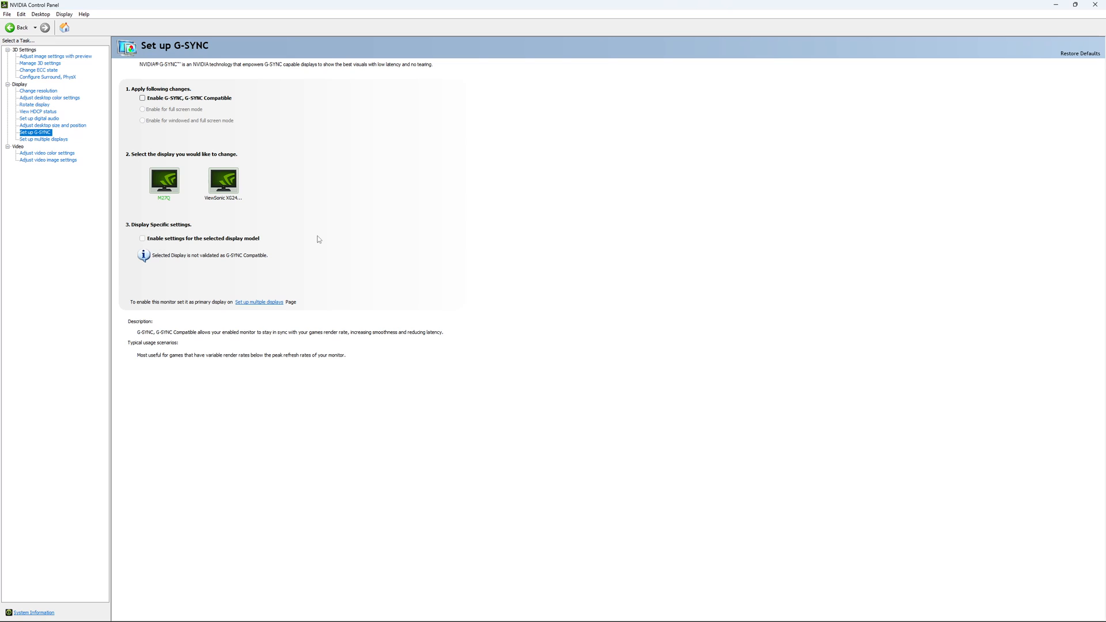
mouse_move(310, 210)
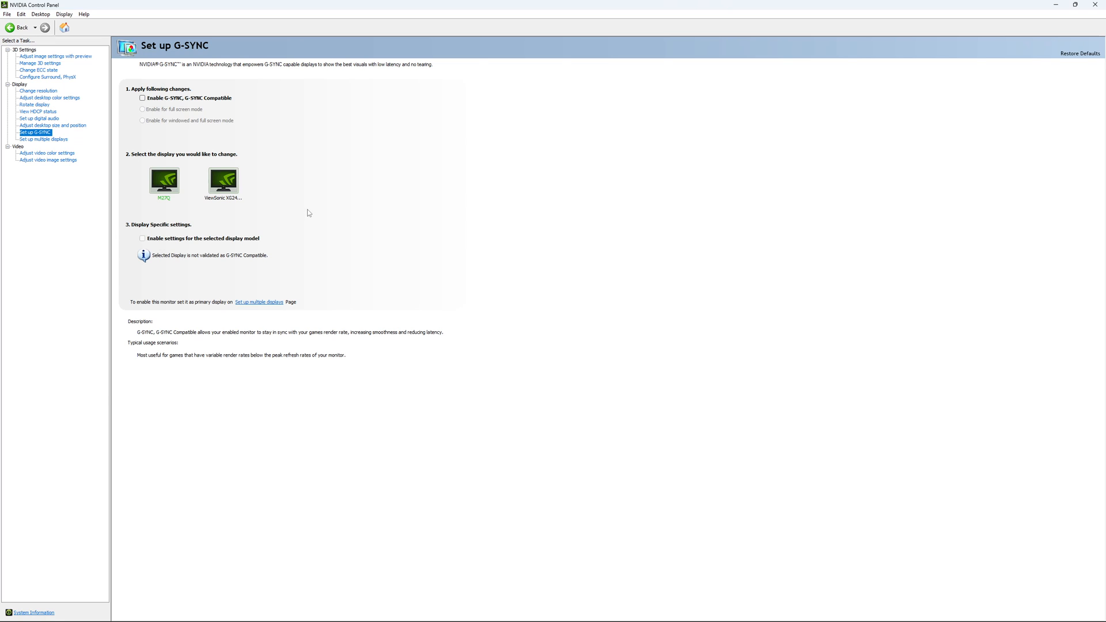
mouse_move(315, 203)
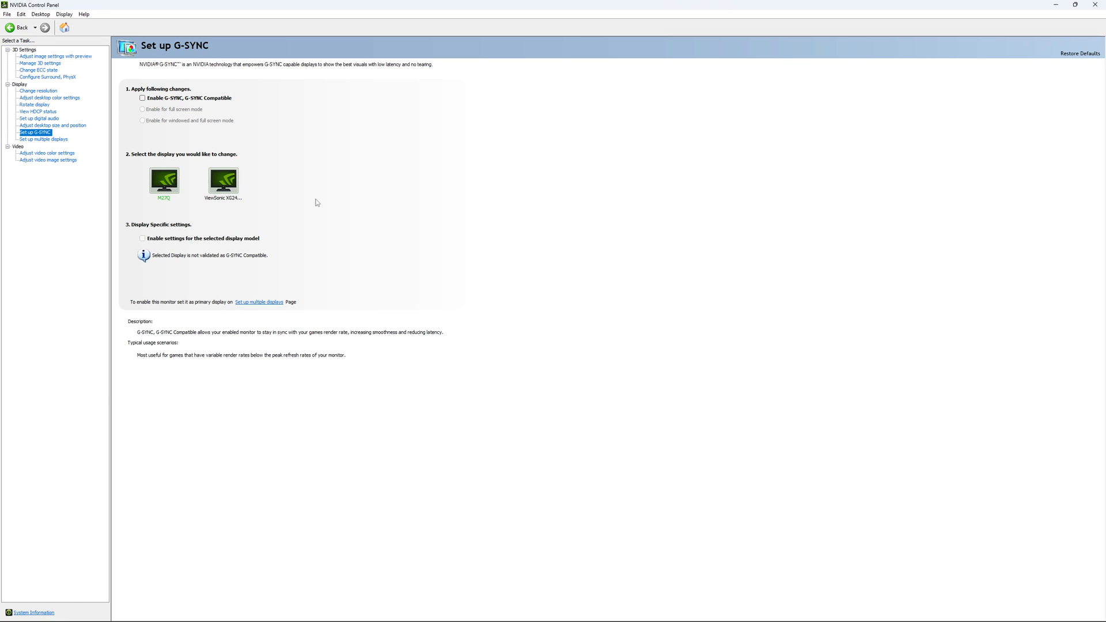
mouse_move(320, 206)
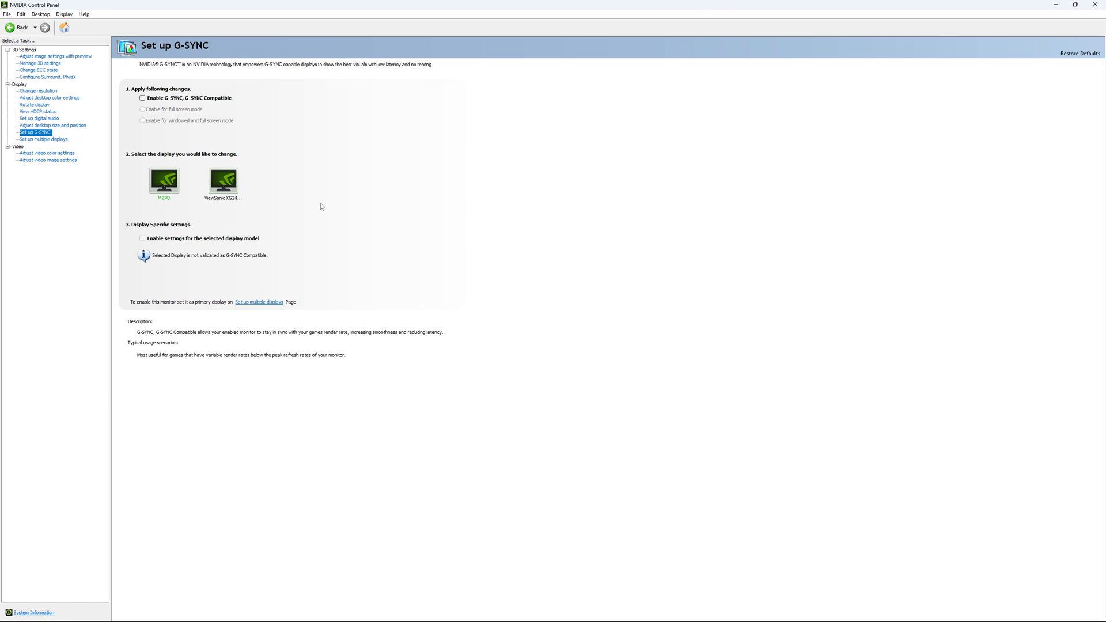
mouse_move(326, 210)
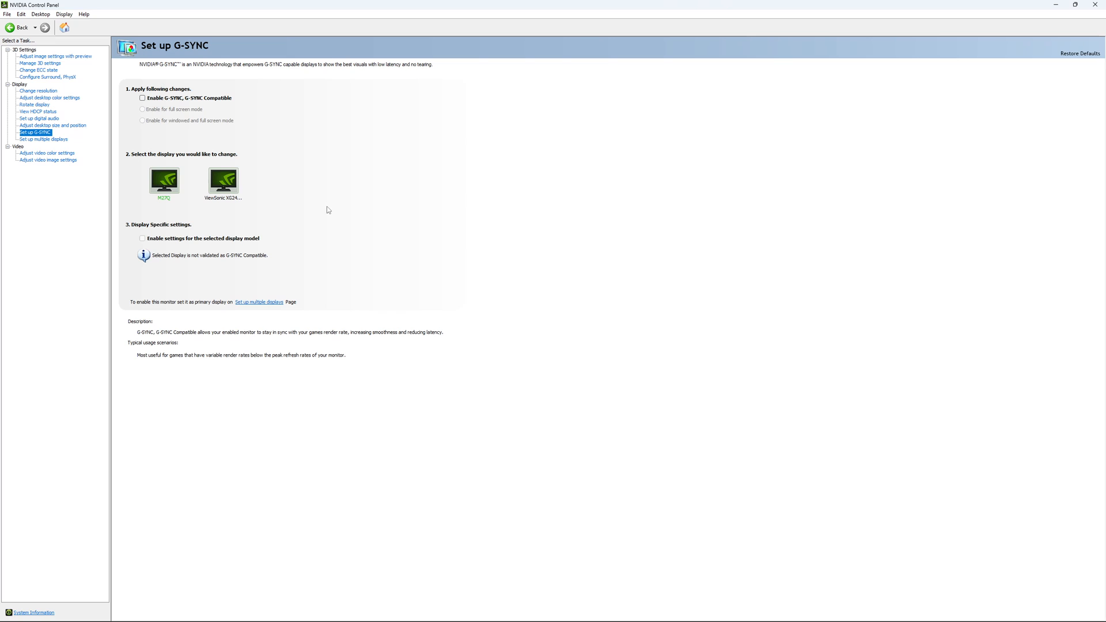
mouse_move(325, 222)
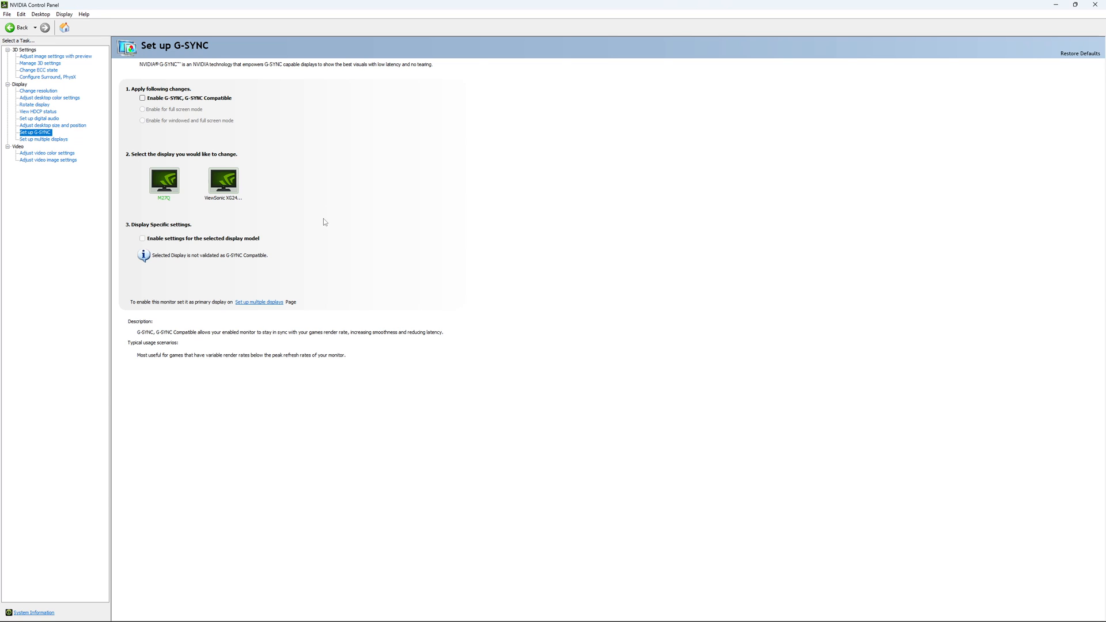
mouse_move(327, 219)
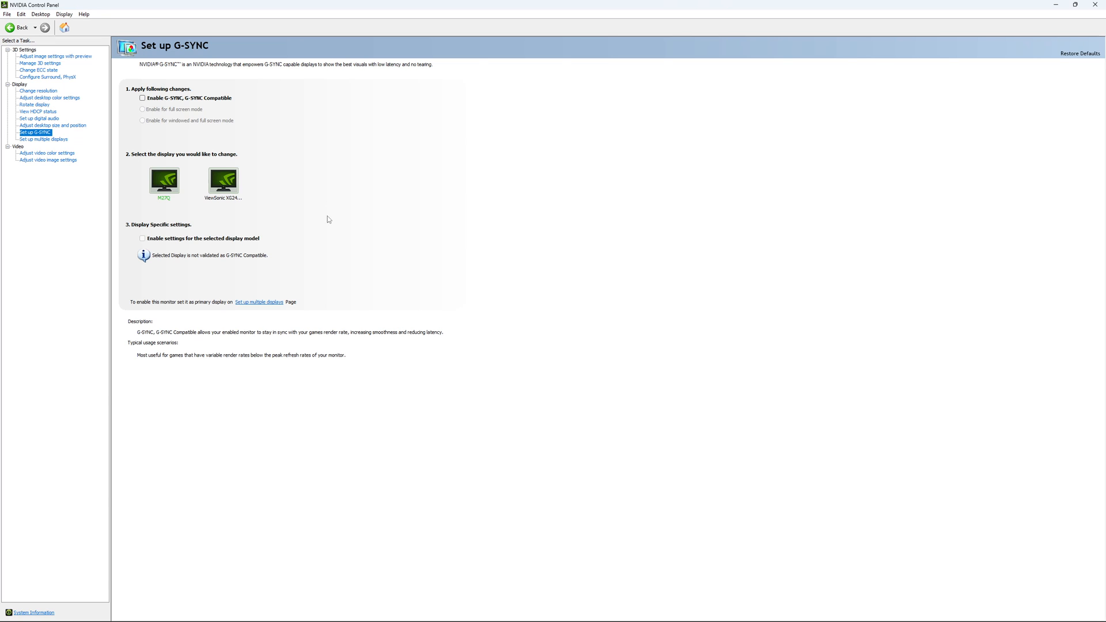
mouse_move(375, 333)
text(e)
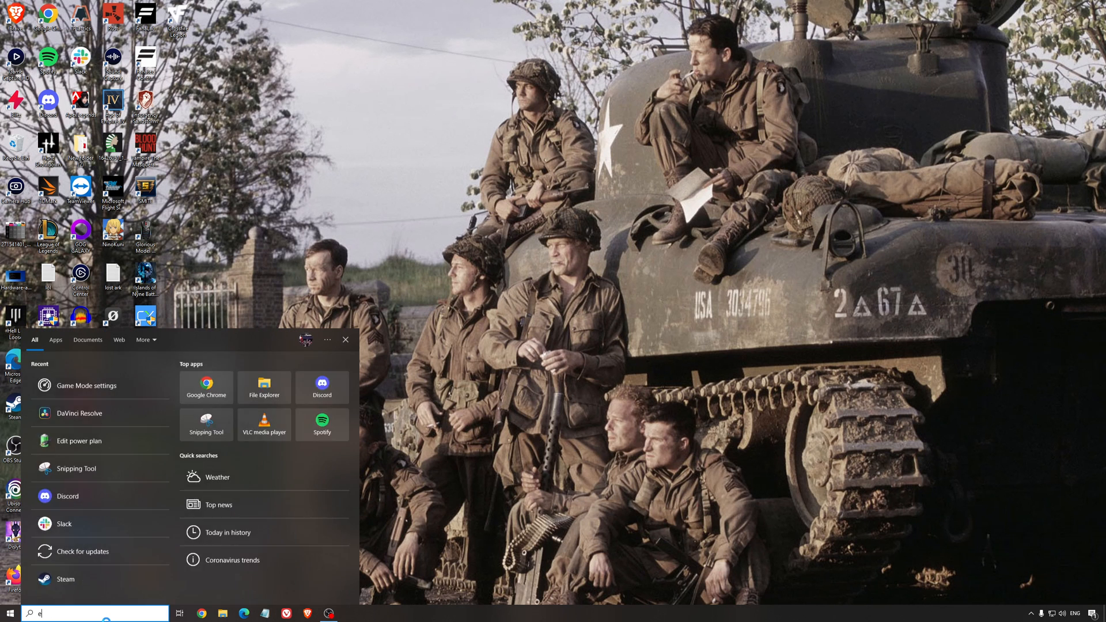
Step: Show Power Options with the High performance plan chosen
click(79, 440)
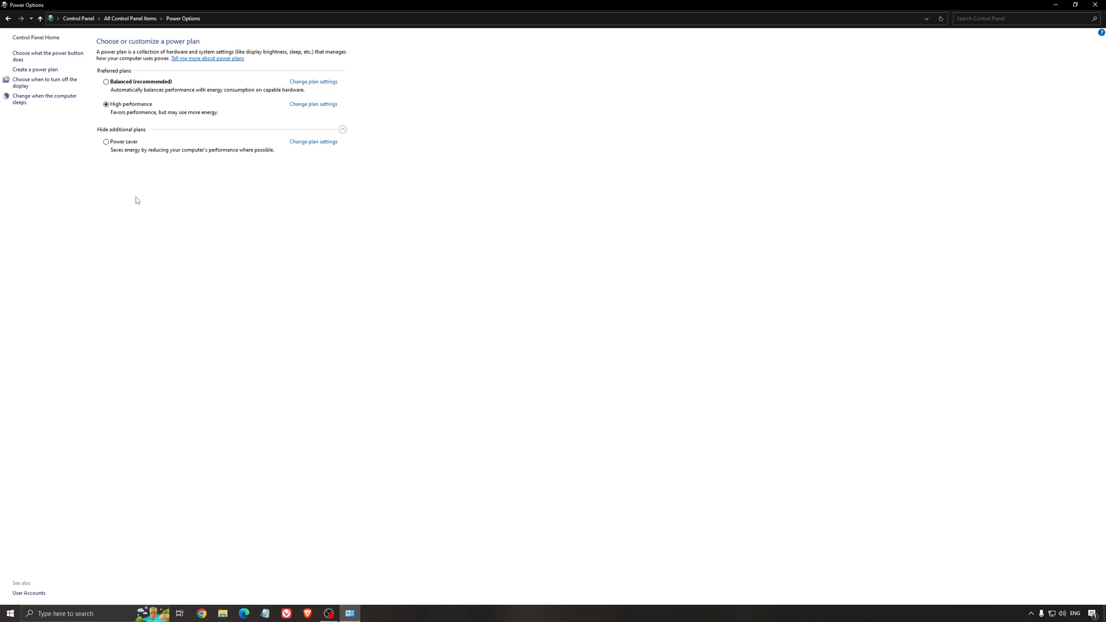
mouse_move(359, 245)
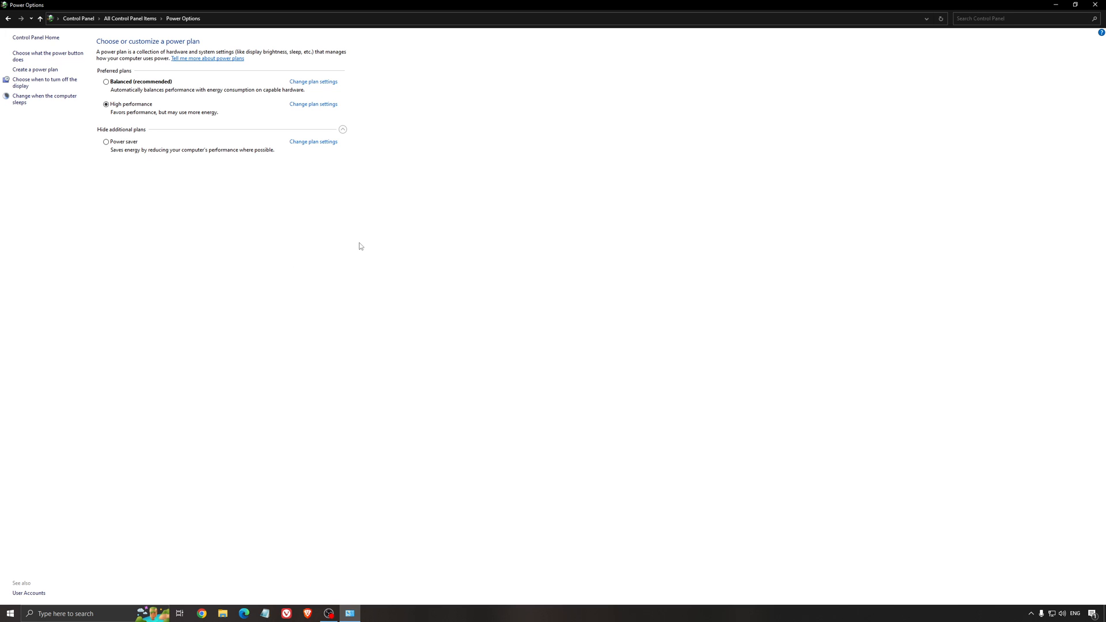
mouse_move(324, 248)
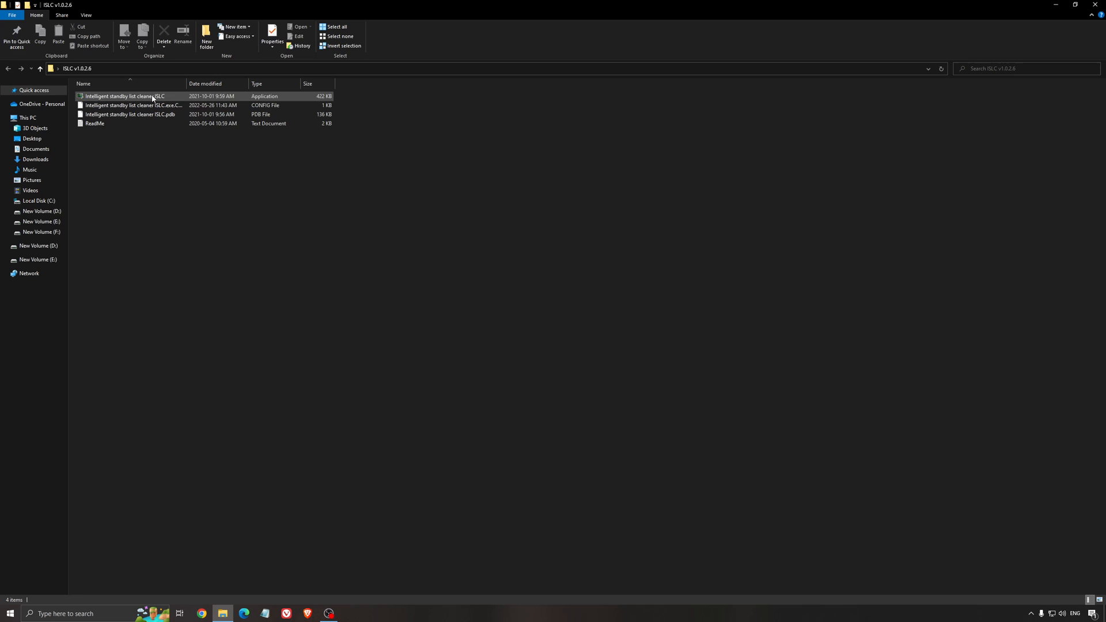
Step: Launch Intelligent Standby List Cleaner showing the 16000 MB free-memory purge threshold
double_click(125, 96)
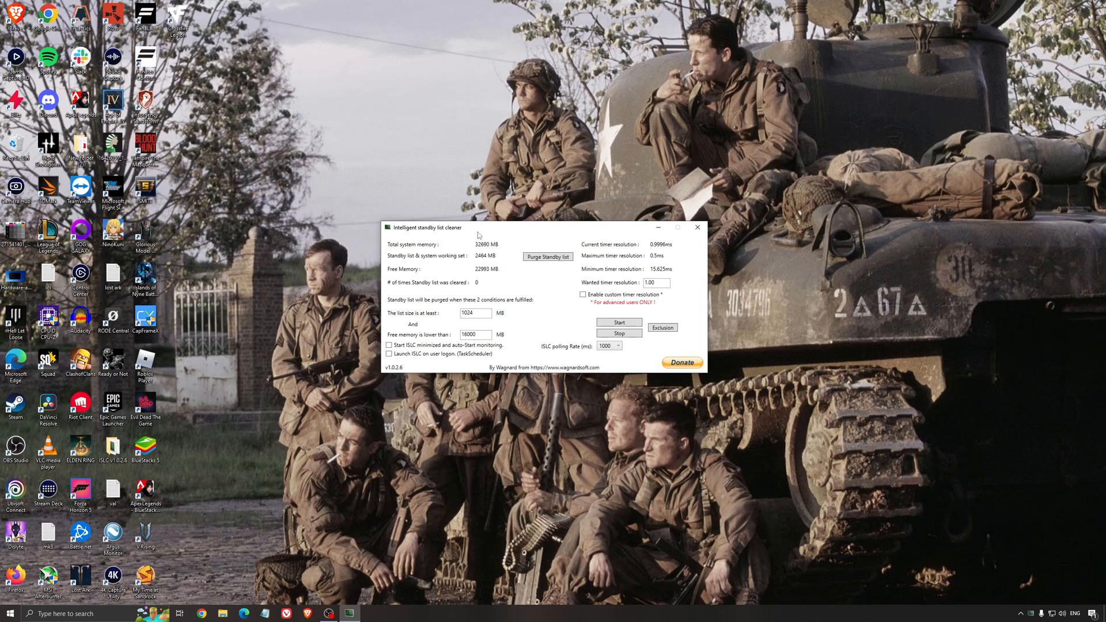
mouse_move(496, 247)
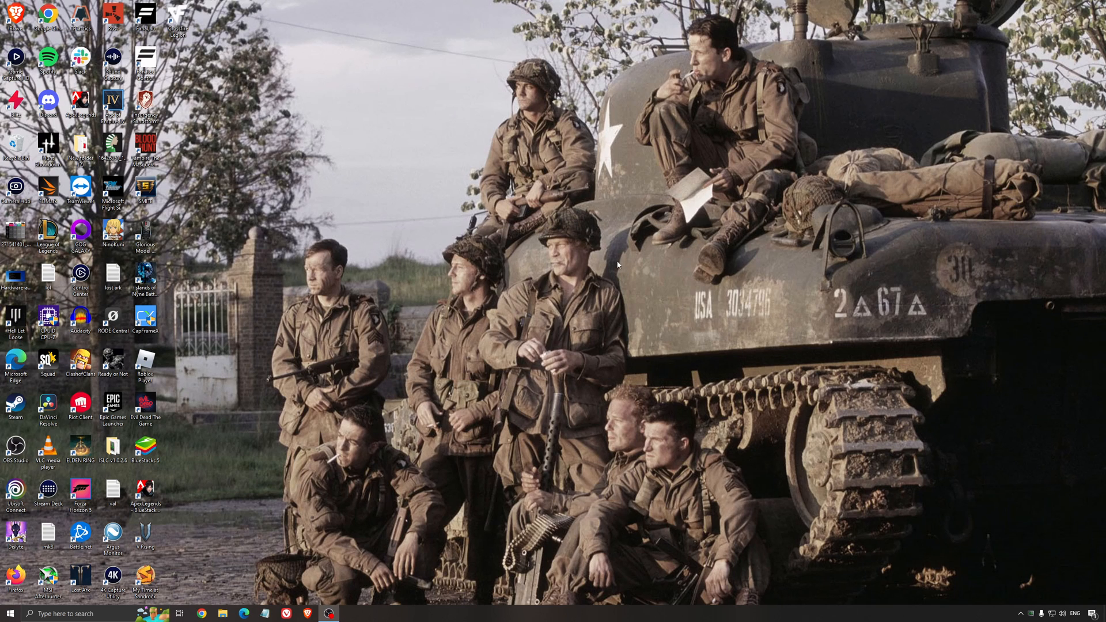
click(112, 449)
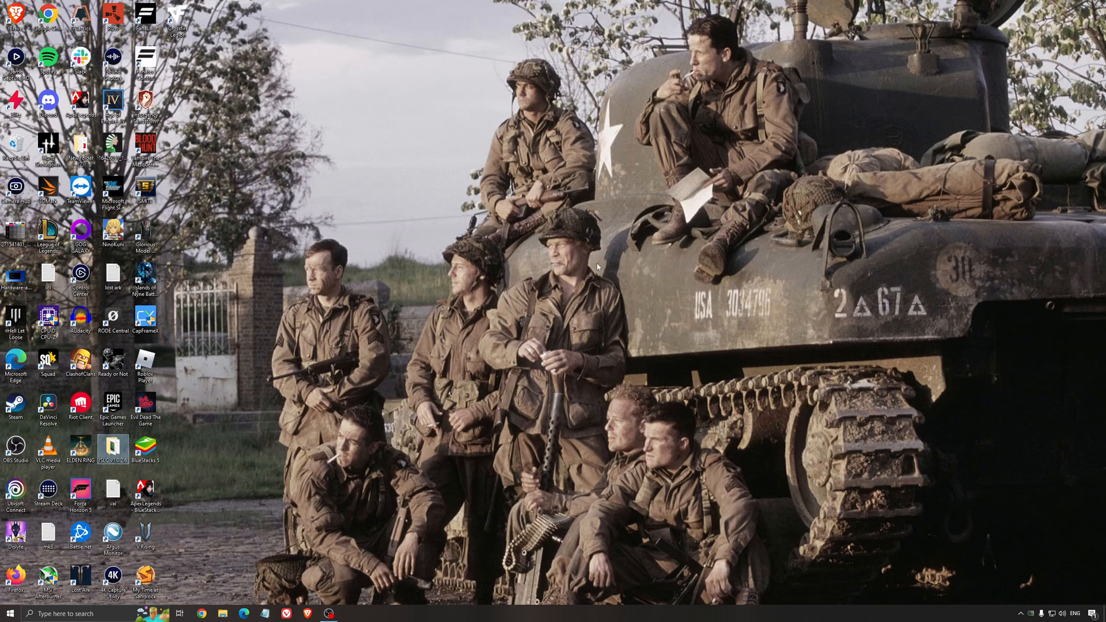
mouse_move(633, 417)
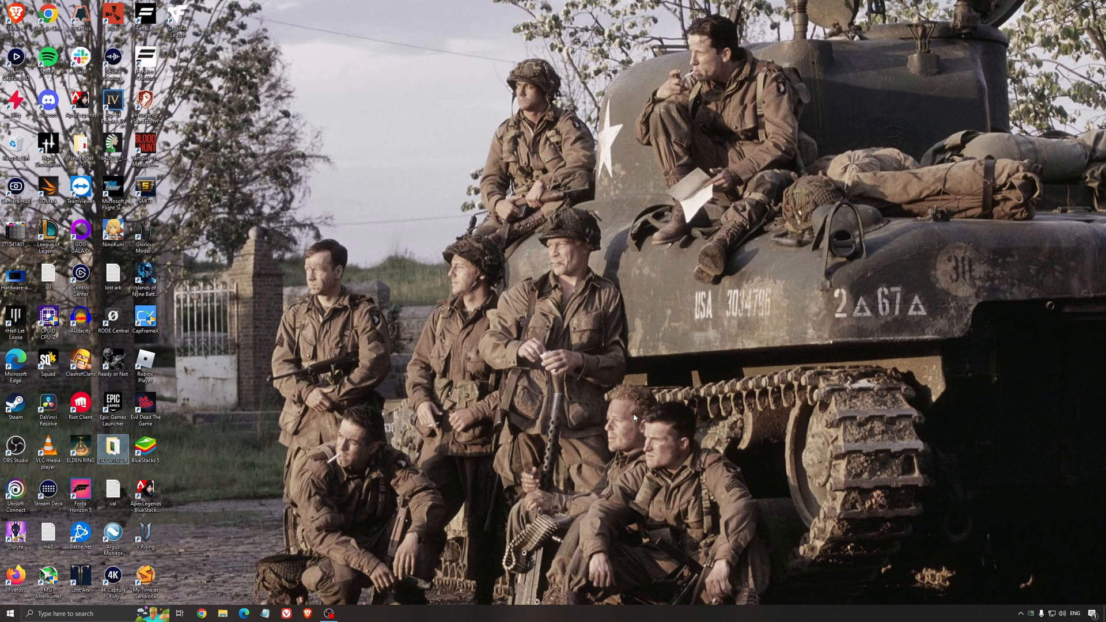
mouse_move(566, 423)
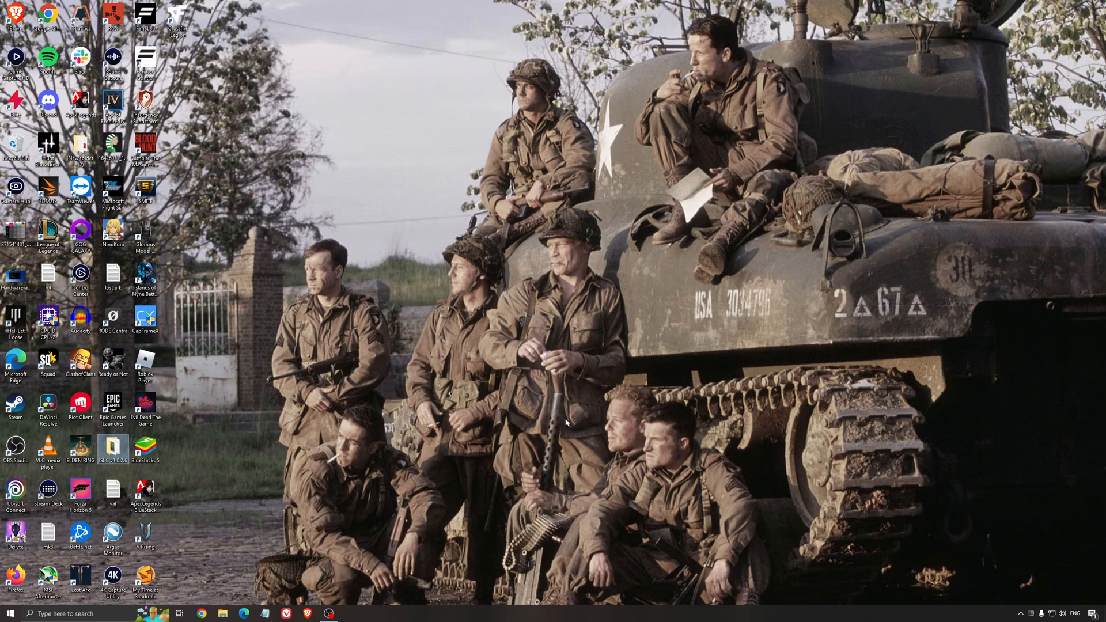
mouse_move(561, 347)
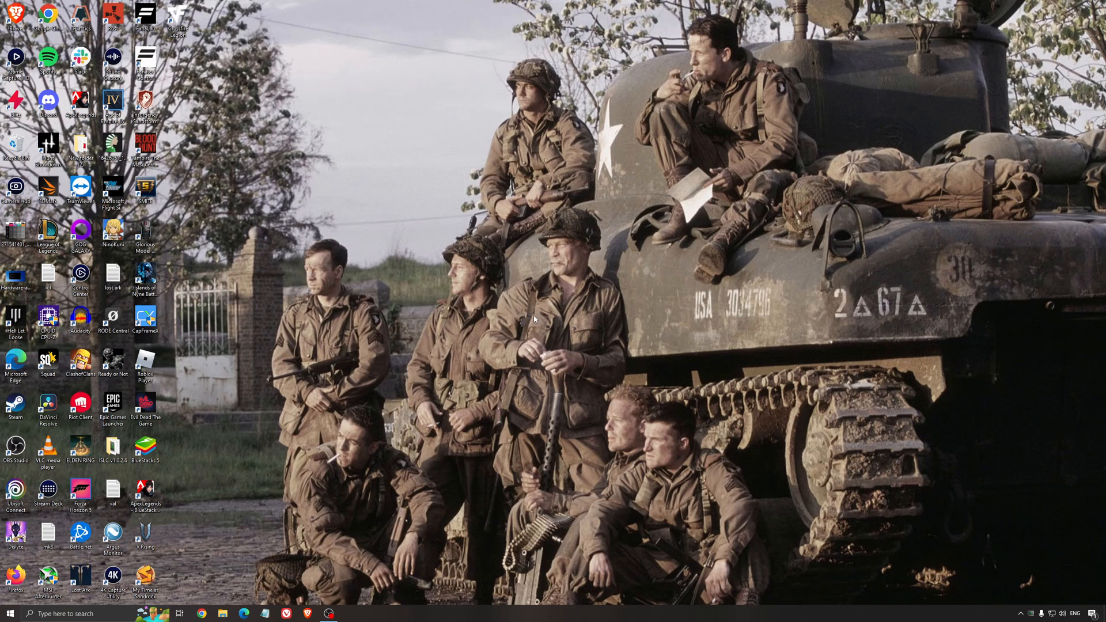
mouse_move(538, 316)
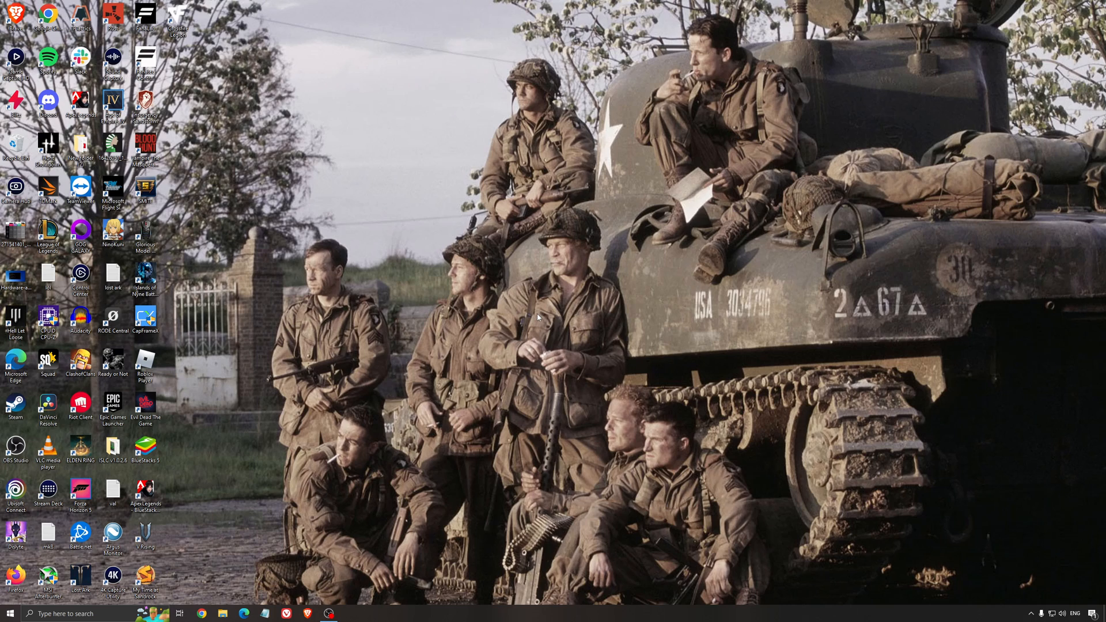
mouse_move(545, 313)
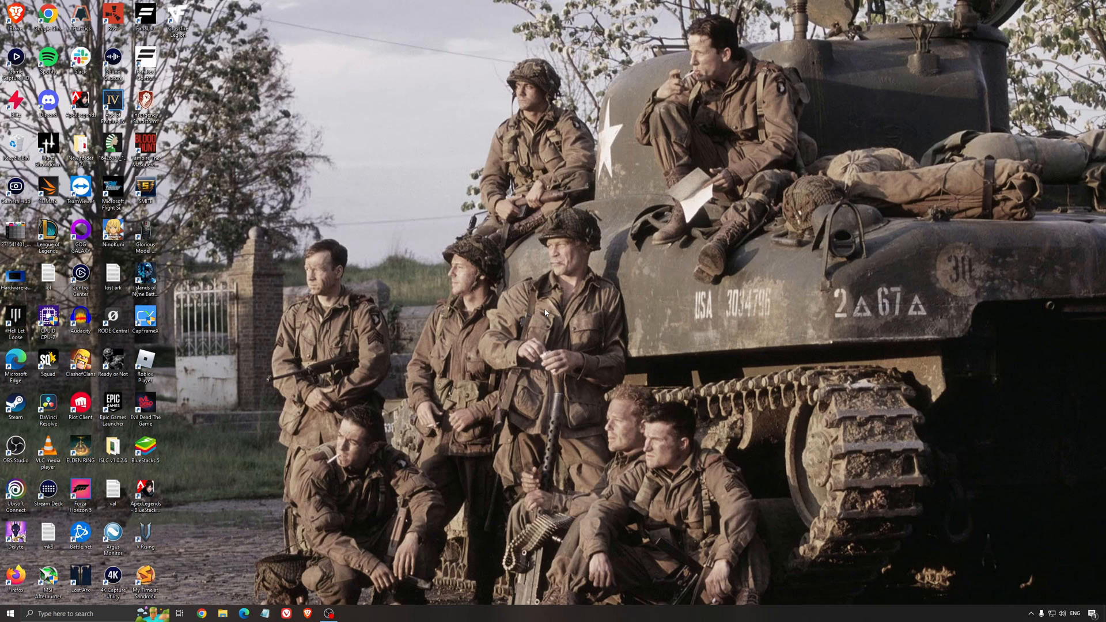
mouse_move(549, 312)
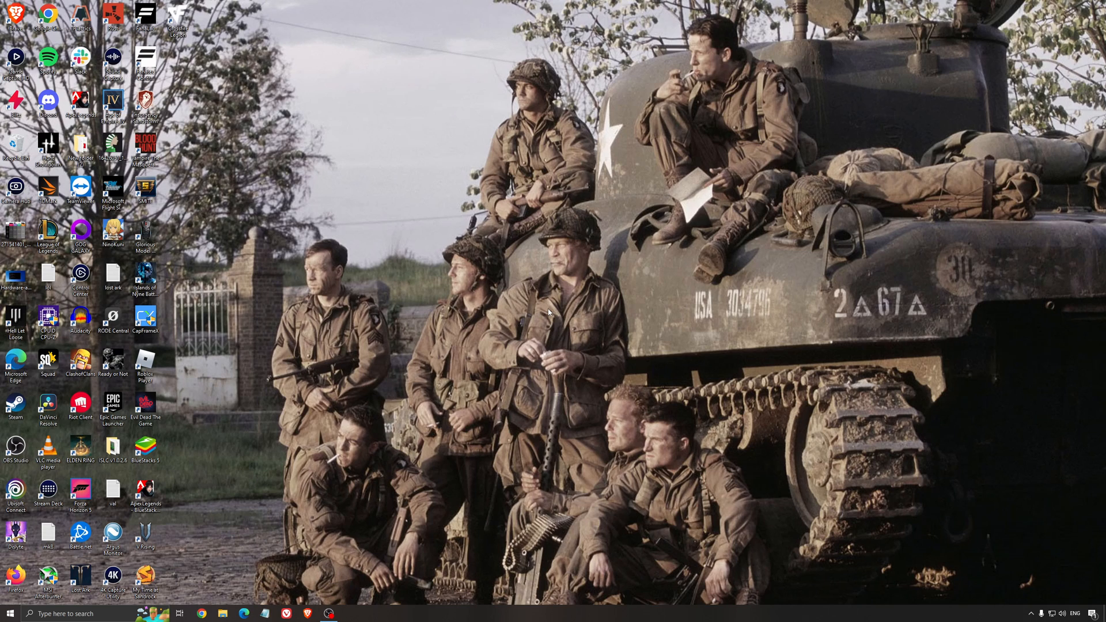
mouse_move(525, 298)
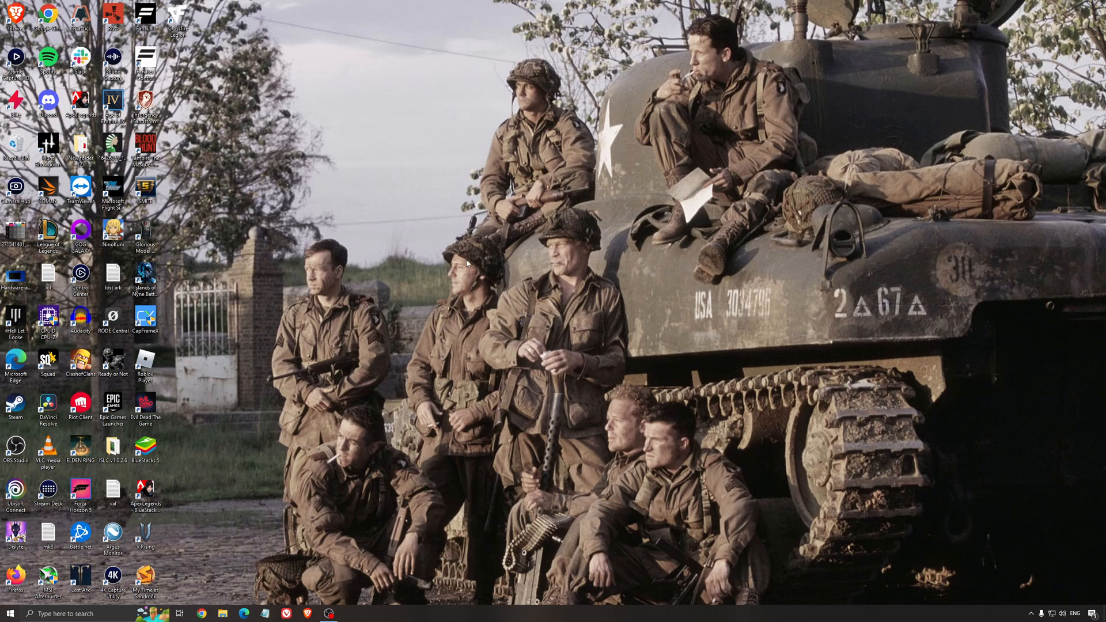
mouse_move(510, 280)
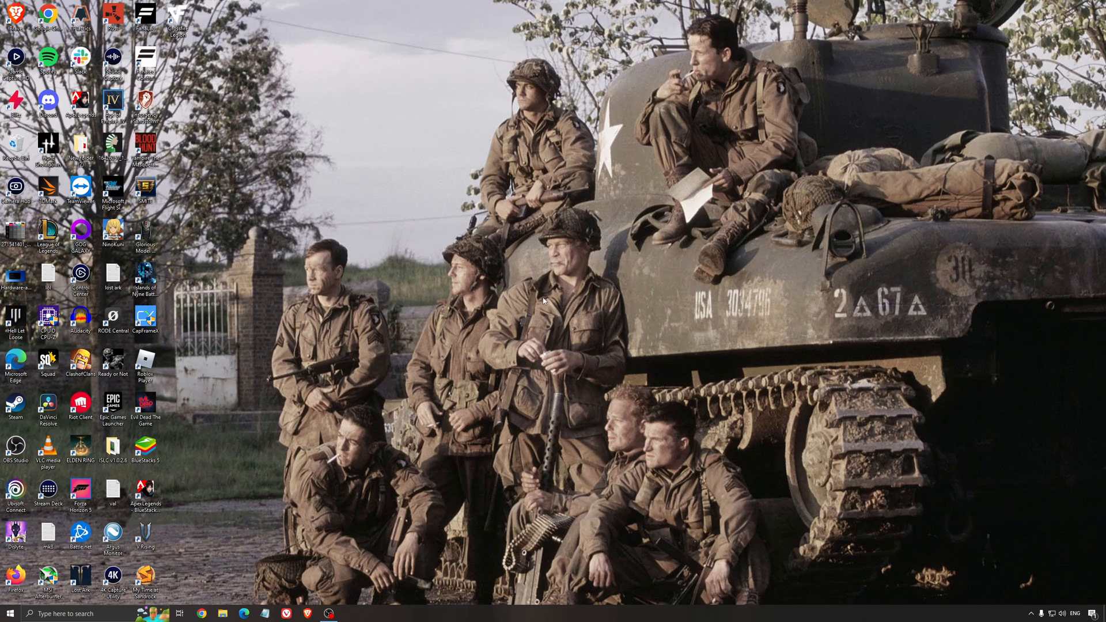
mouse_move(576, 307)
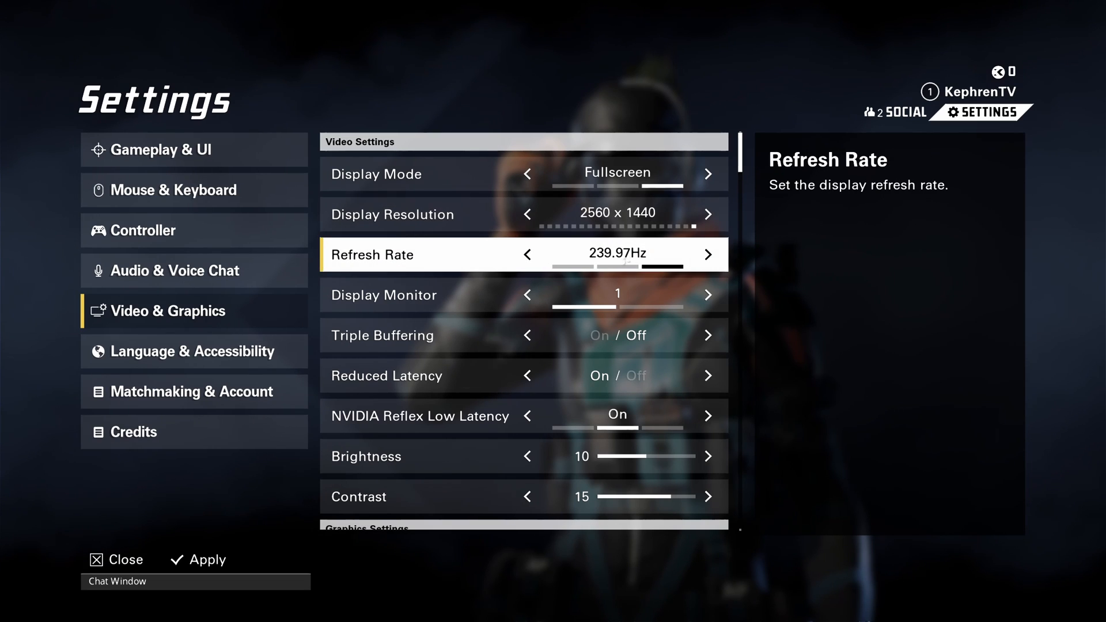
Step: Scroll through Hyper Scape's Video Settings list: 2560×1440 at 239.97Hz, V-Sync and framerate limit off
scroll(down, 3)
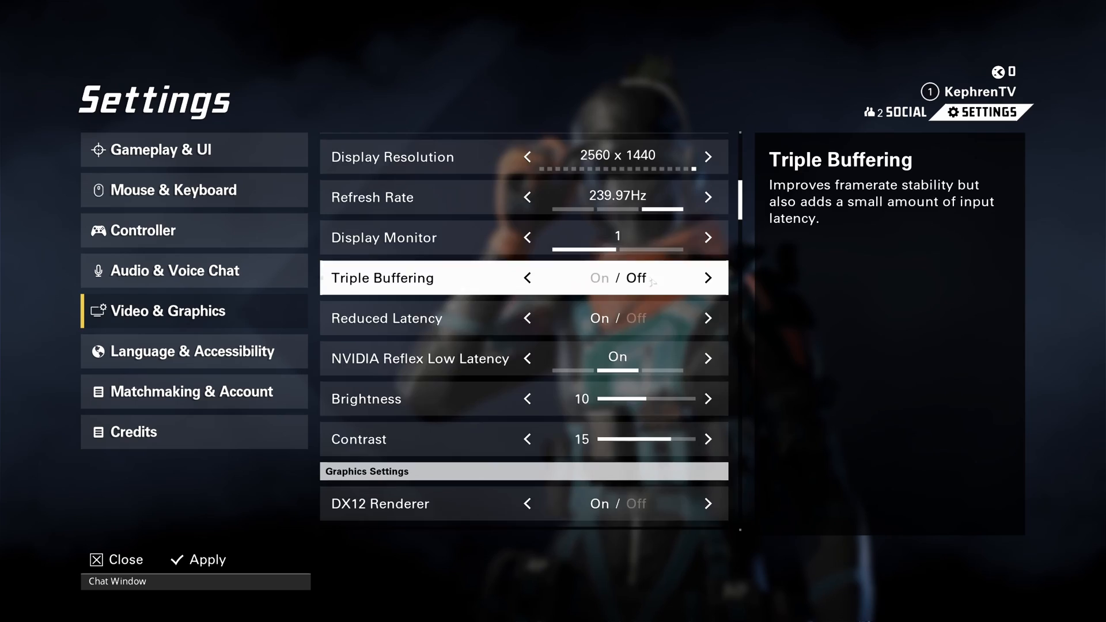
scroll(down, 3)
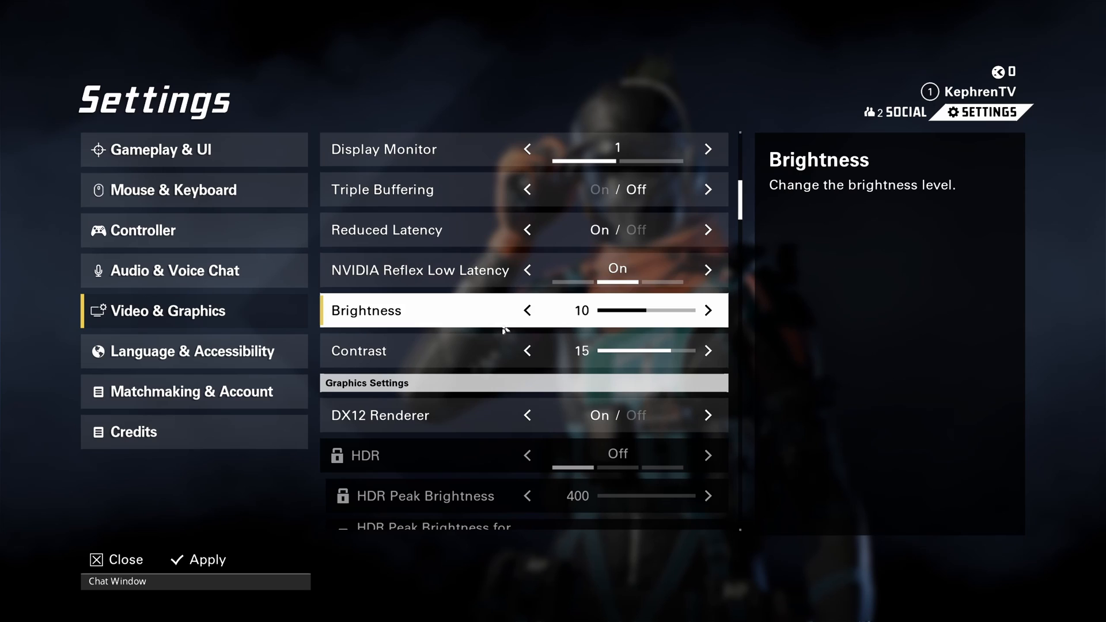
scroll(down, 3)
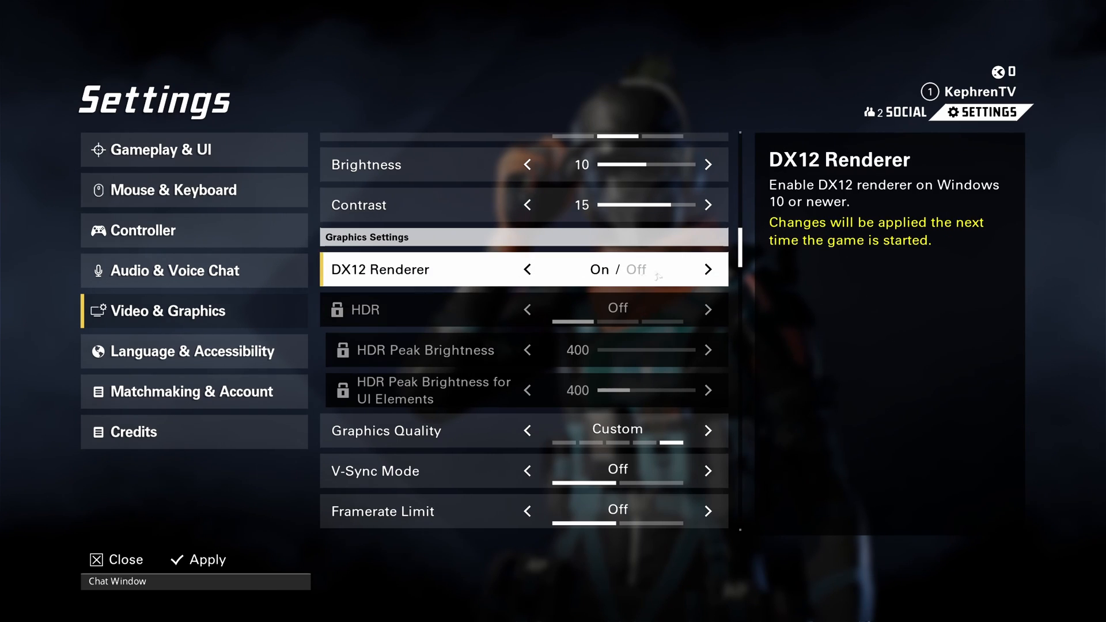
scroll(down, 3)
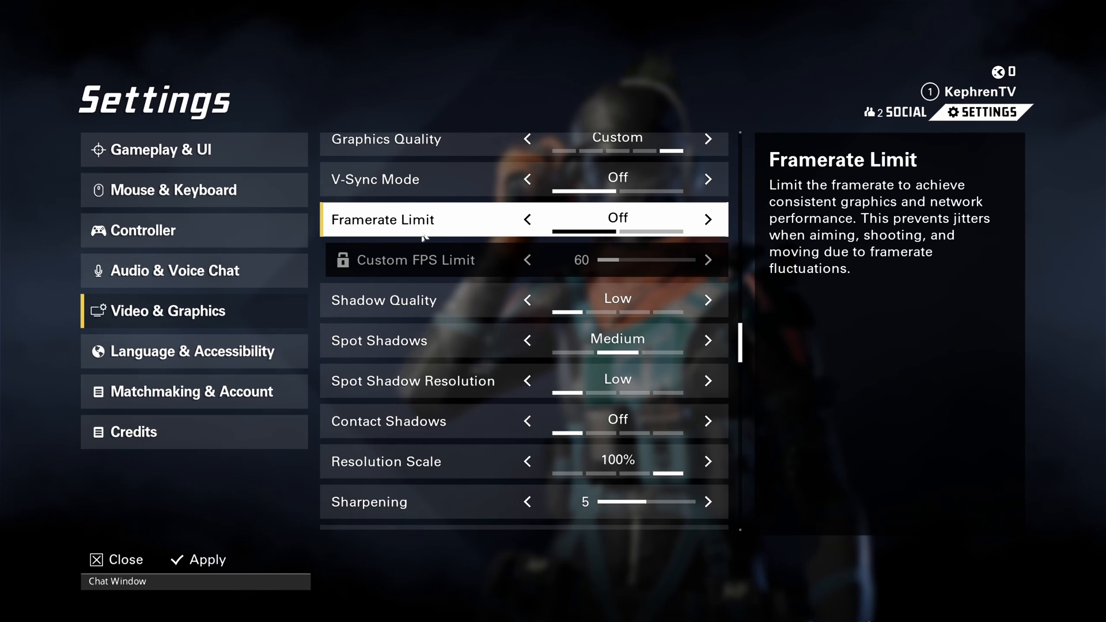
scroll(down, 3)
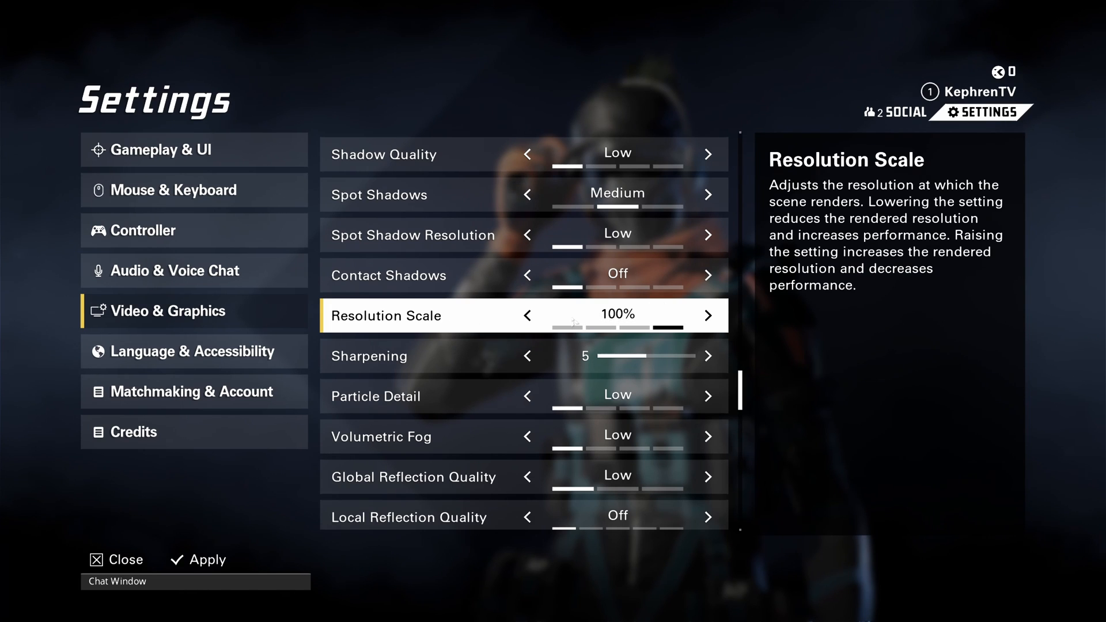
scroll(down, 3)
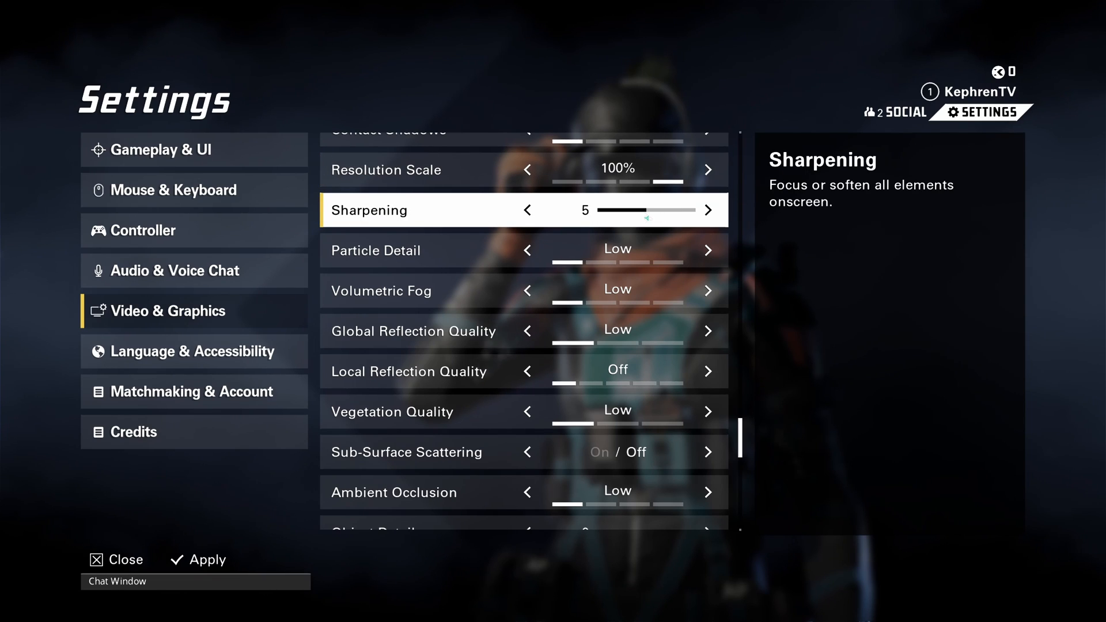
click(527, 210)
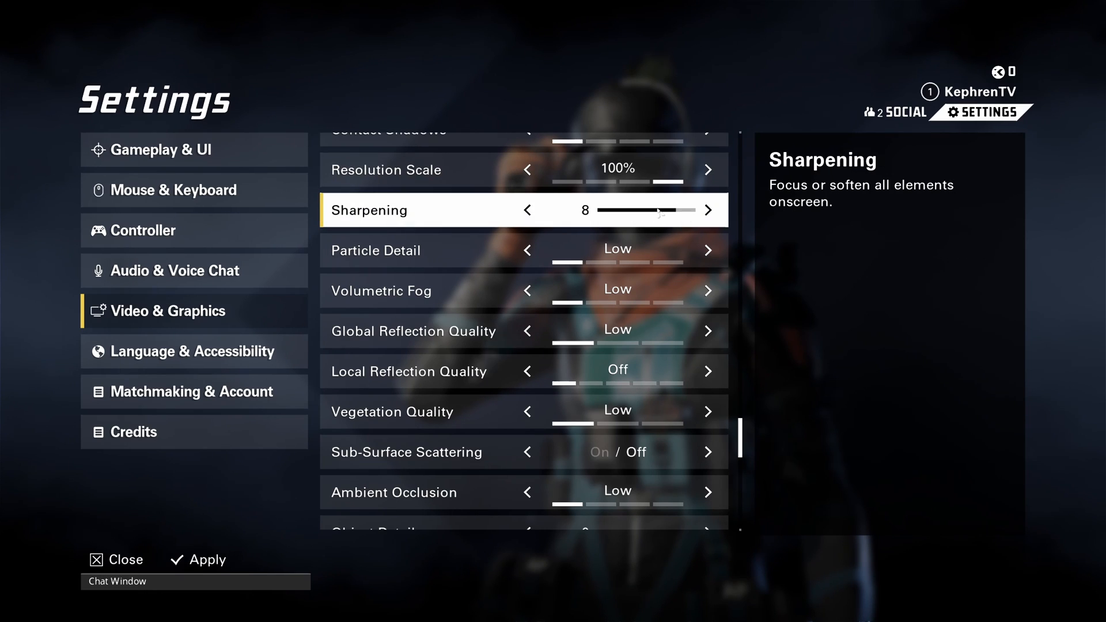
click(528, 210)
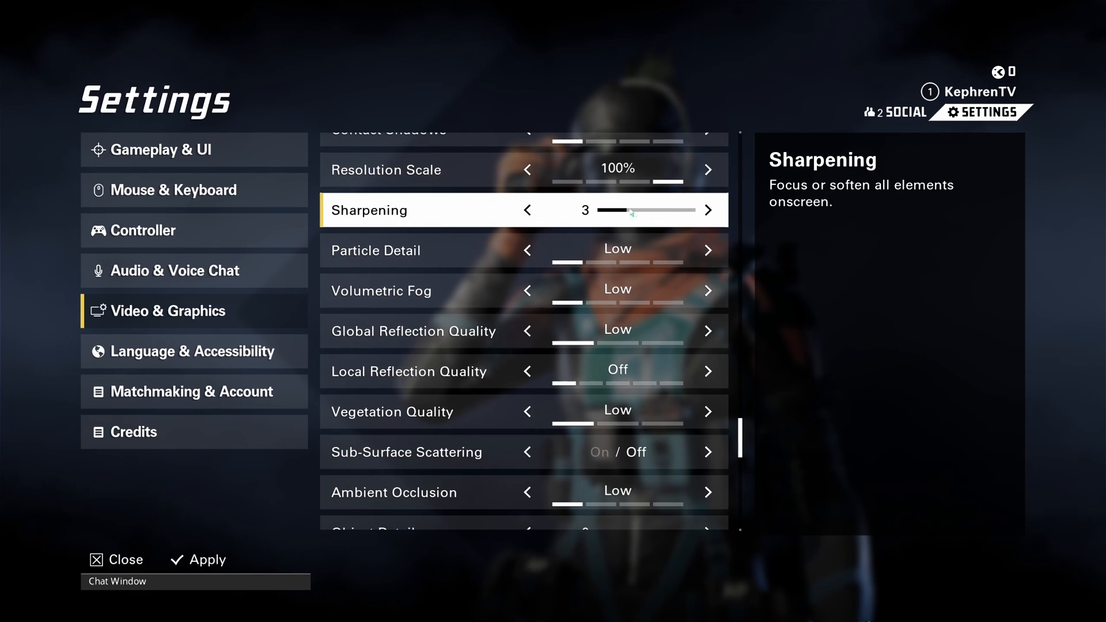
click(708, 210)
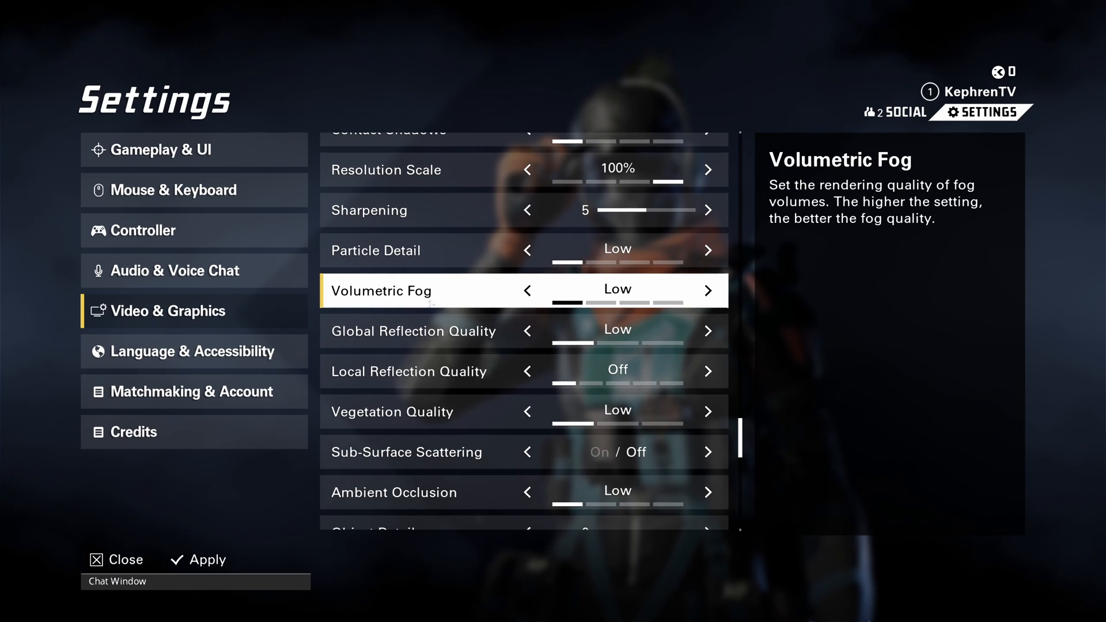
mouse_move(624, 294)
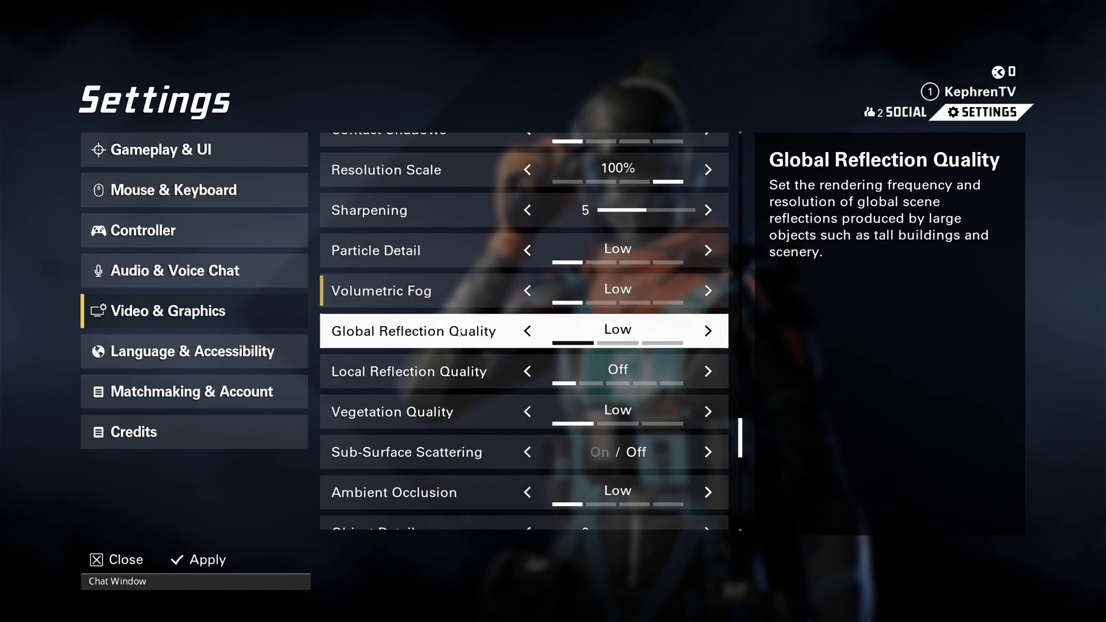
scroll(down, 3)
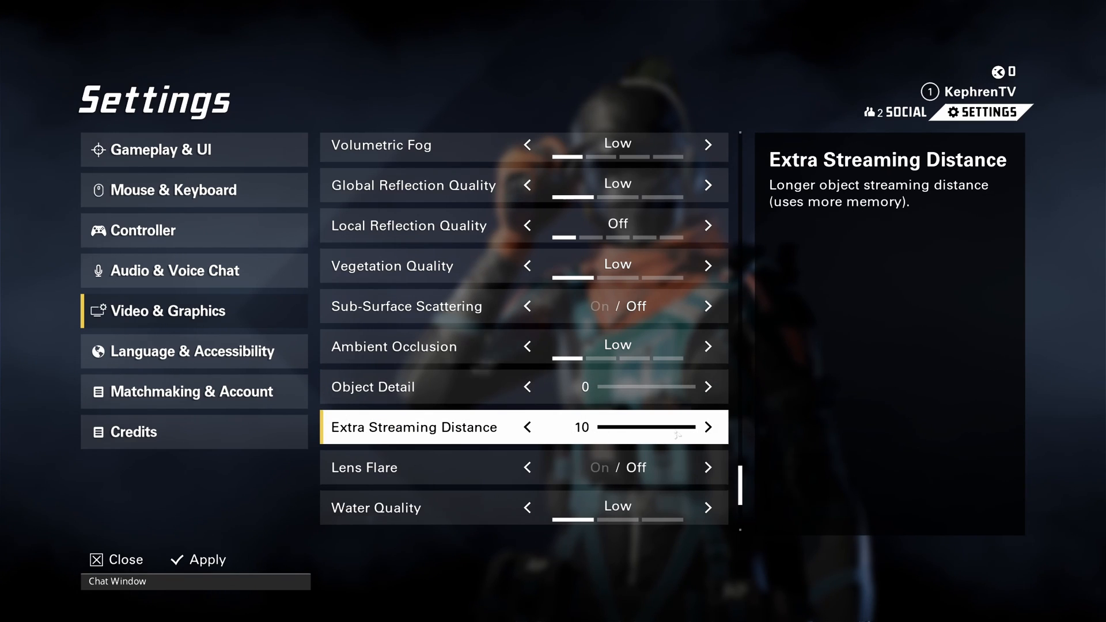
click(527, 426)
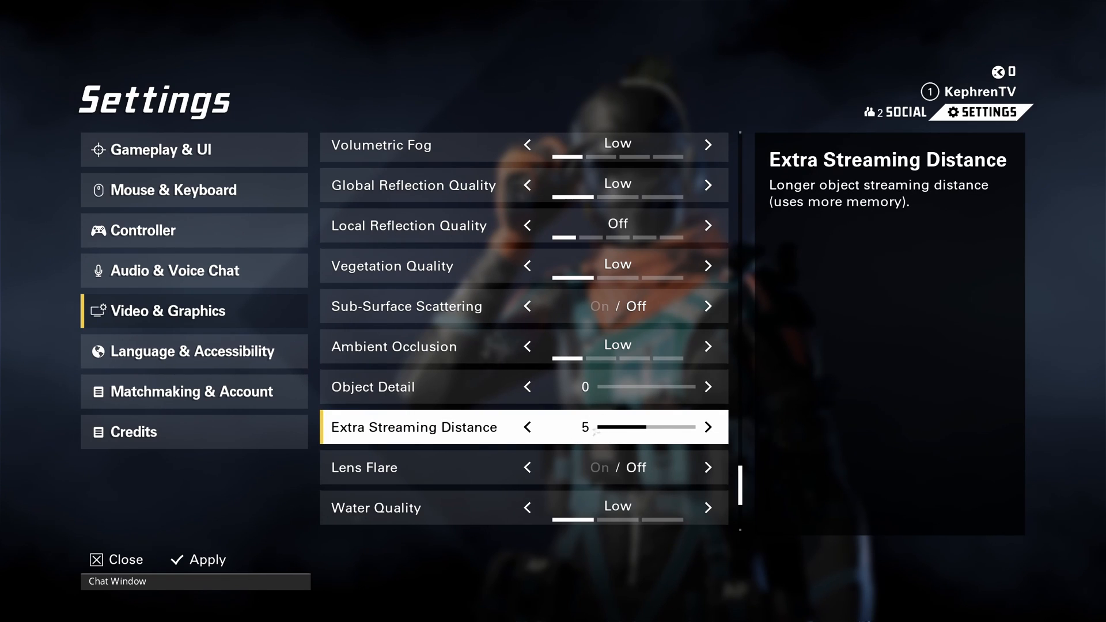
click(709, 427)
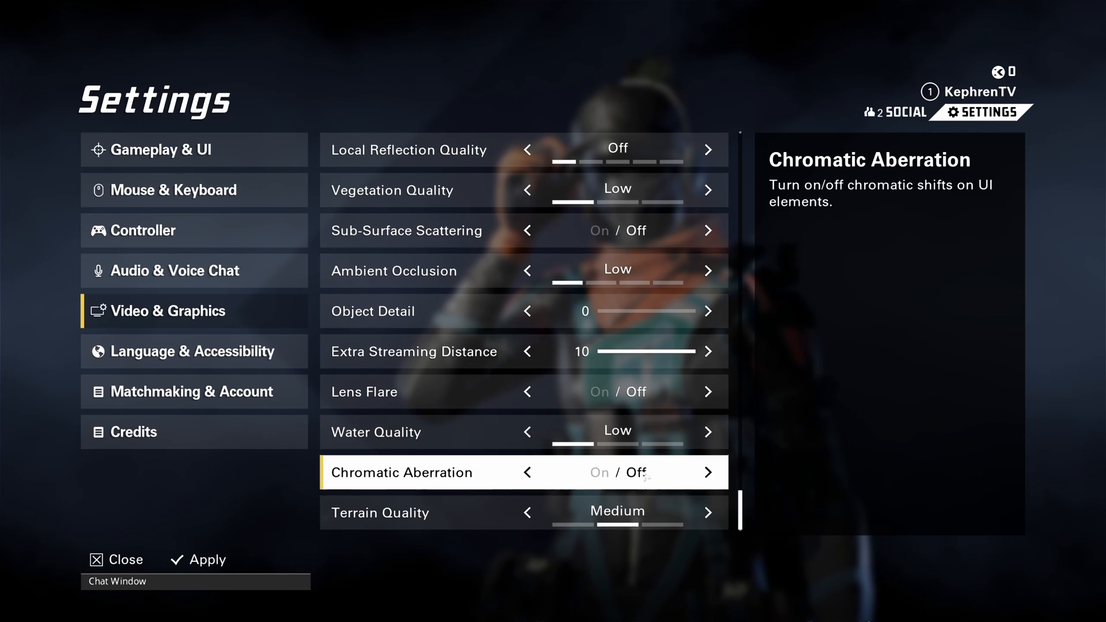
mouse_move(535, 410)
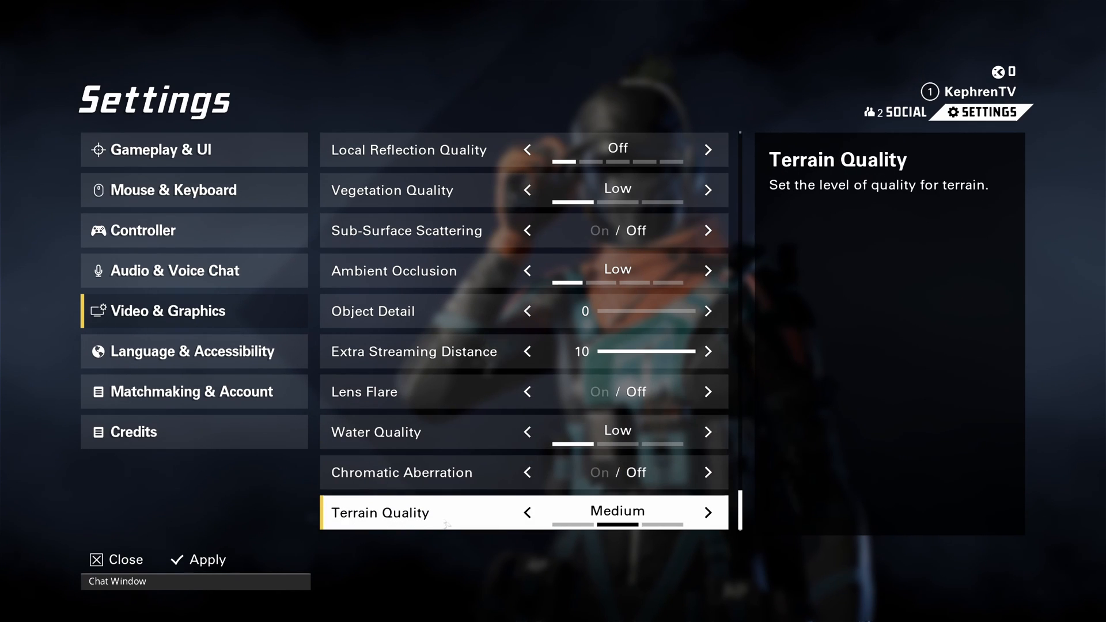
mouse_move(596, 514)
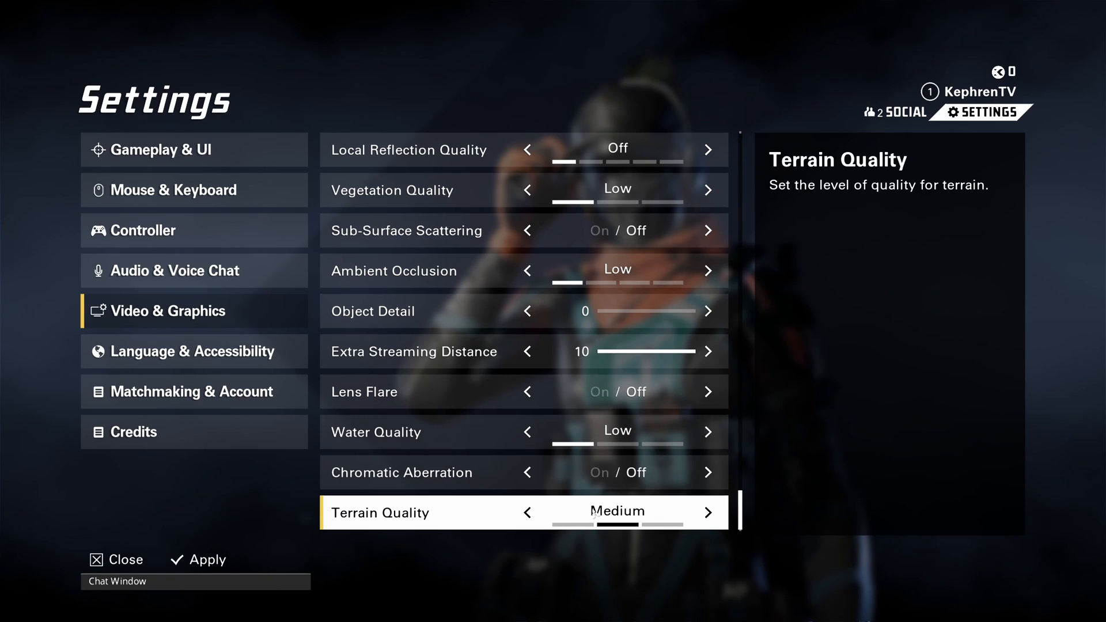